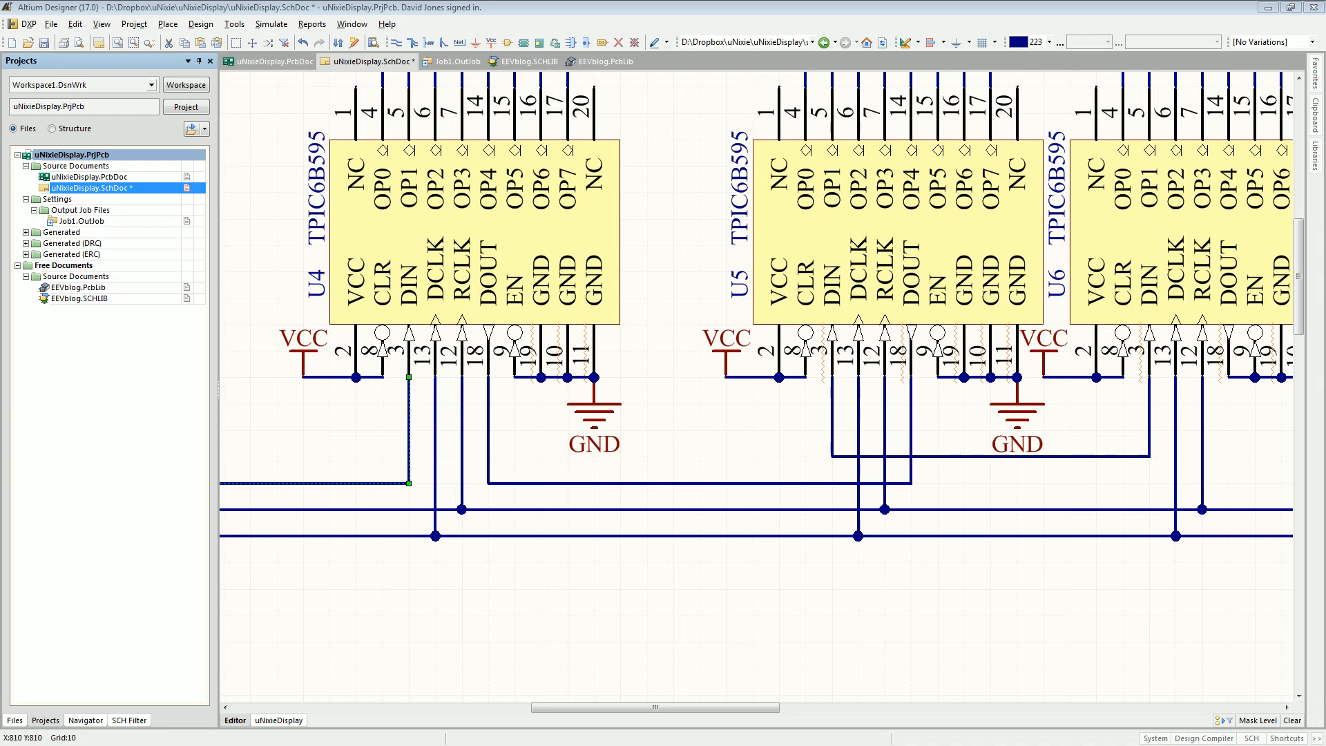
mouse_move(905, 23)
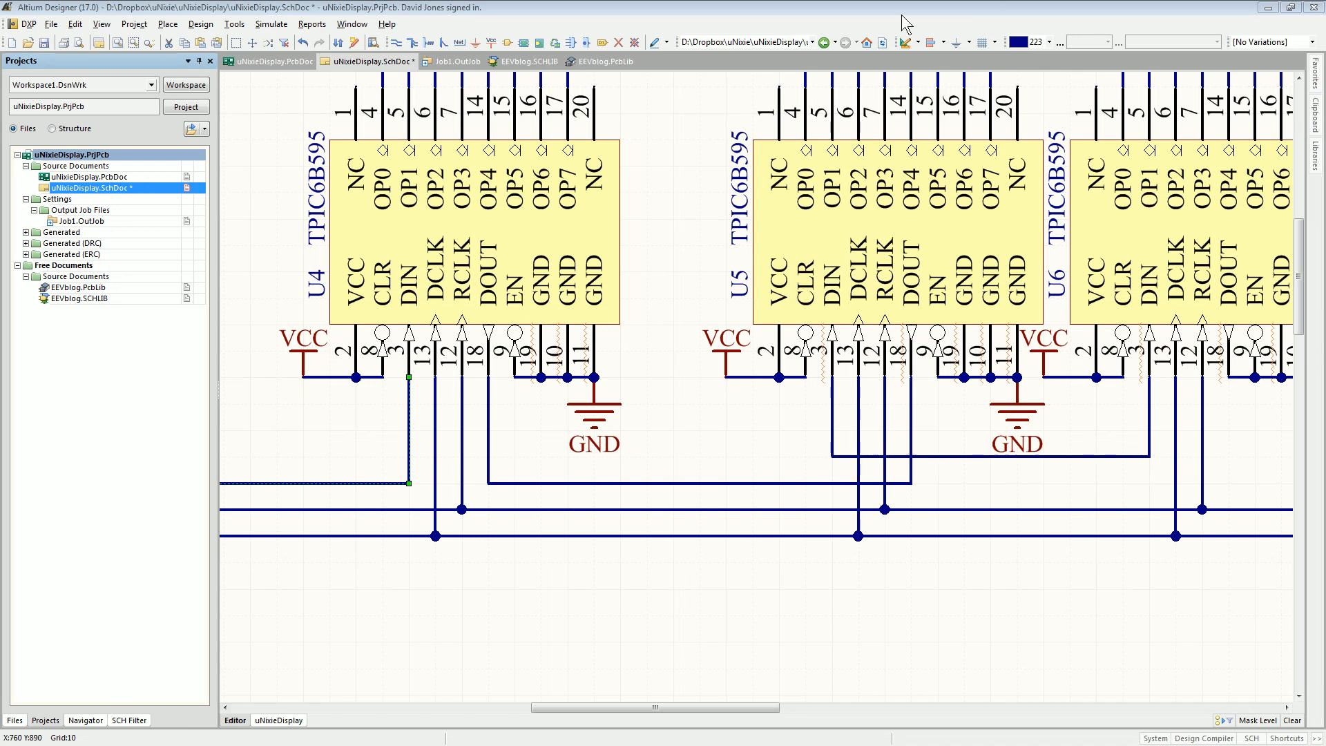
mouse_move(630, 246)
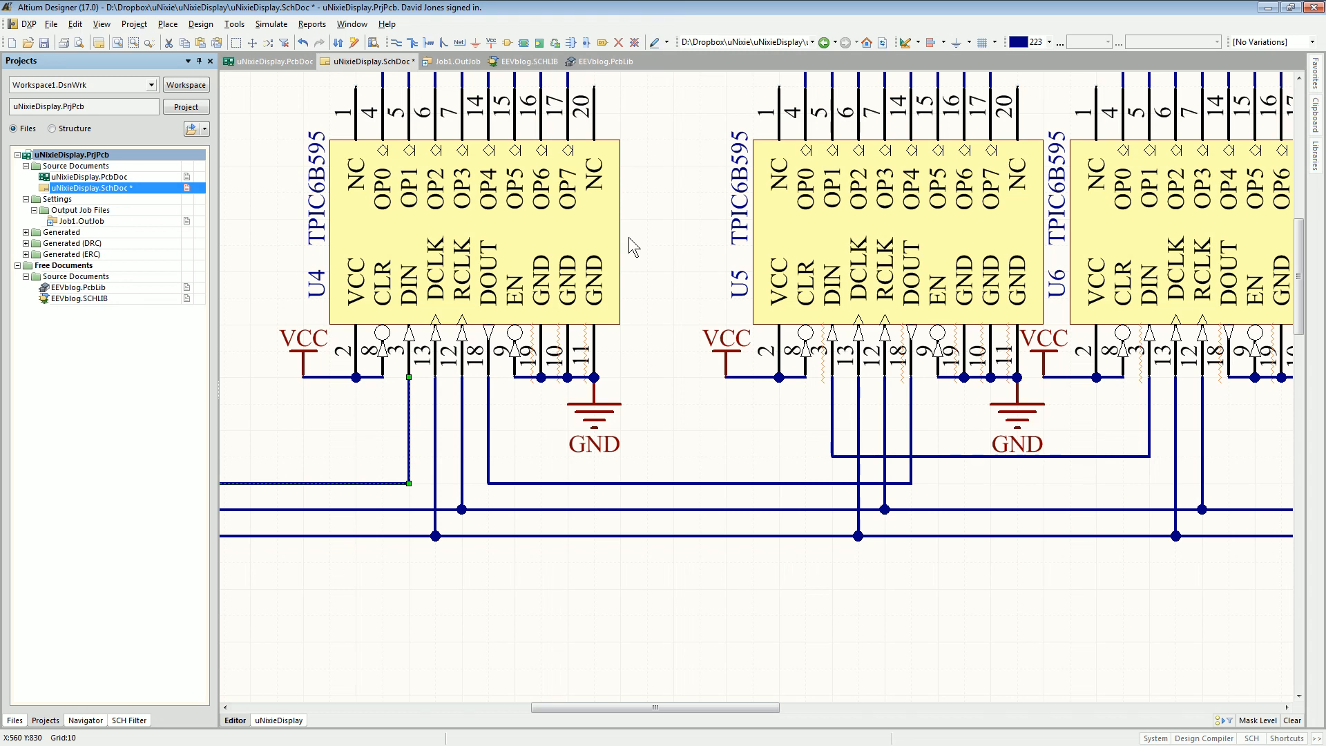
mouse_move(639, 282)
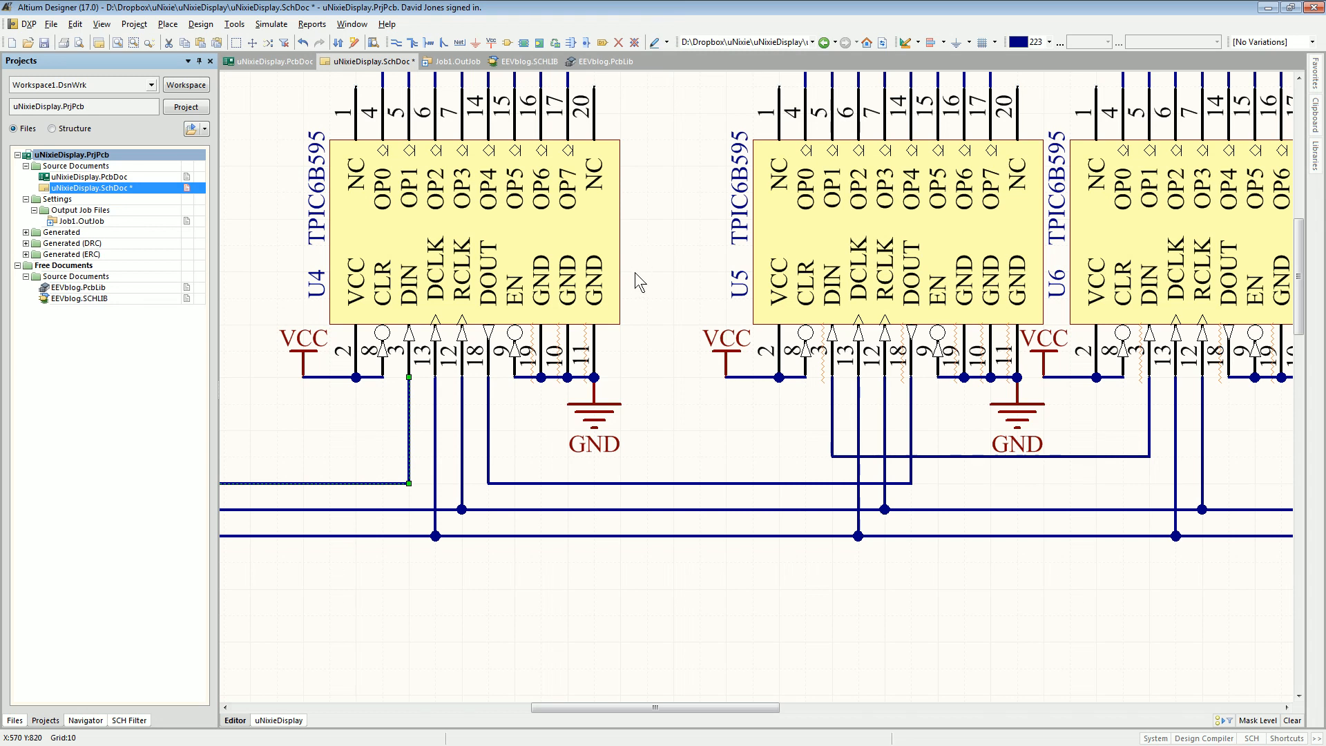
mouse_move(676, 288)
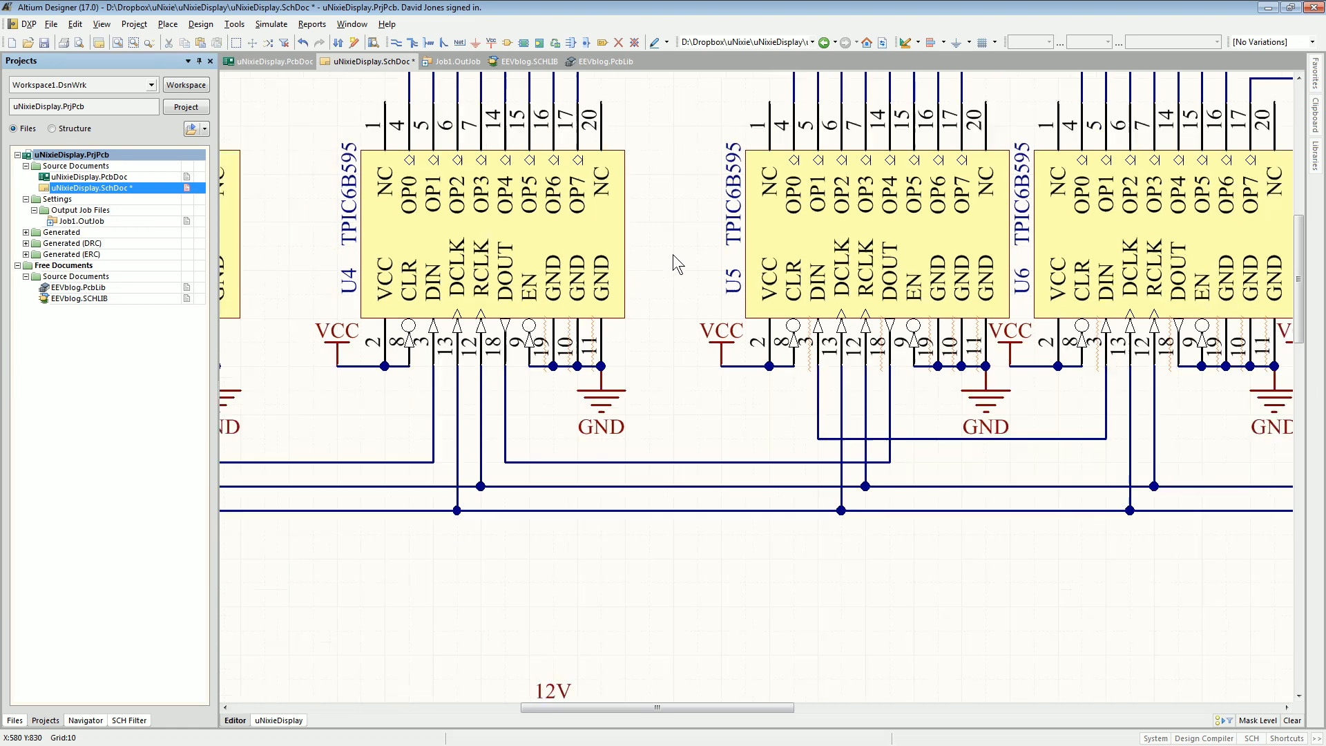
- Open Job1.OutJob and generate the Electrical Rule Check report for the schematic
scroll(up, 3)
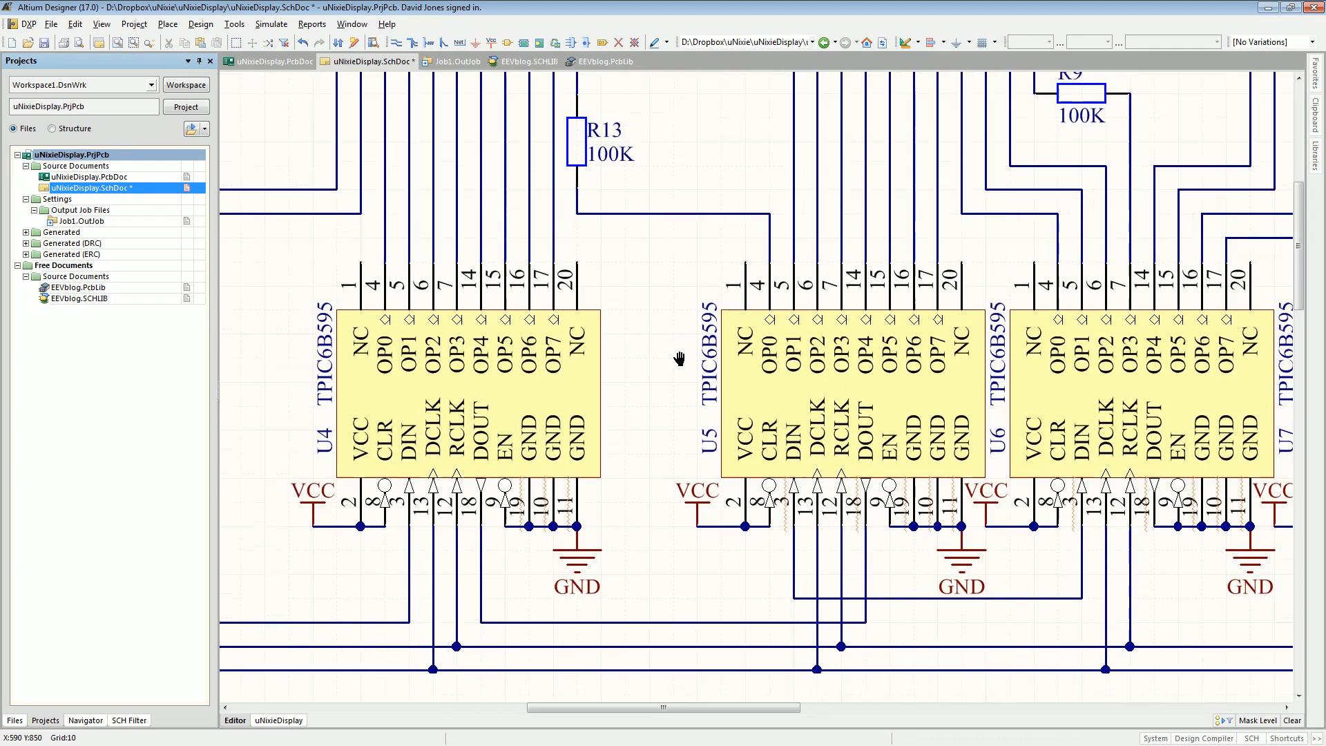
scroll(down, 3)
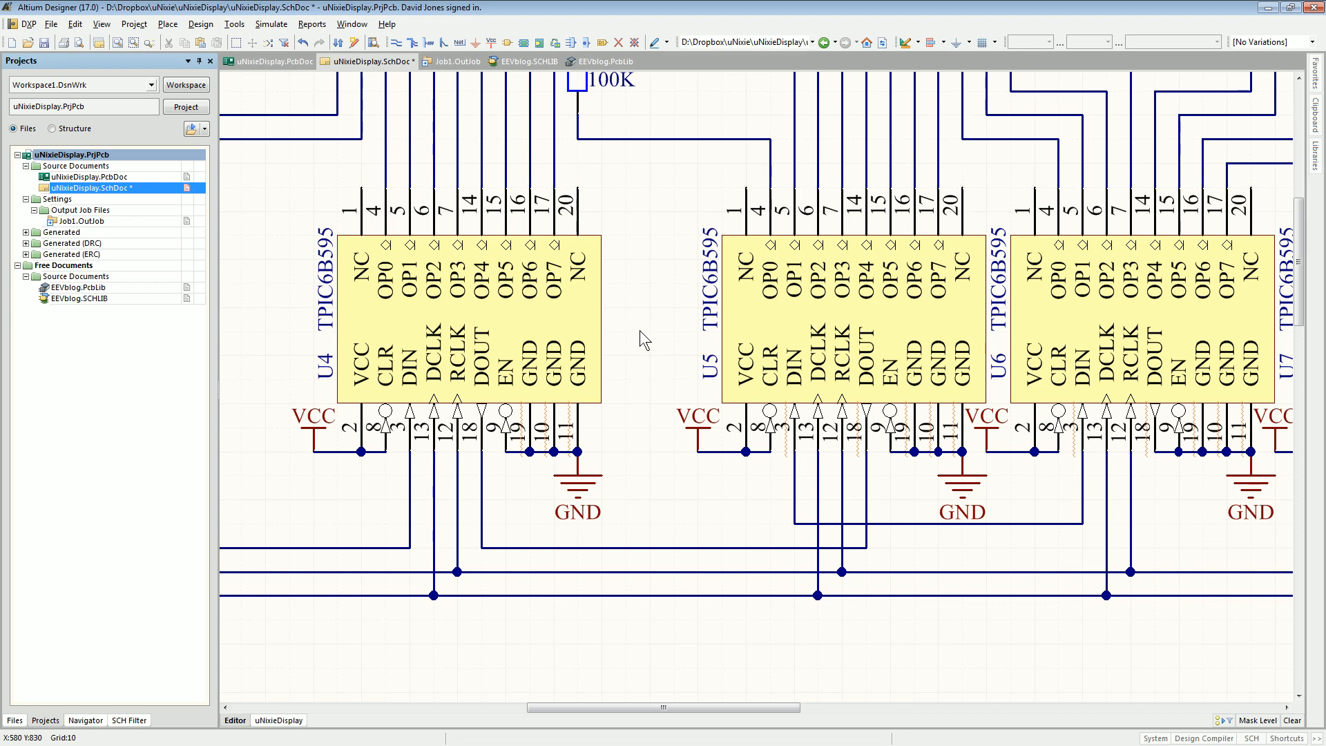
scroll(up, 3)
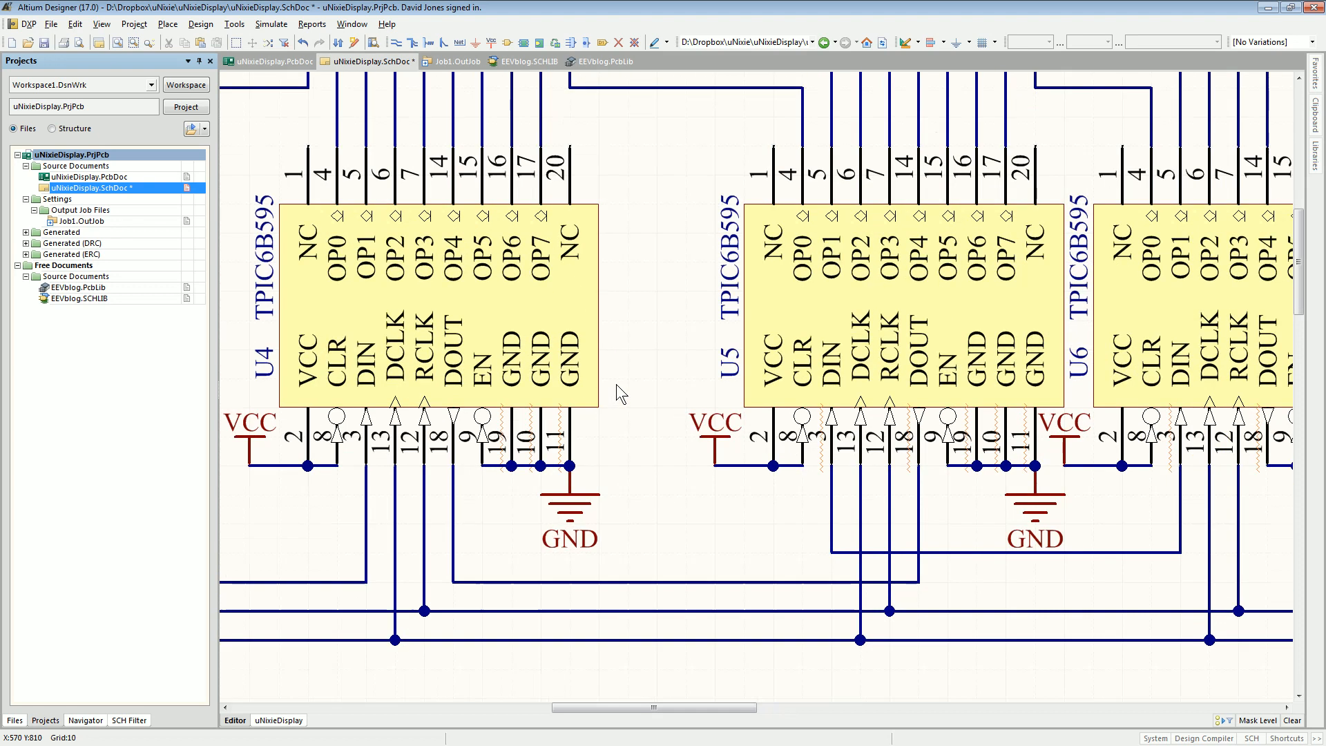
scroll(down, 3)
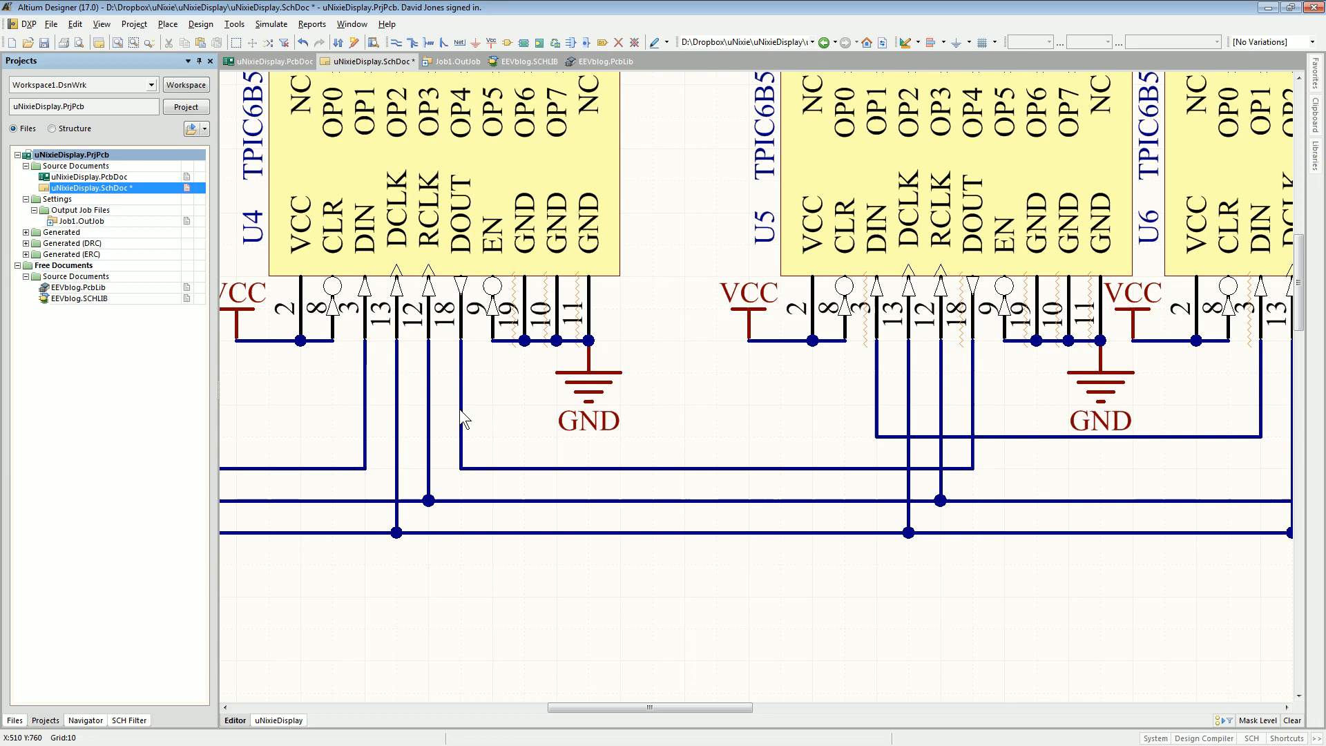
scroll(down, 3)
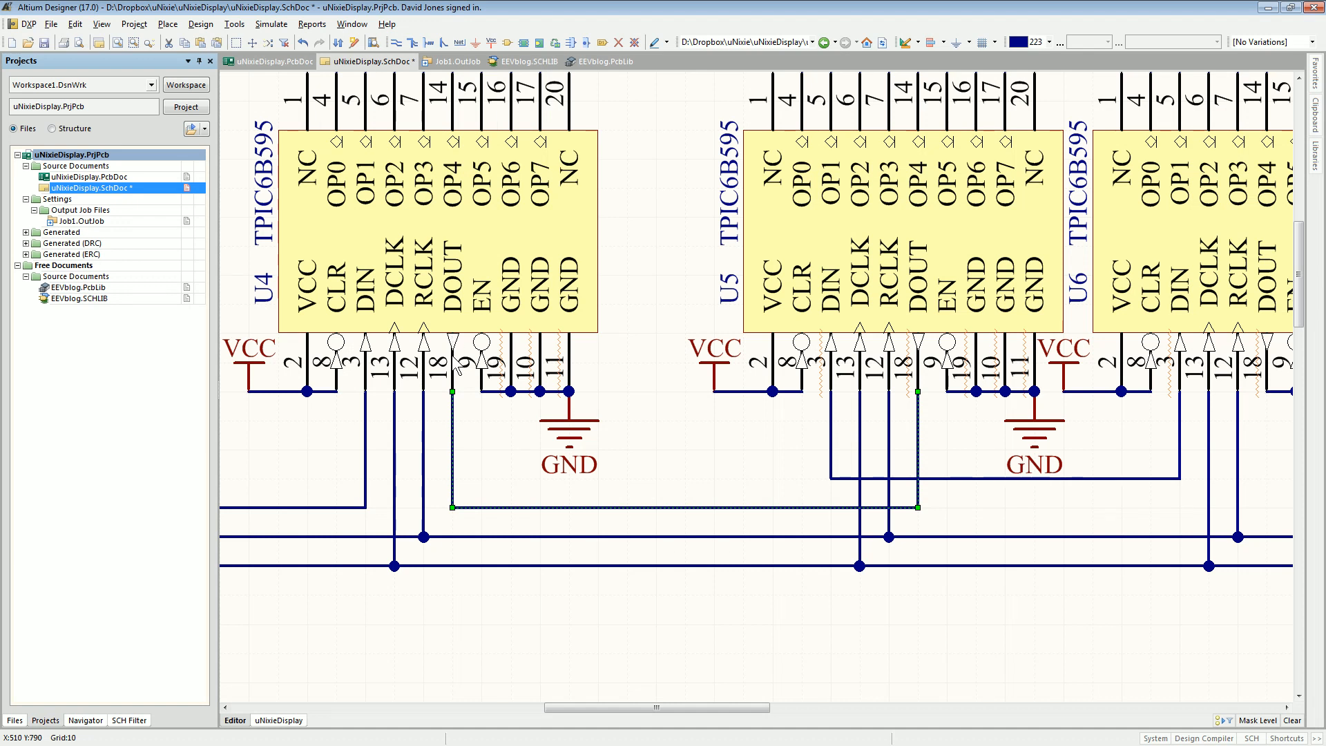
mouse_move(866, 510)
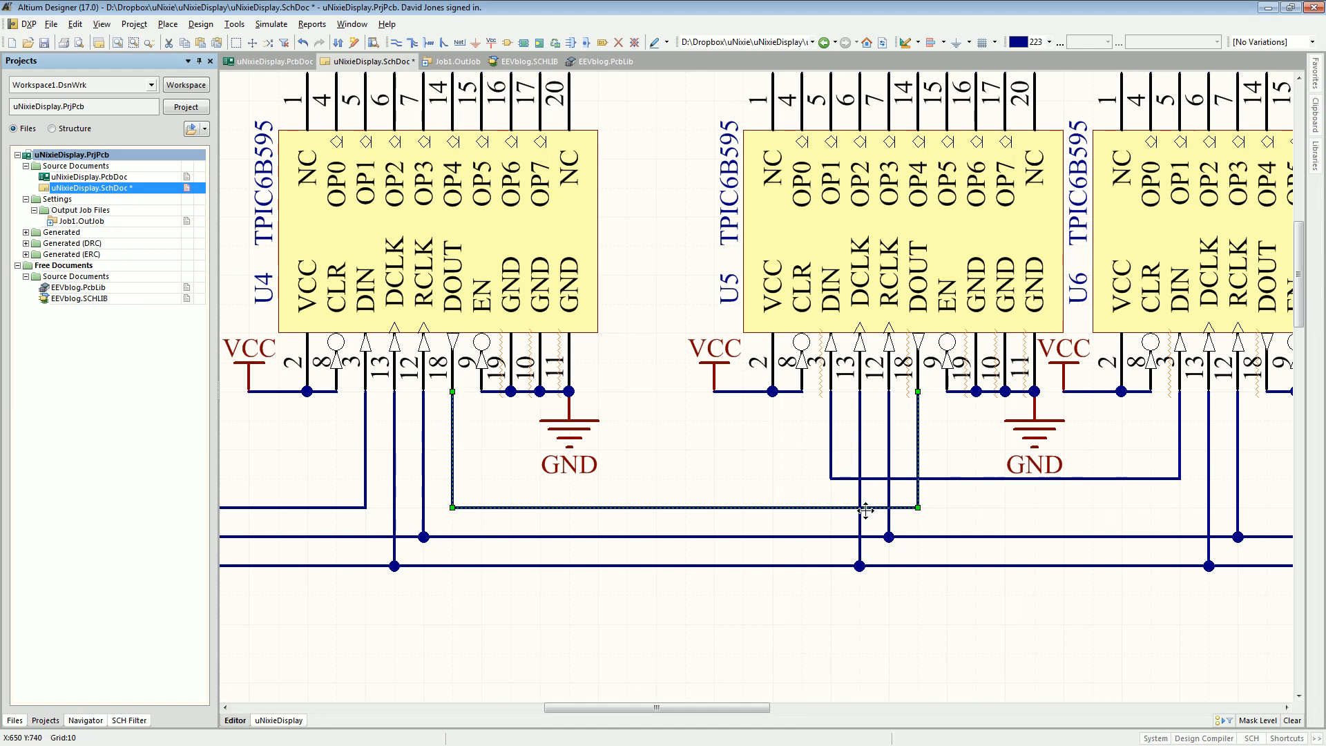
mouse_move(916, 410)
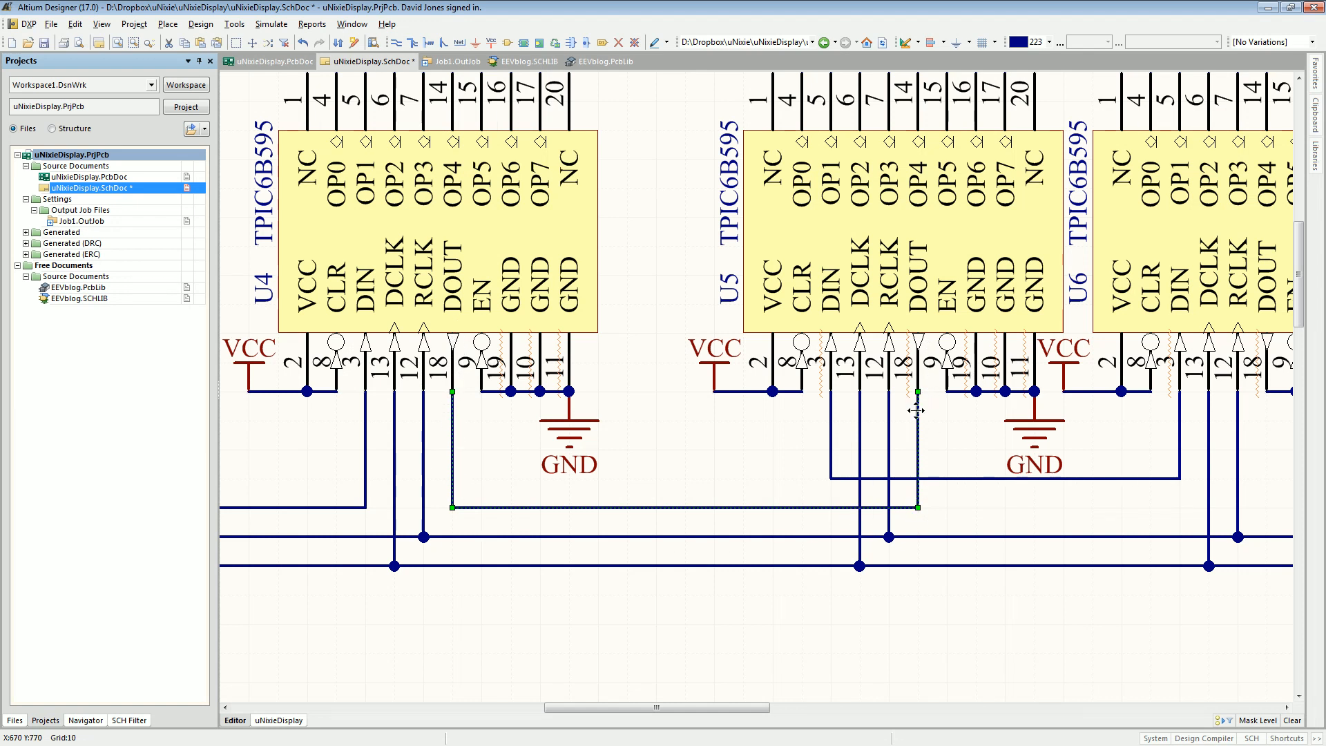
mouse_move(652, 486)
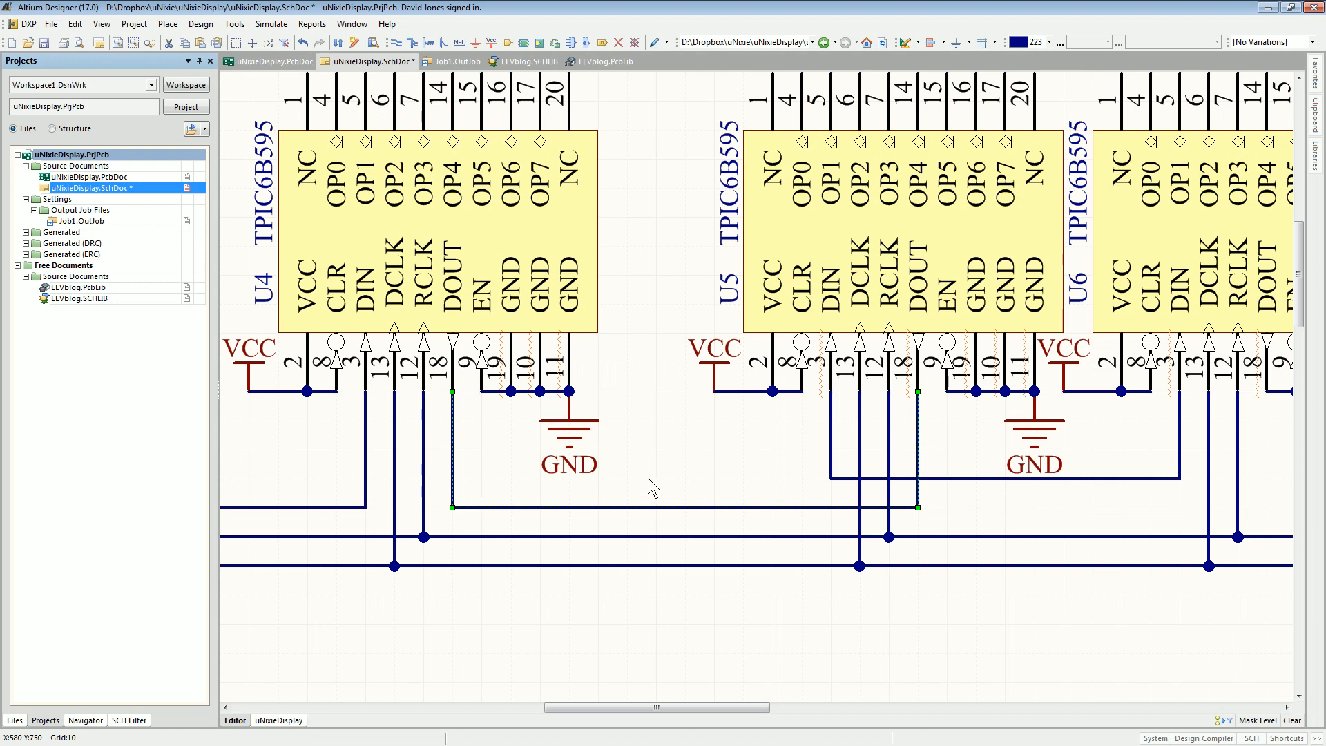
scroll(right, 3)
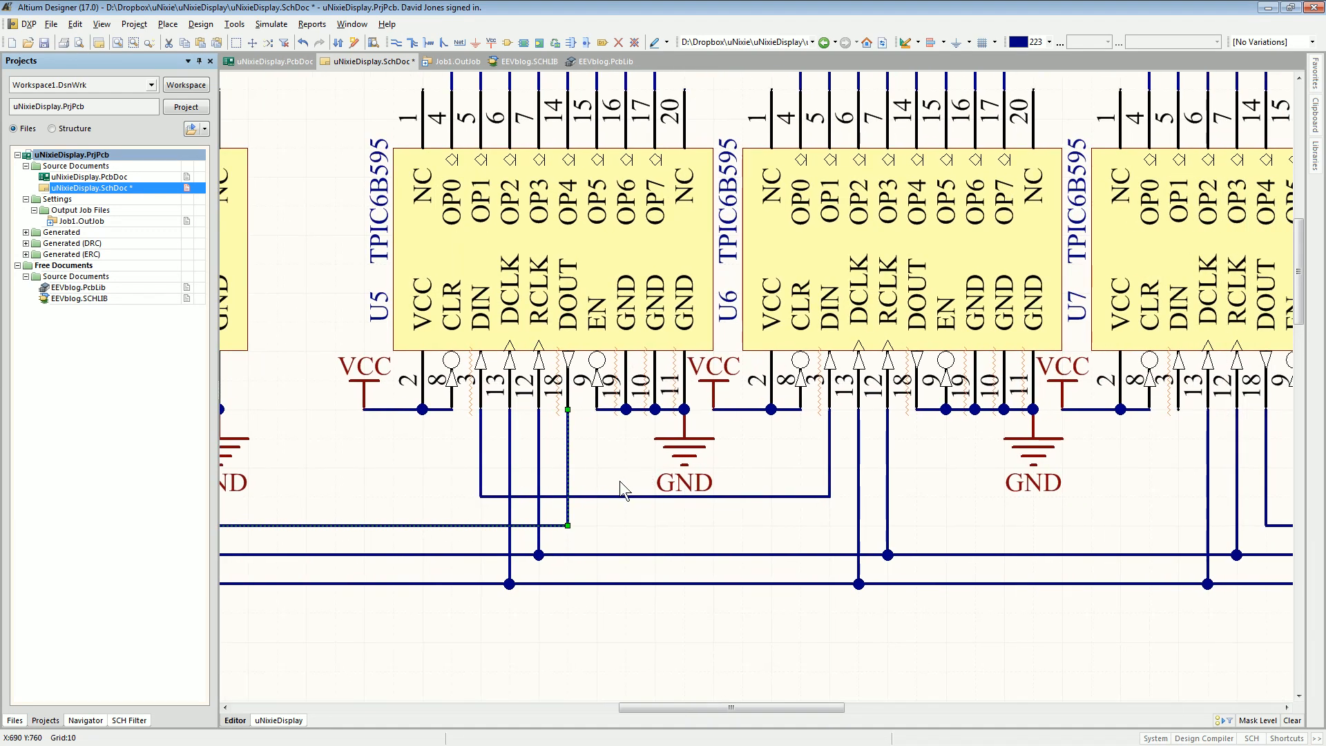
mouse_move(801, 505)
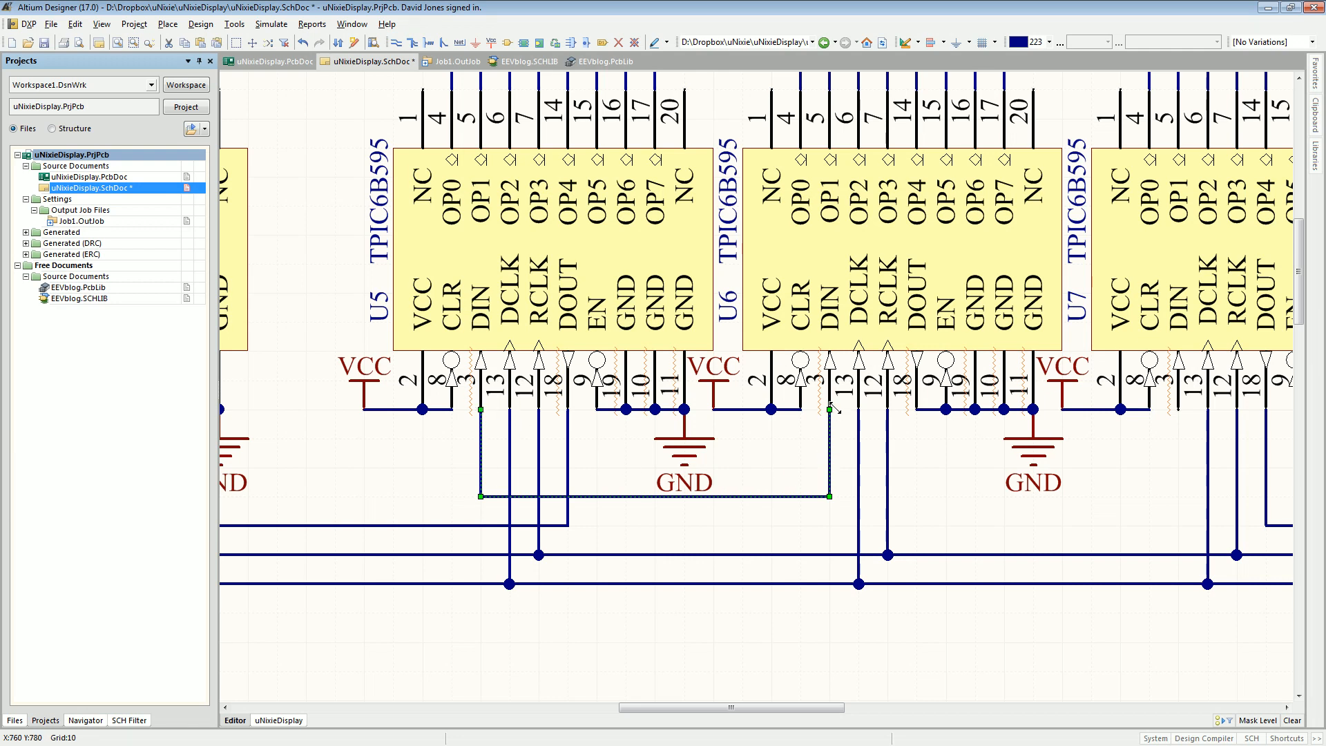
mouse_move(788, 540)
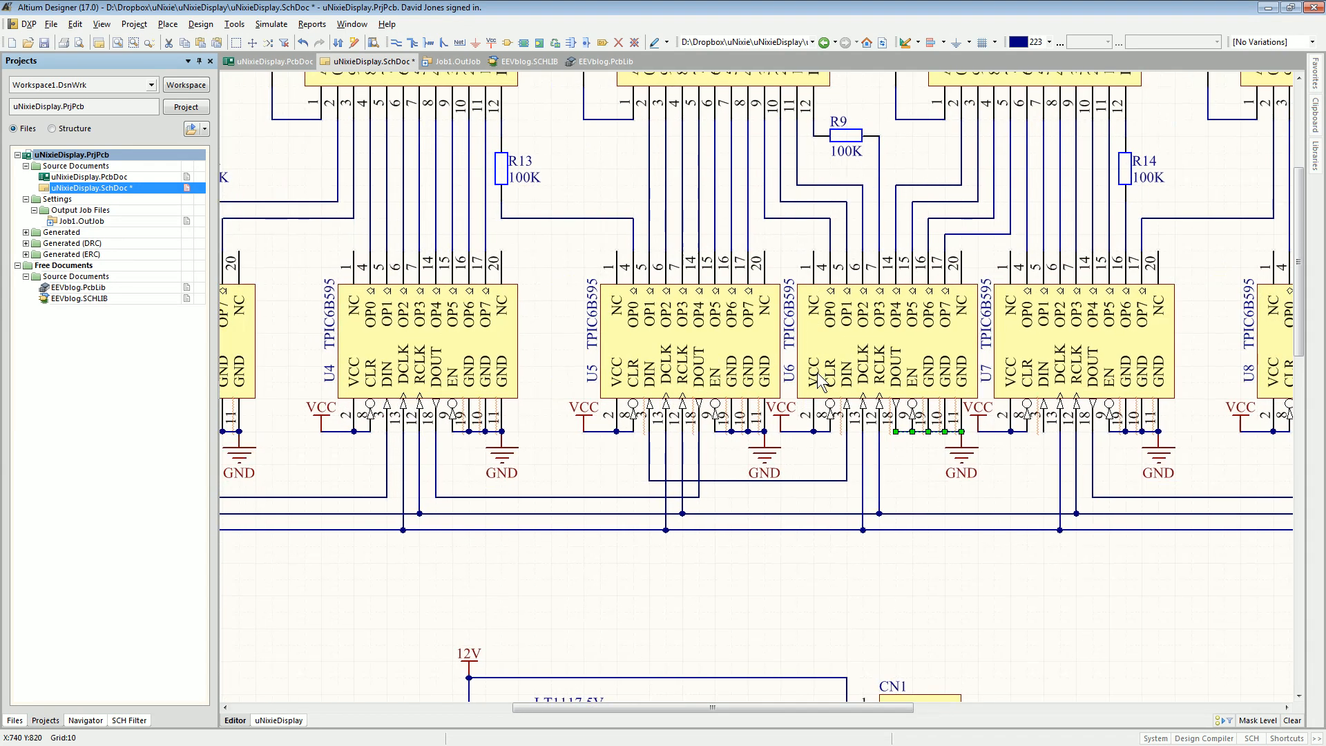
mouse_move(447, 43)
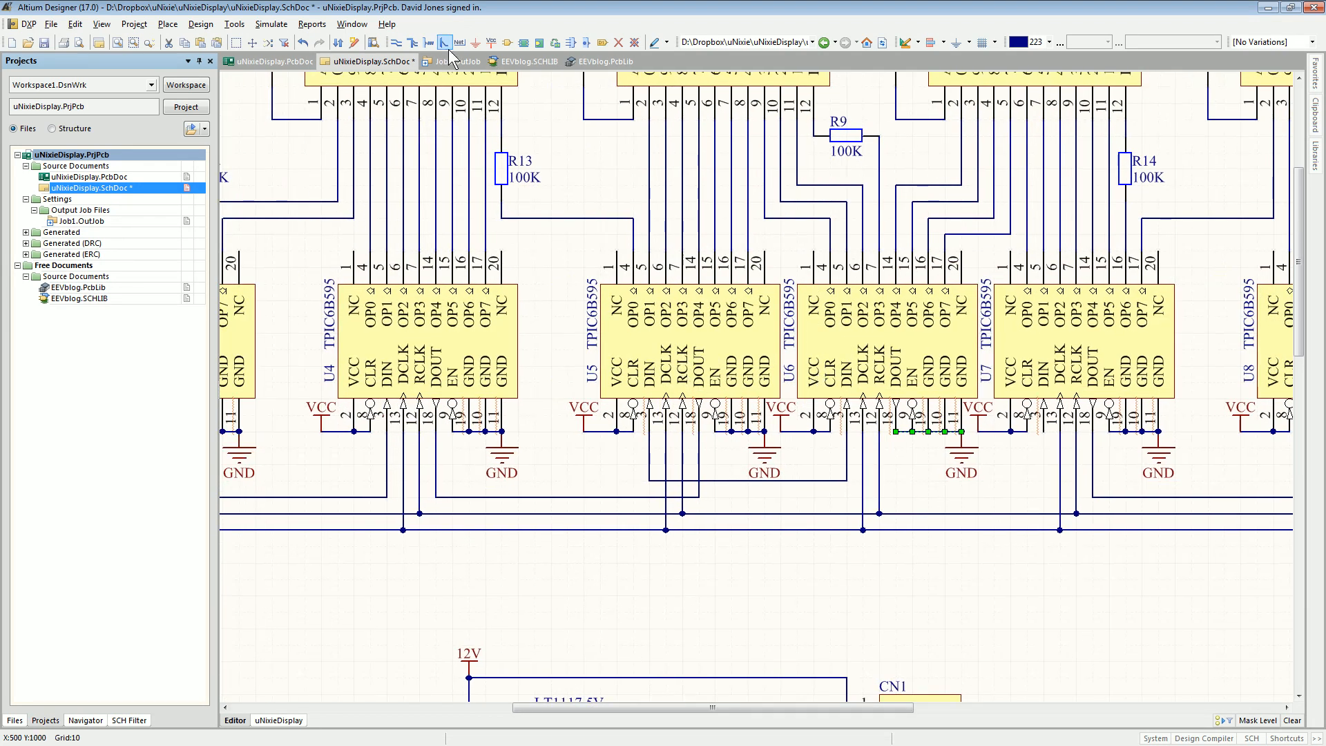
click(459, 61)
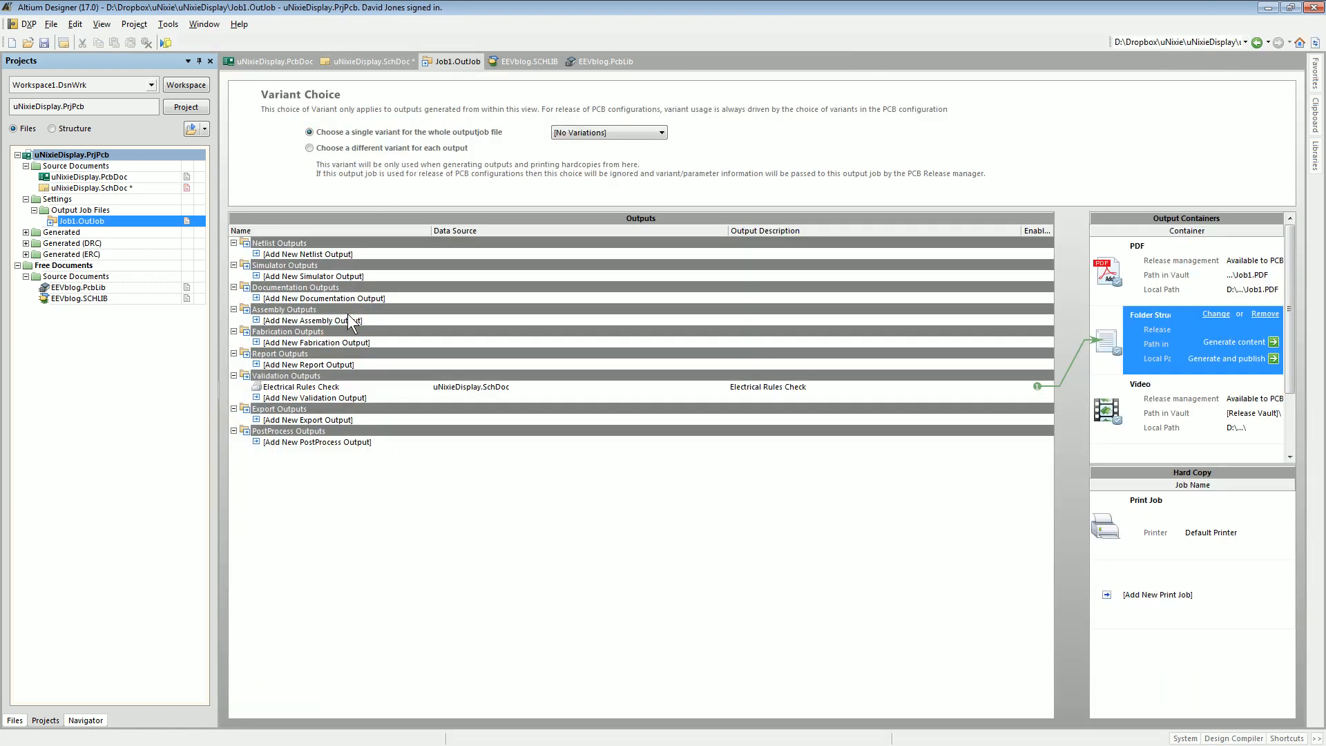
mouse_move(524, 395)
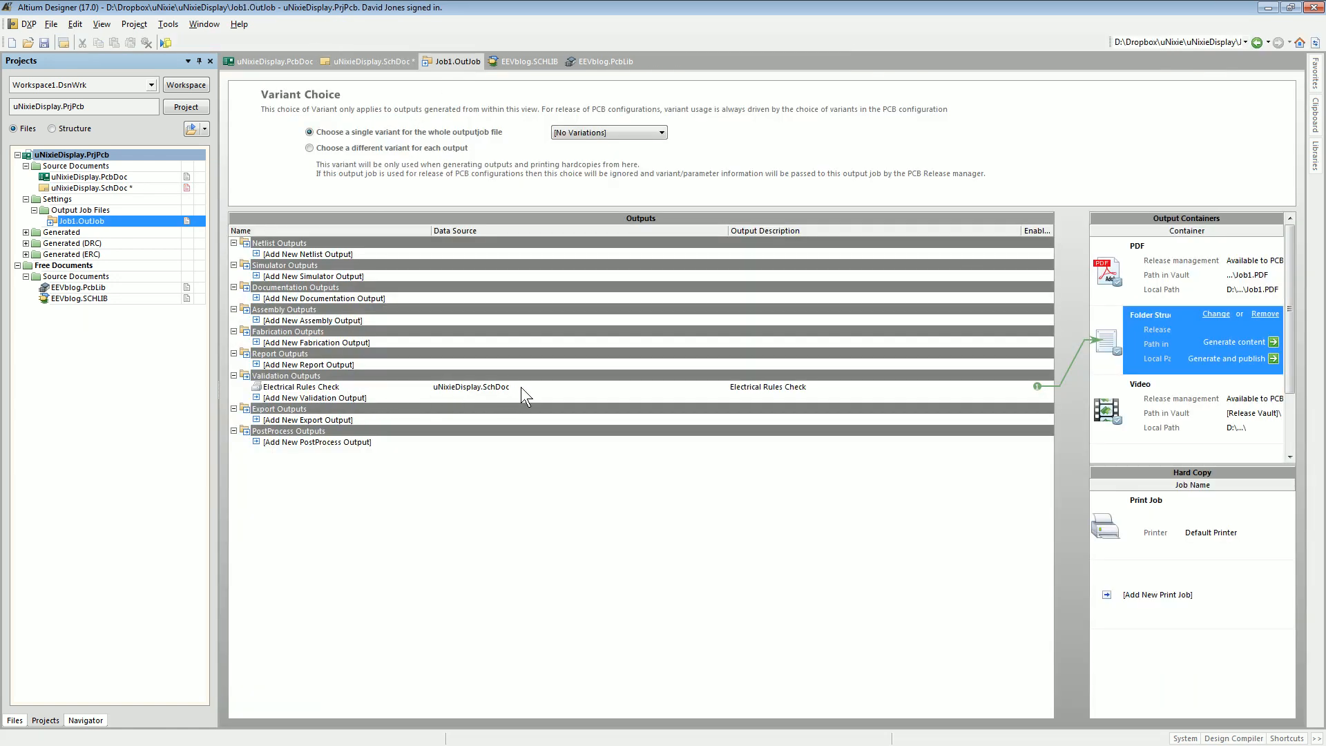
mouse_move(508, 400)
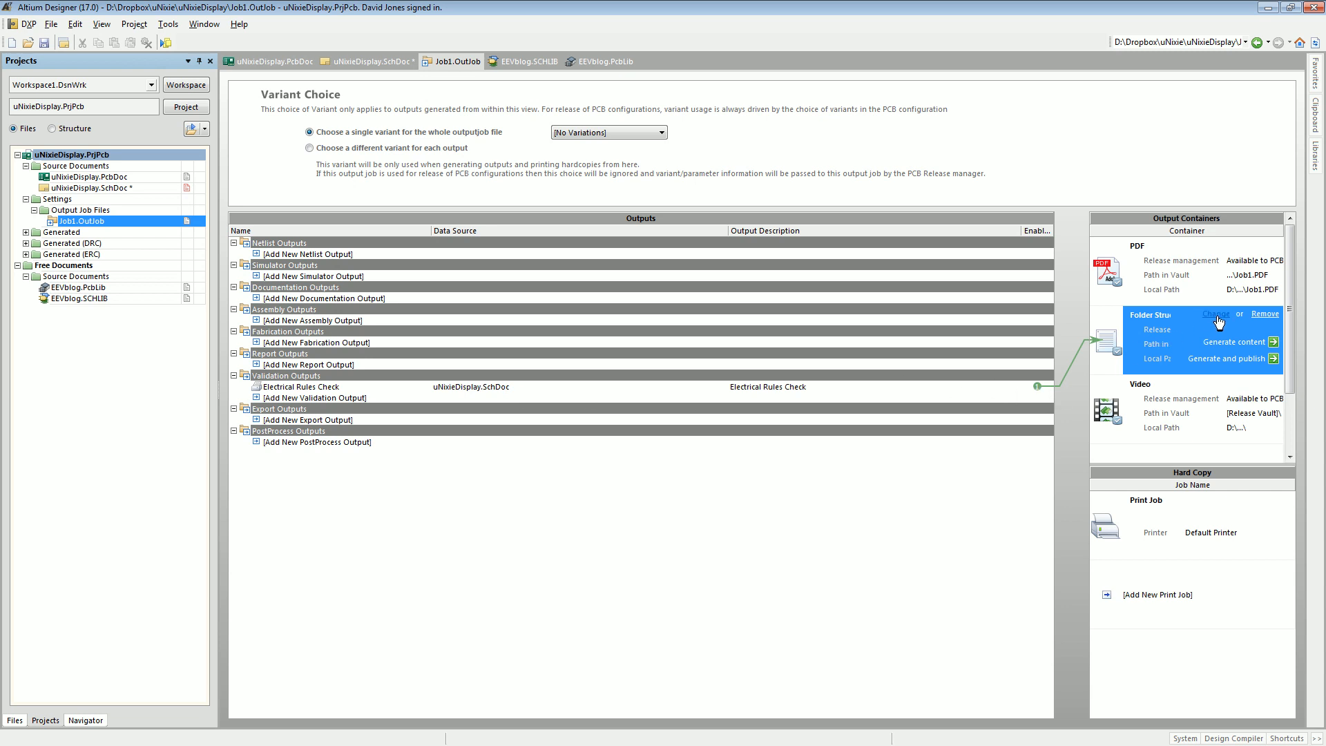
click(1258, 342)
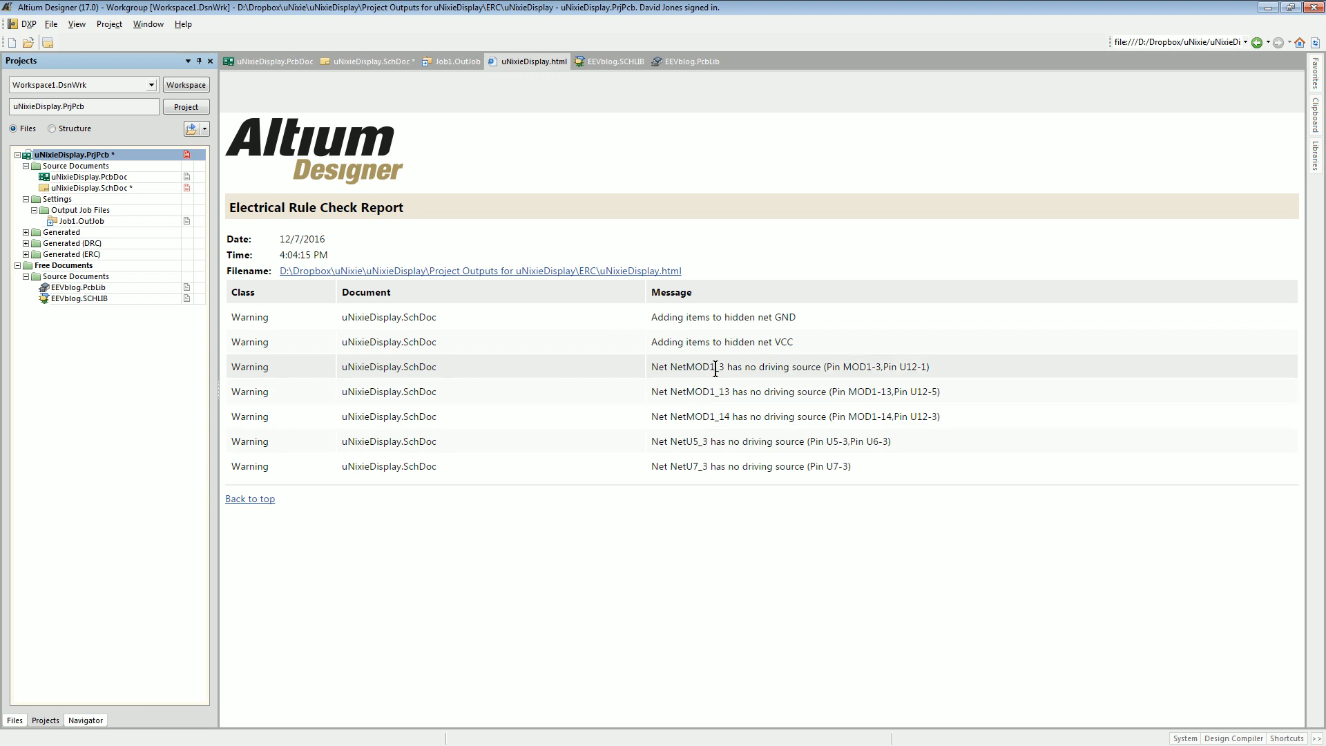
mouse_move(766, 468)
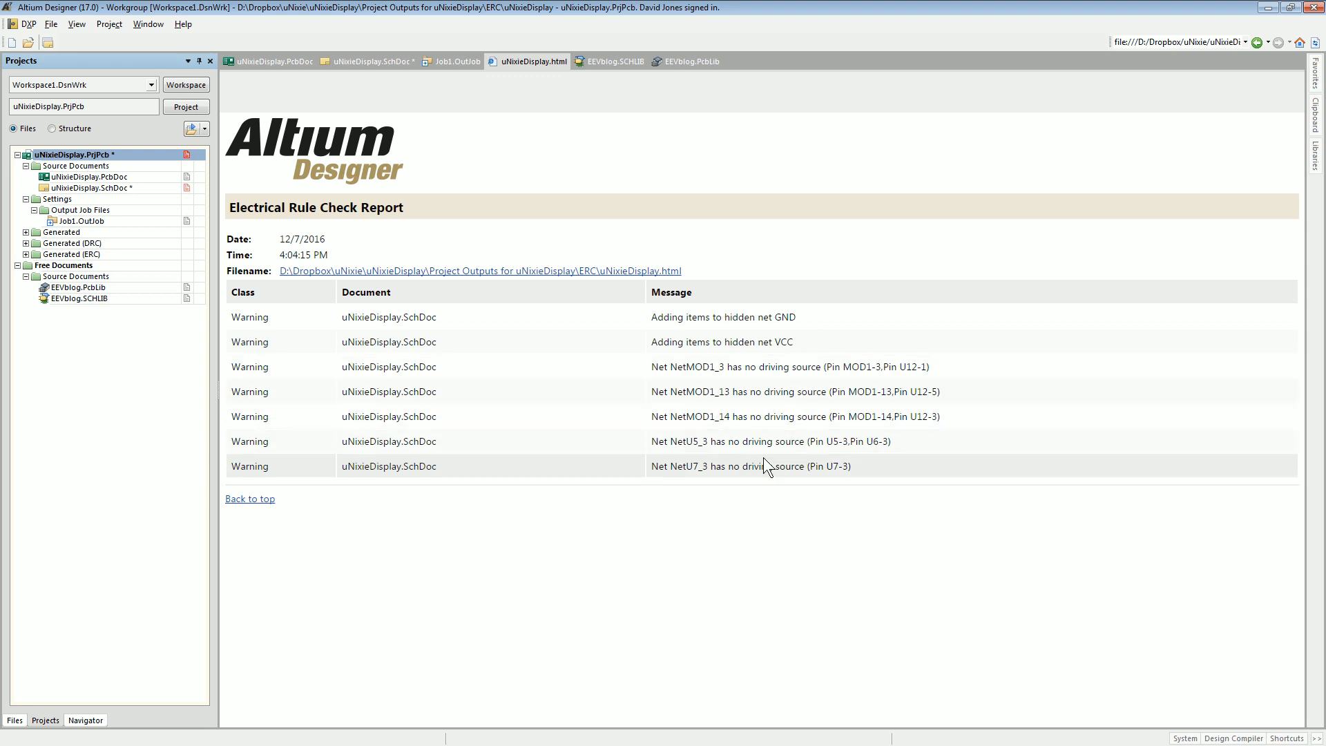
mouse_move(584, 368)
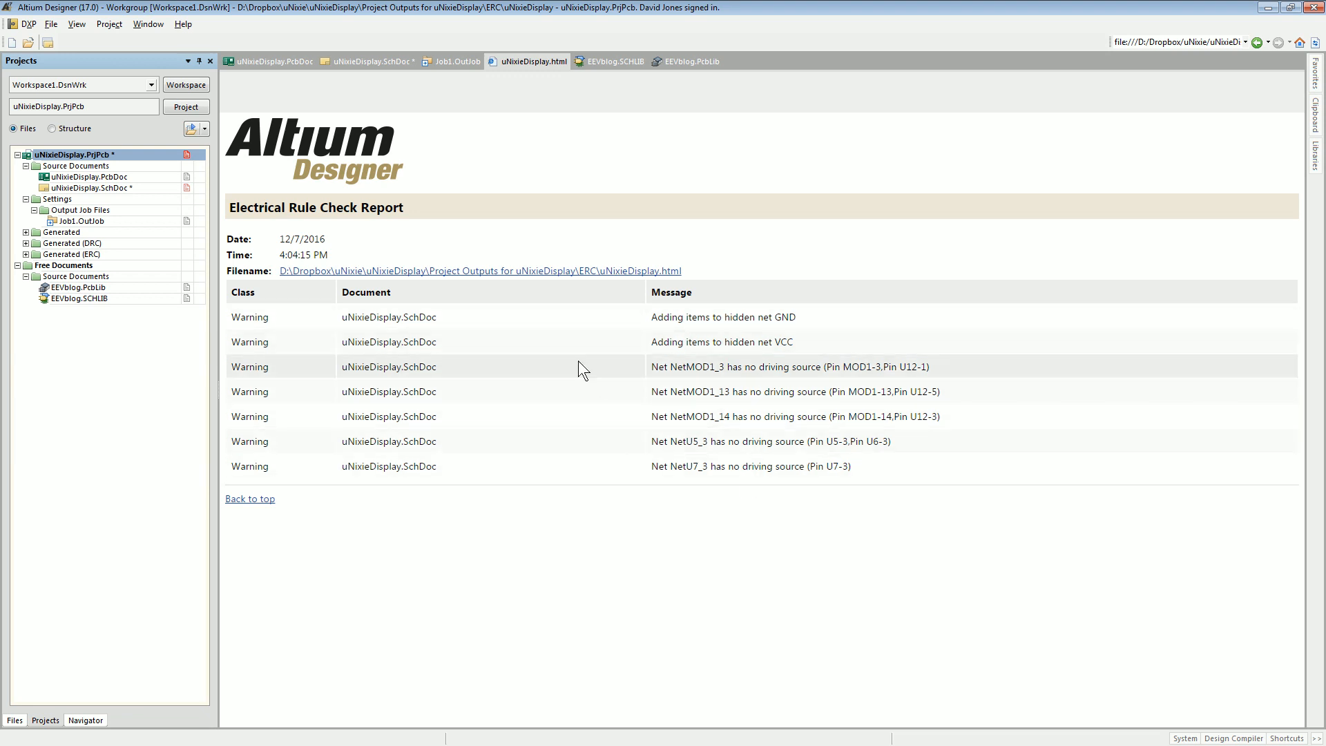
mouse_move(417, 444)
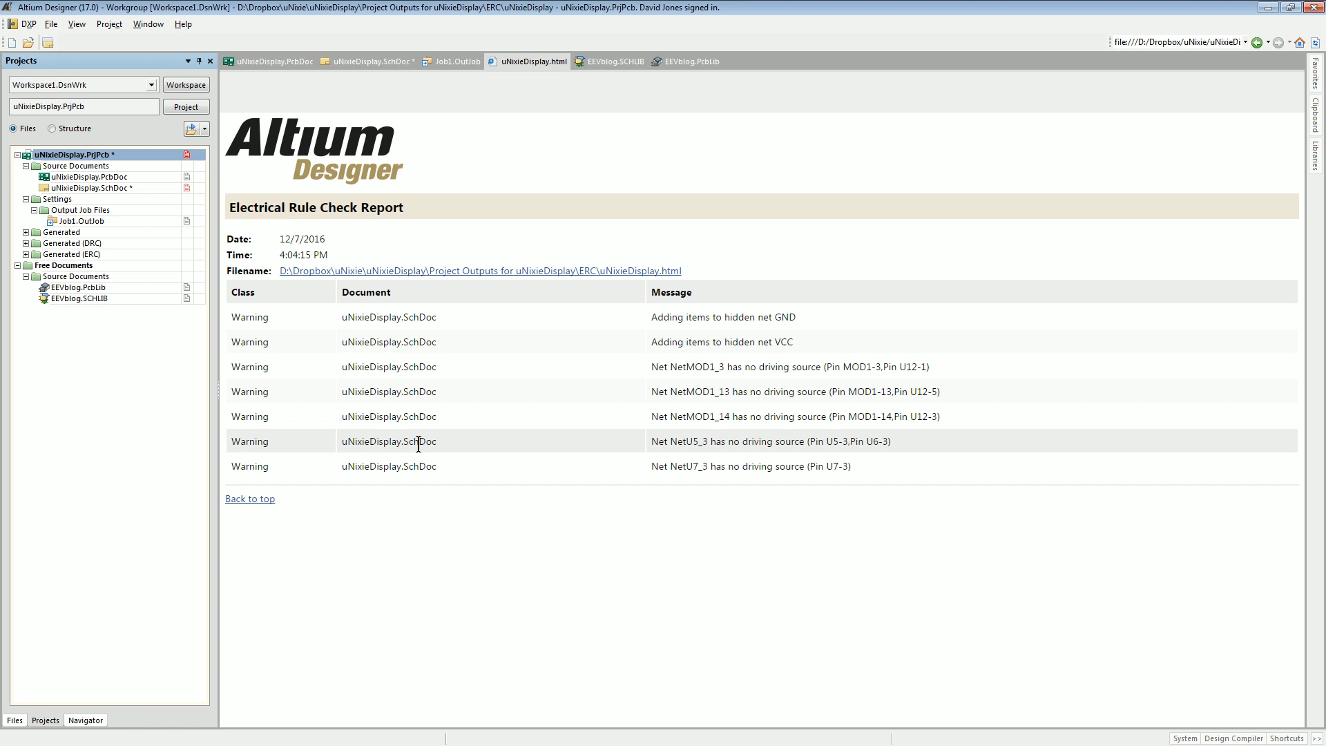
mouse_move(501, 297)
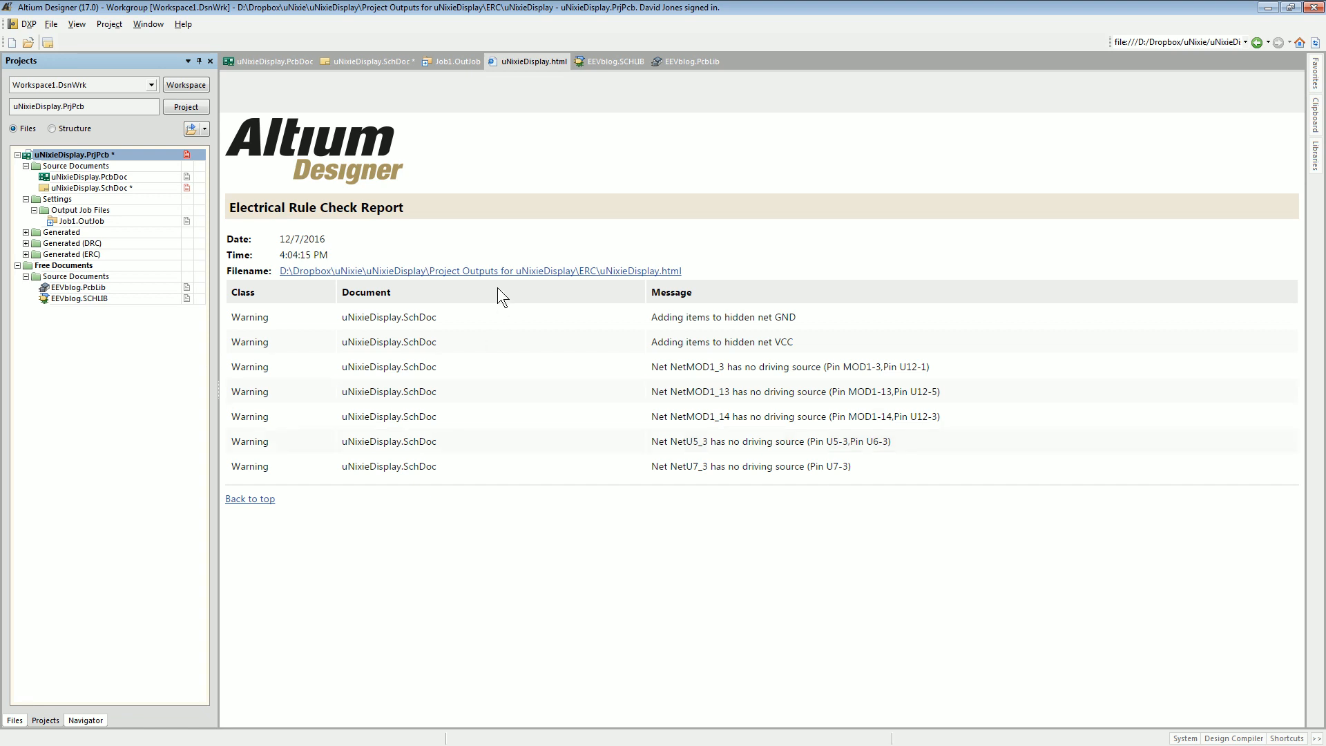
mouse_move(216, 169)
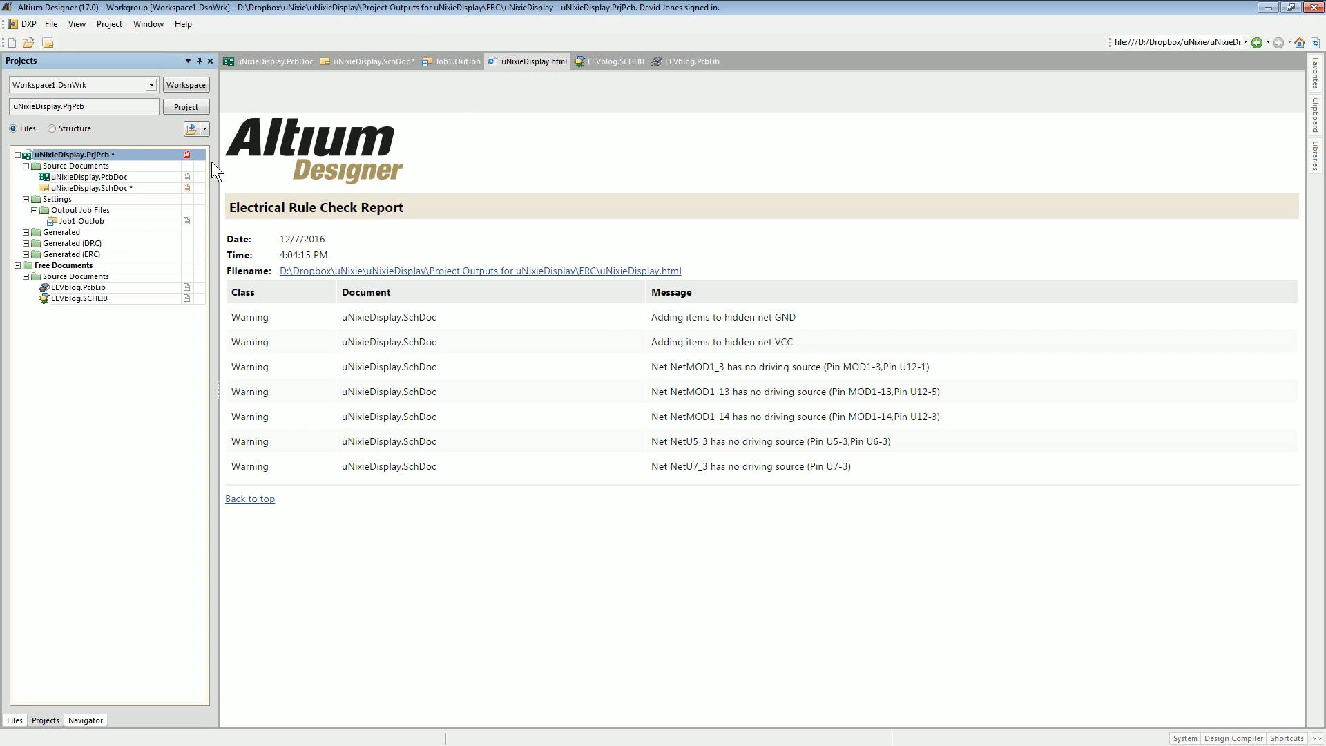
mouse_move(256, 97)
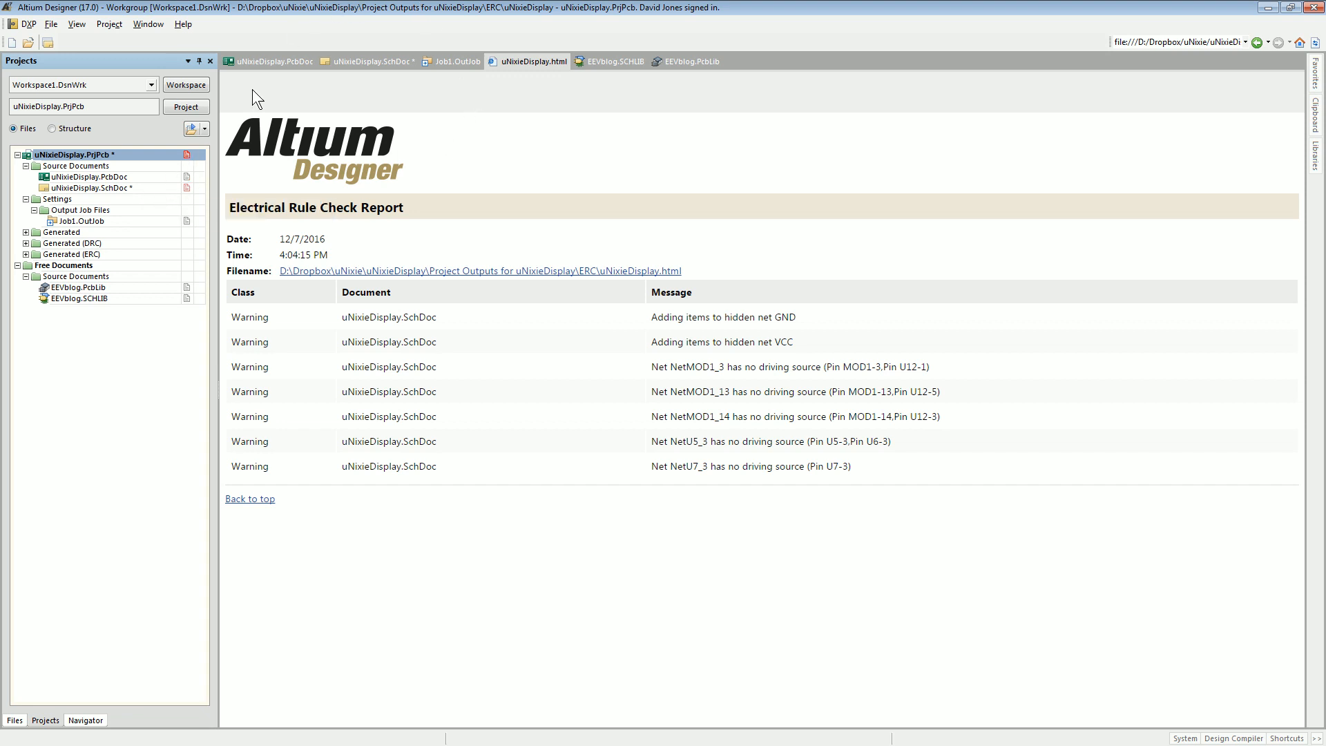
- Return to the schematic sheet and view the project options' pin-to-pin Connection Matrix
click(366, 61)
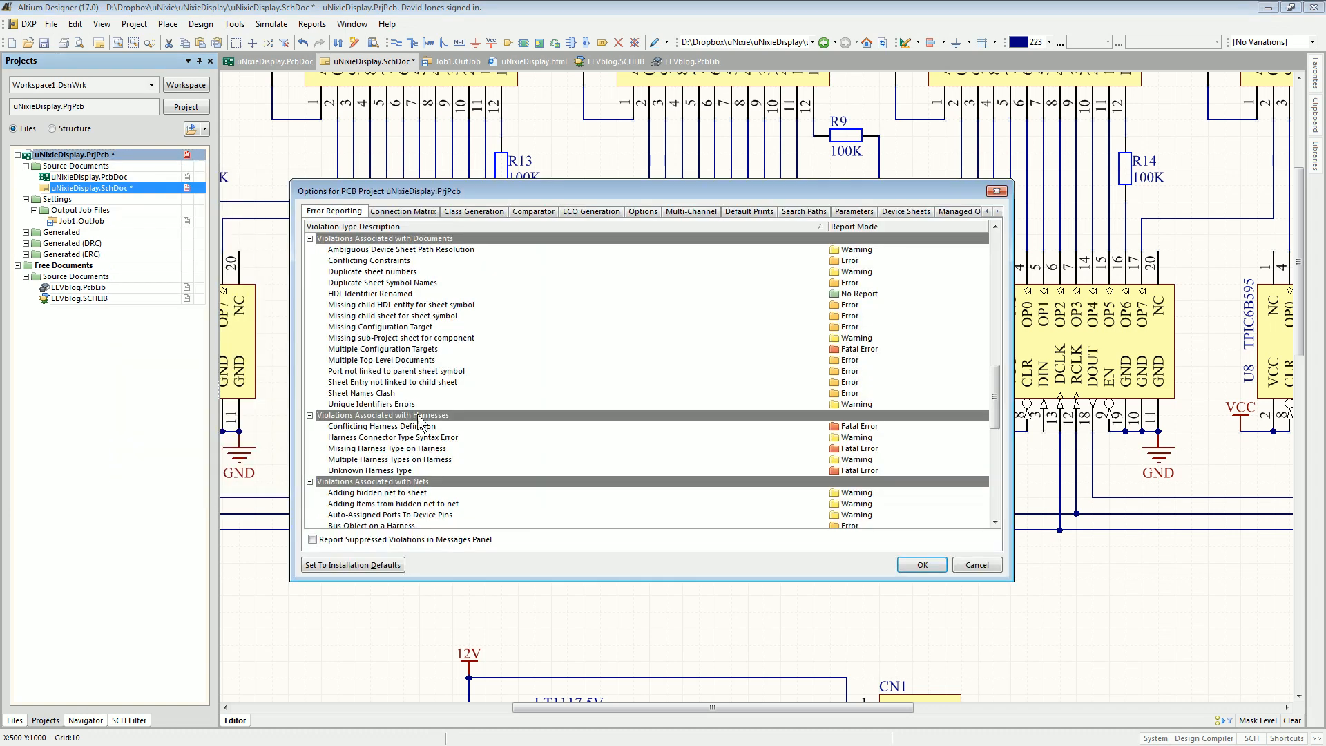
click(402, 210)
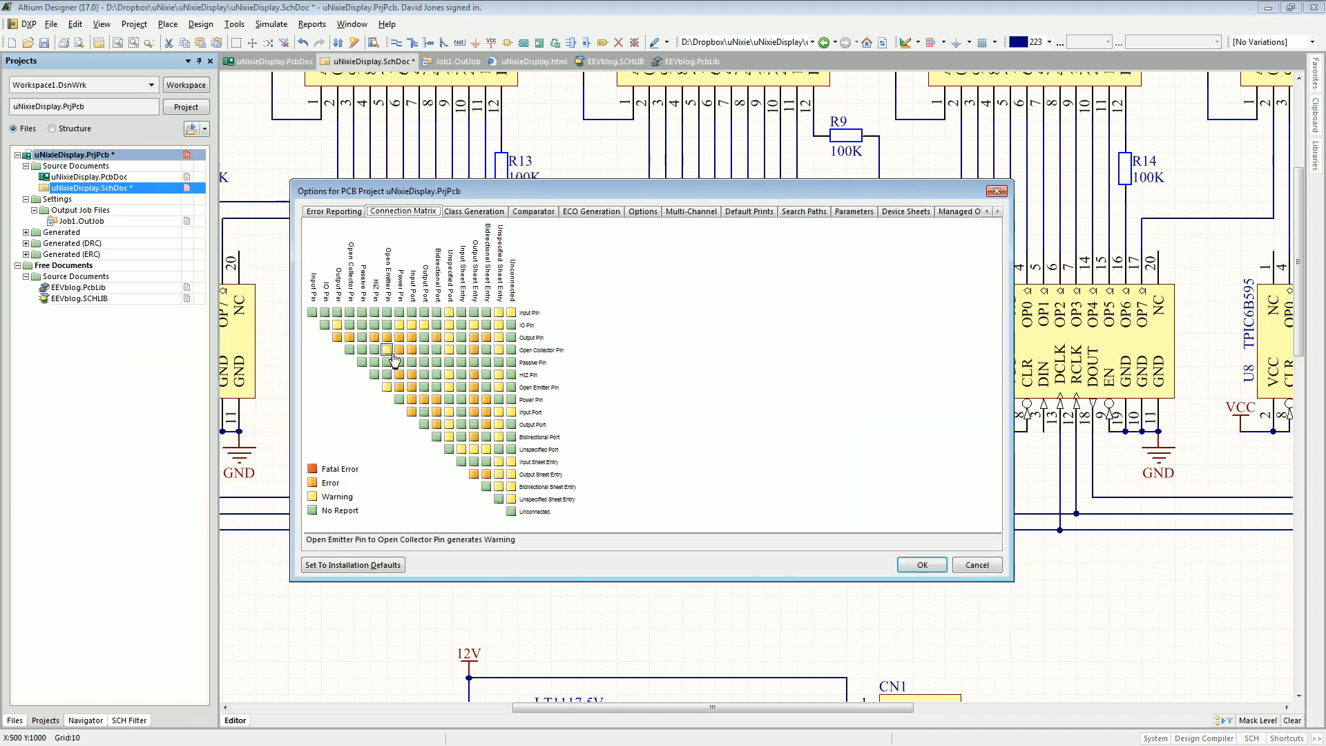
mouse_move(343, 310)
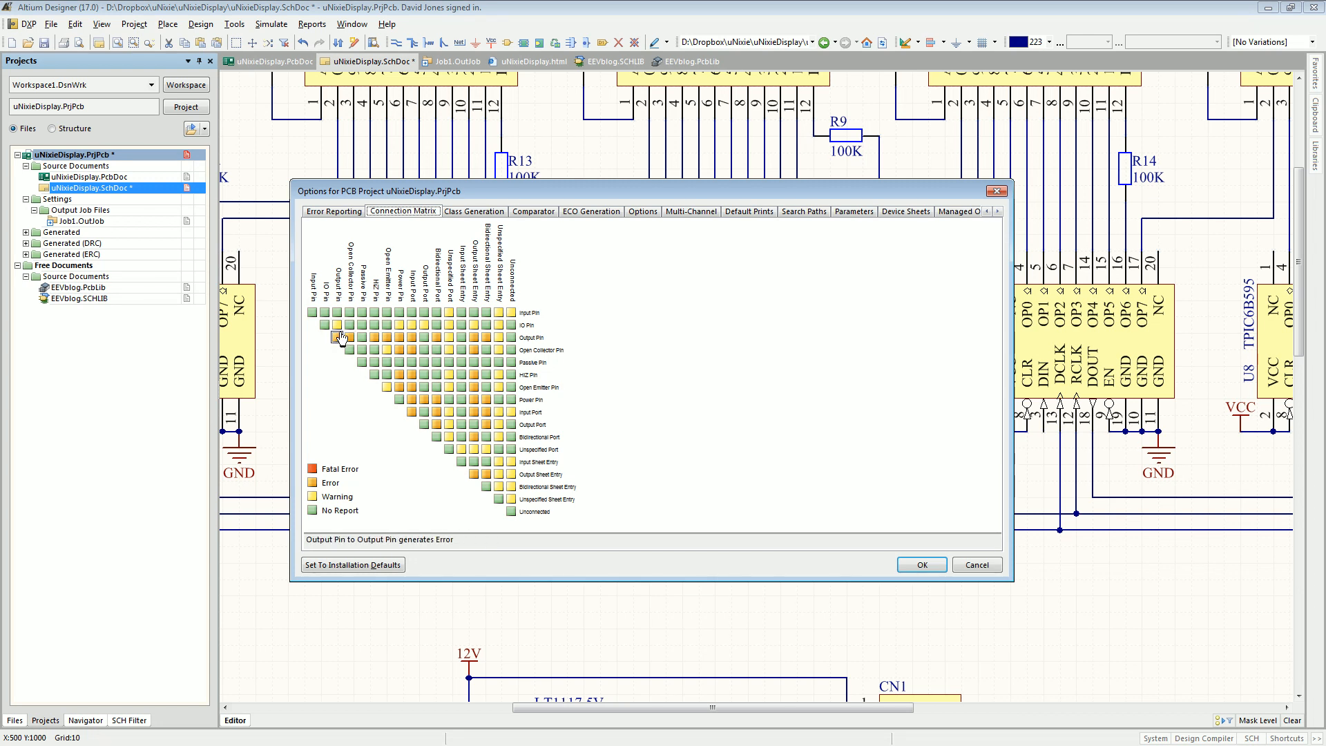
mouse_move(546, 351)
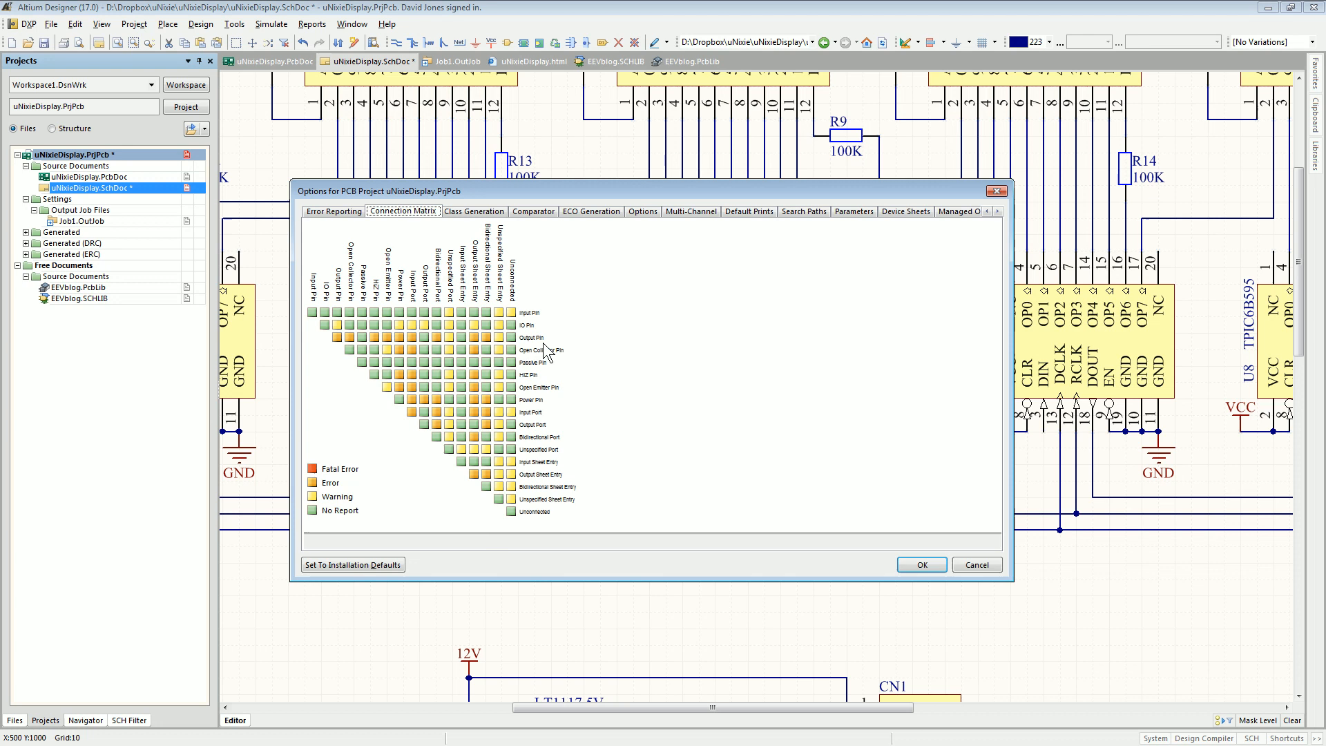
mouse_move(958, 550)
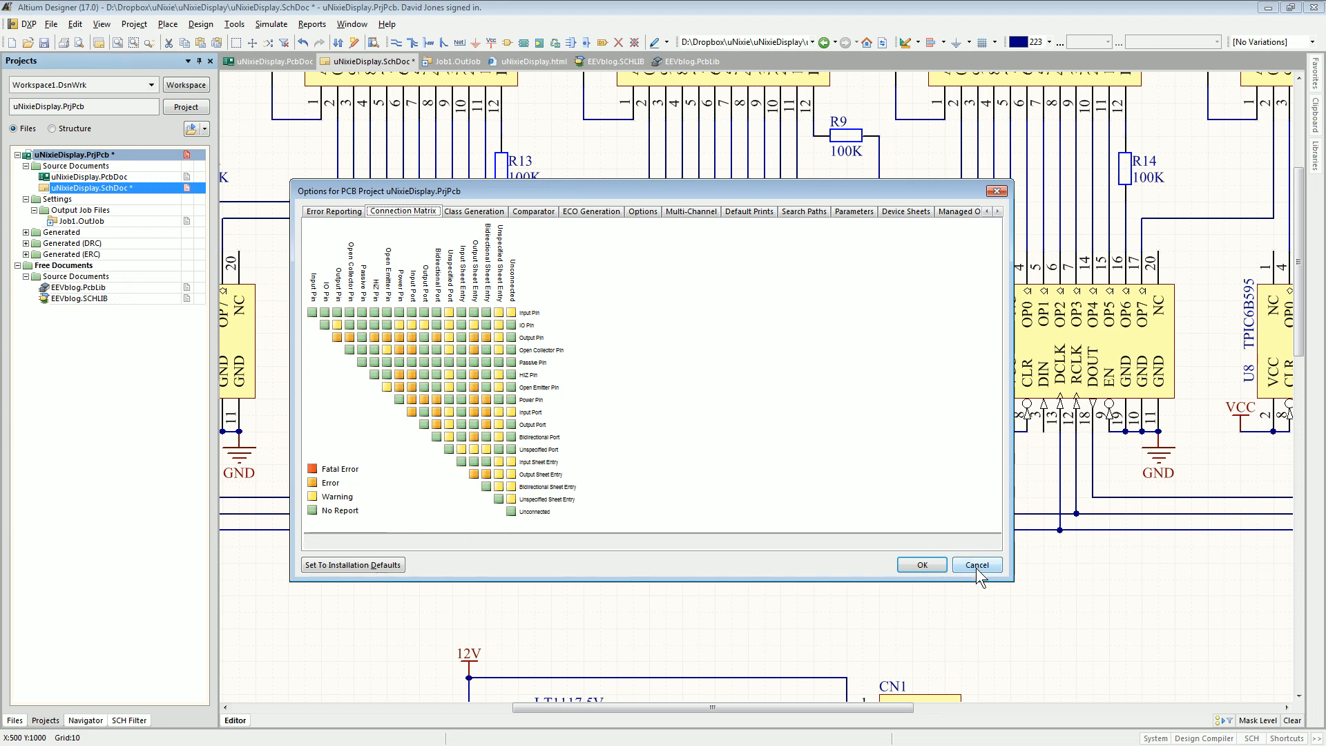
- Cancel the Options for PCB Project dialog and dismiss the Window menu unchanged
click(976, 565)
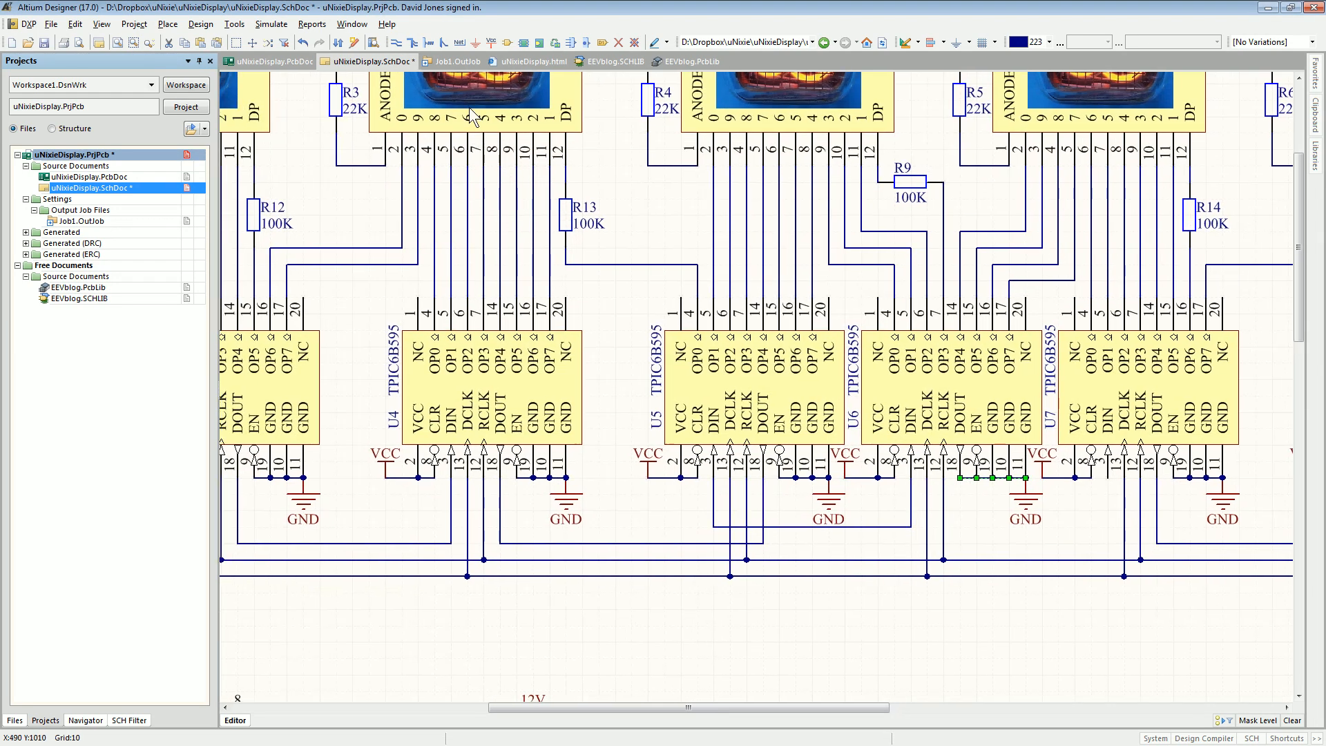
mouse_move(442, 215)
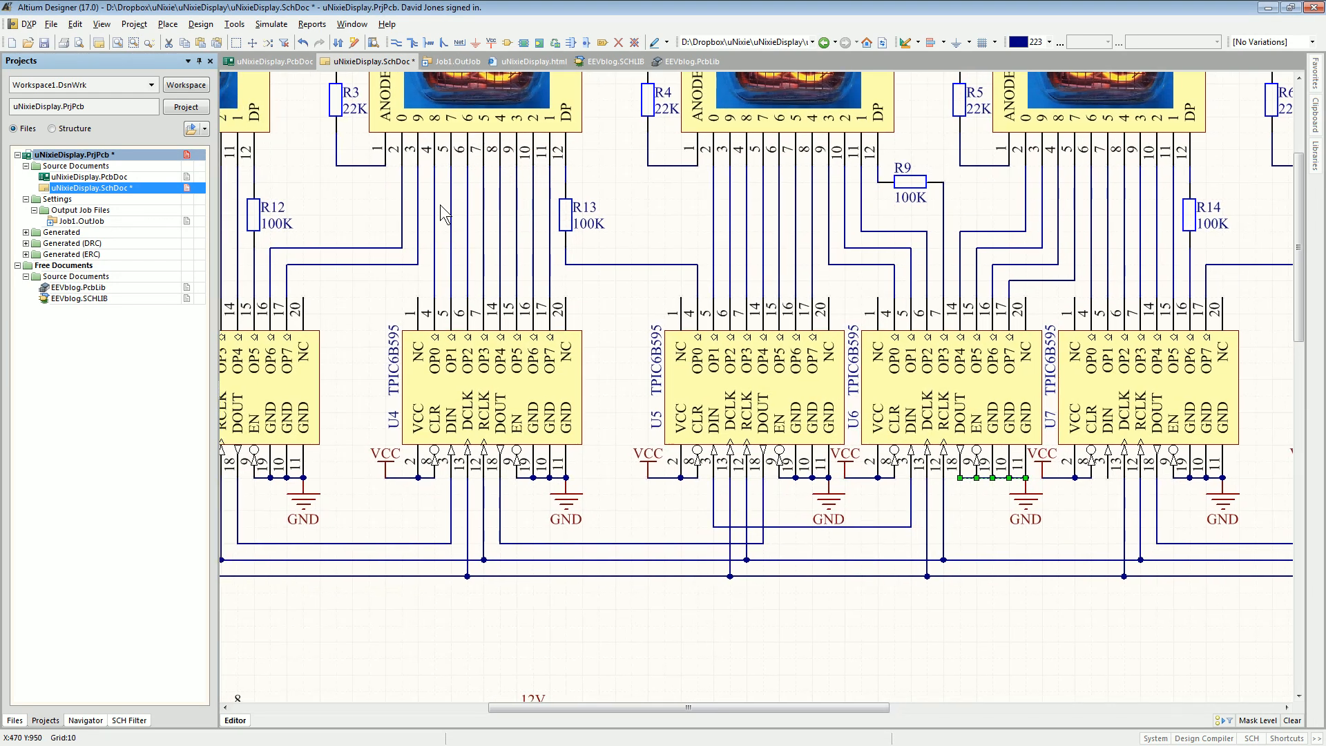
mouse_move(441, 213)
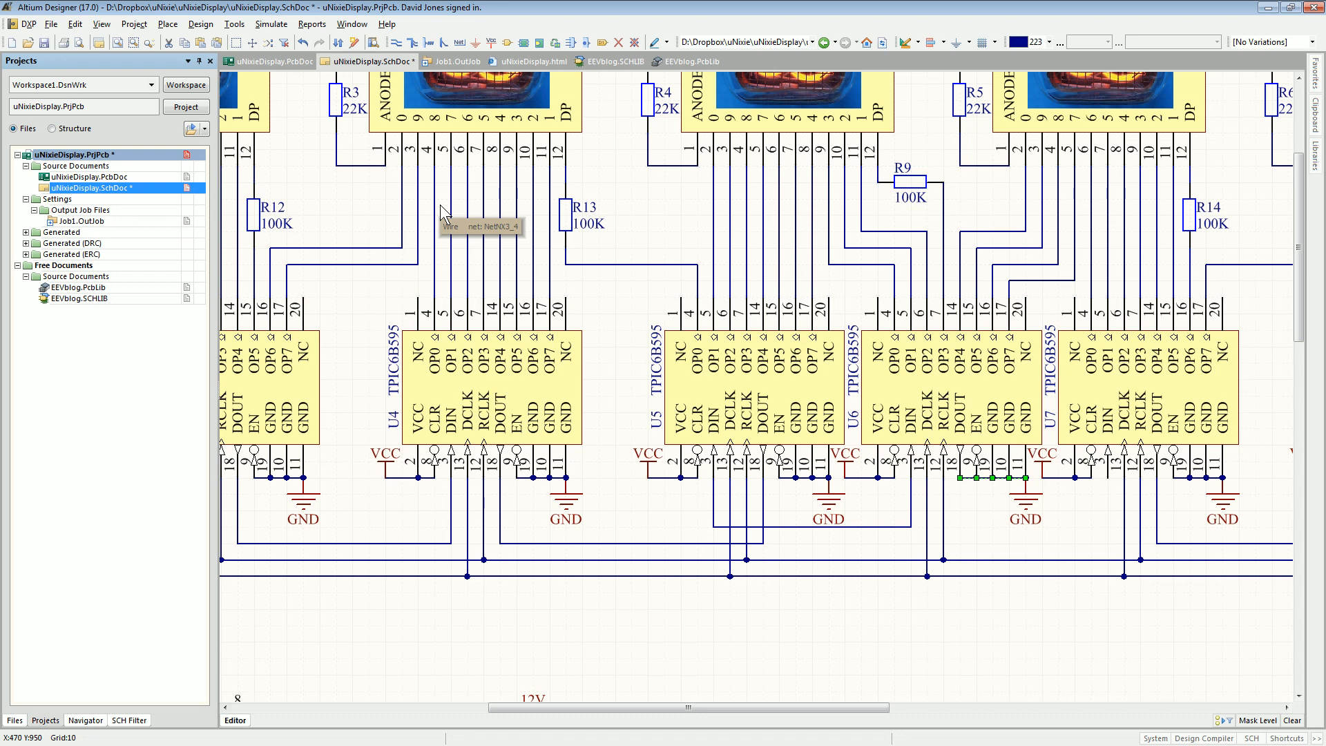
mouse_move(441, 217)
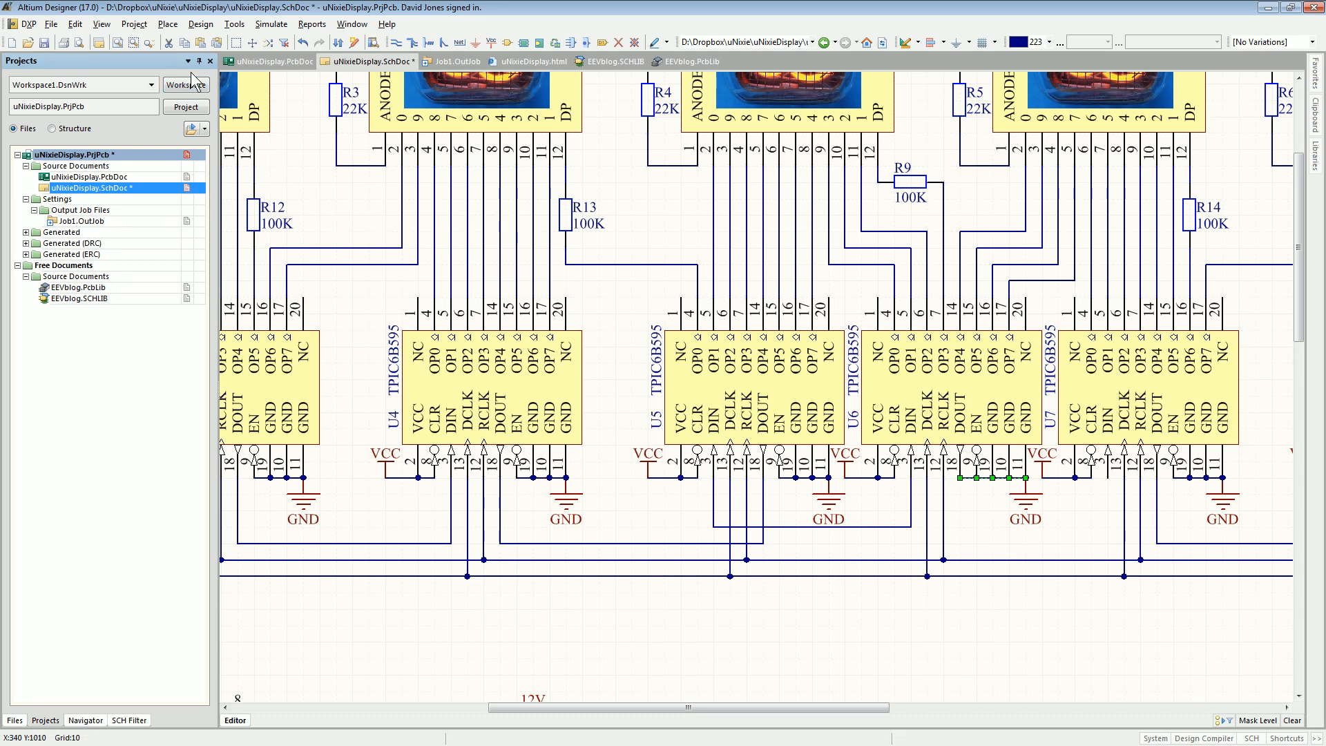
click(352, 24)
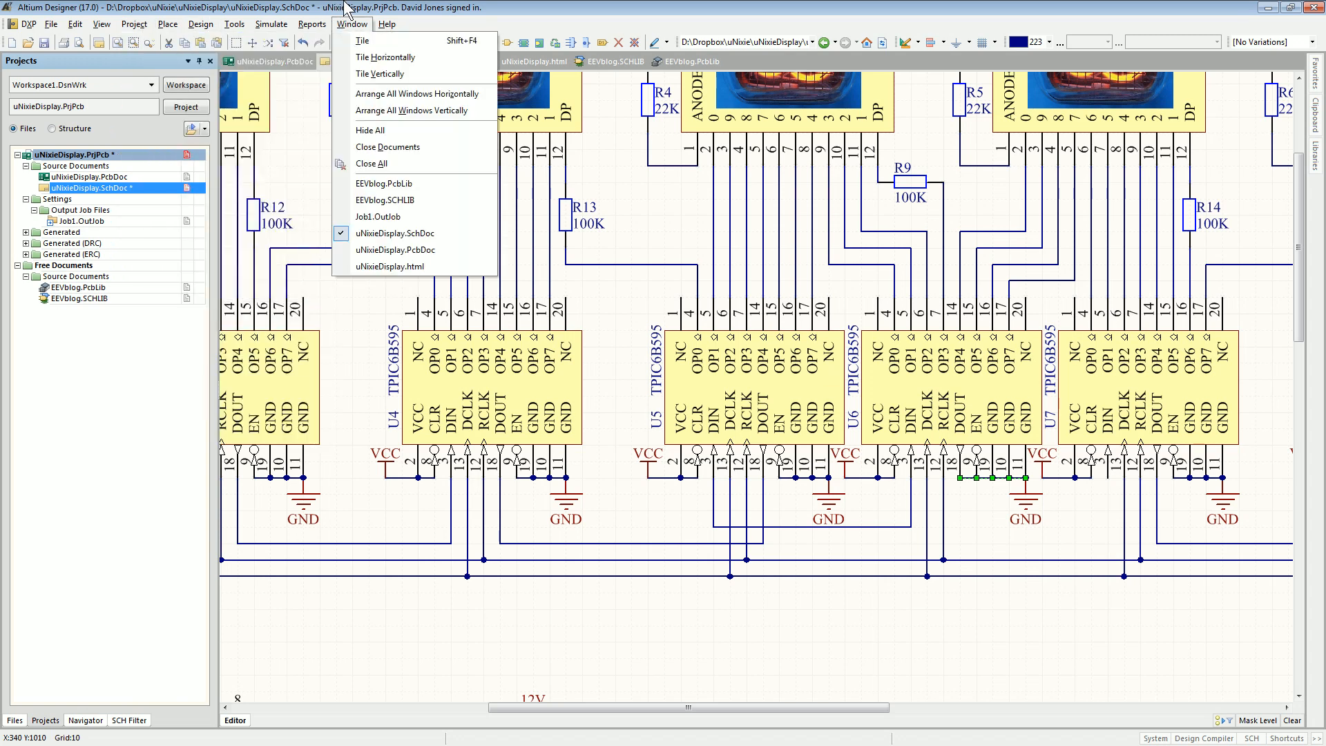
click(134, 24)
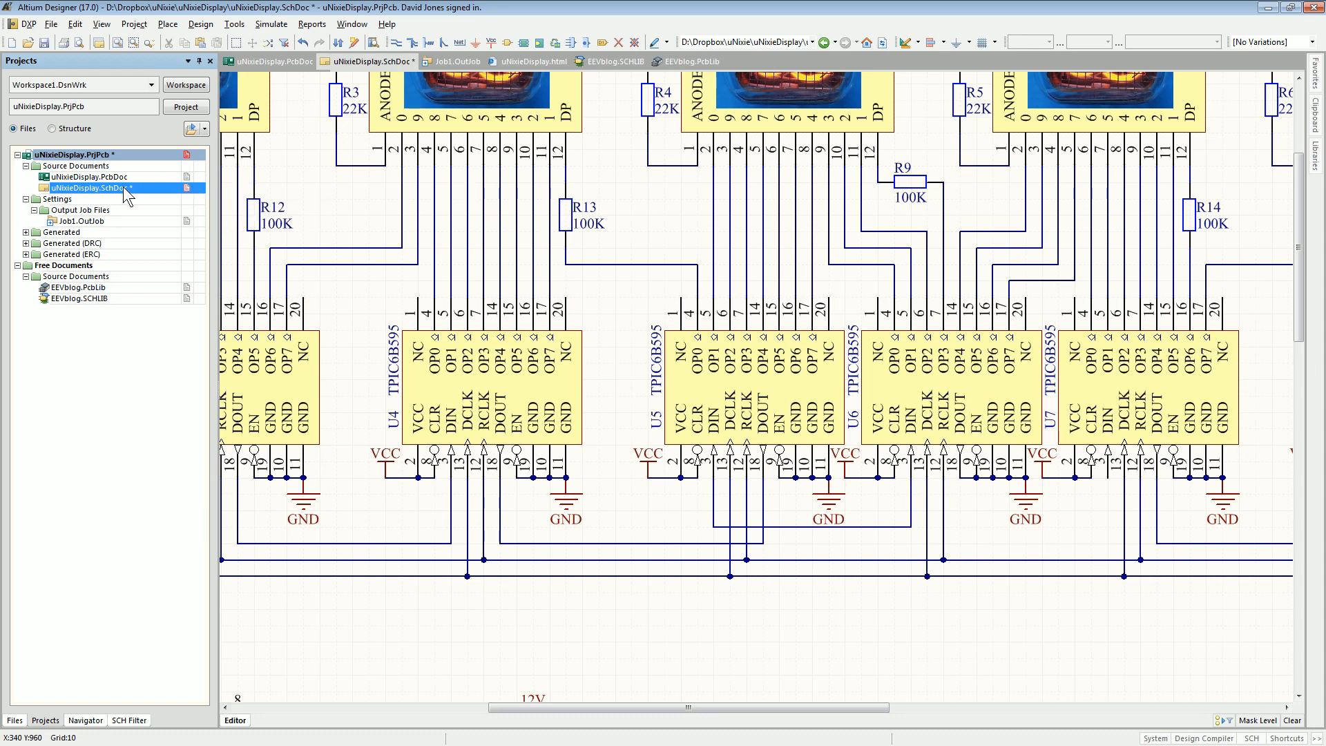
- Compile uNixieDisplay.SchDoc alone, clear old messages and review the compile-successful result
right_click(89, 187)
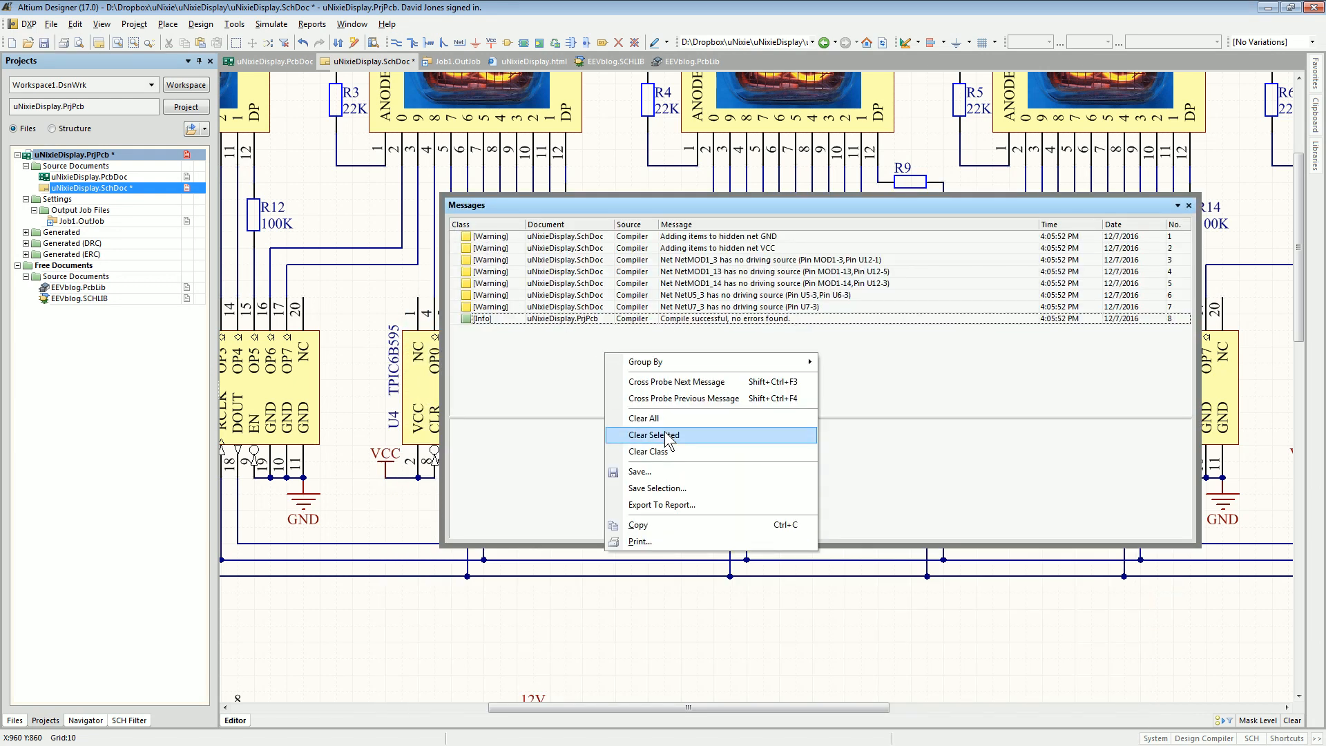
click(644, 418)
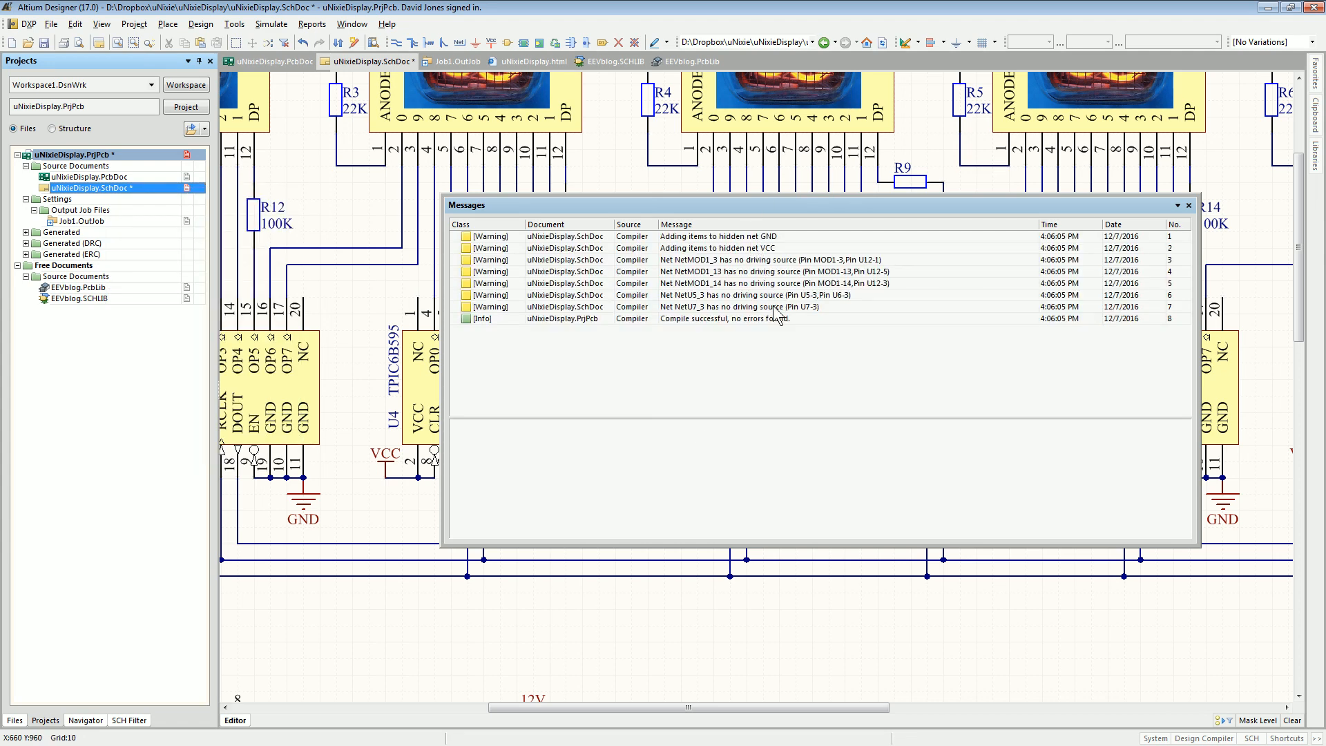
click(724, 319)
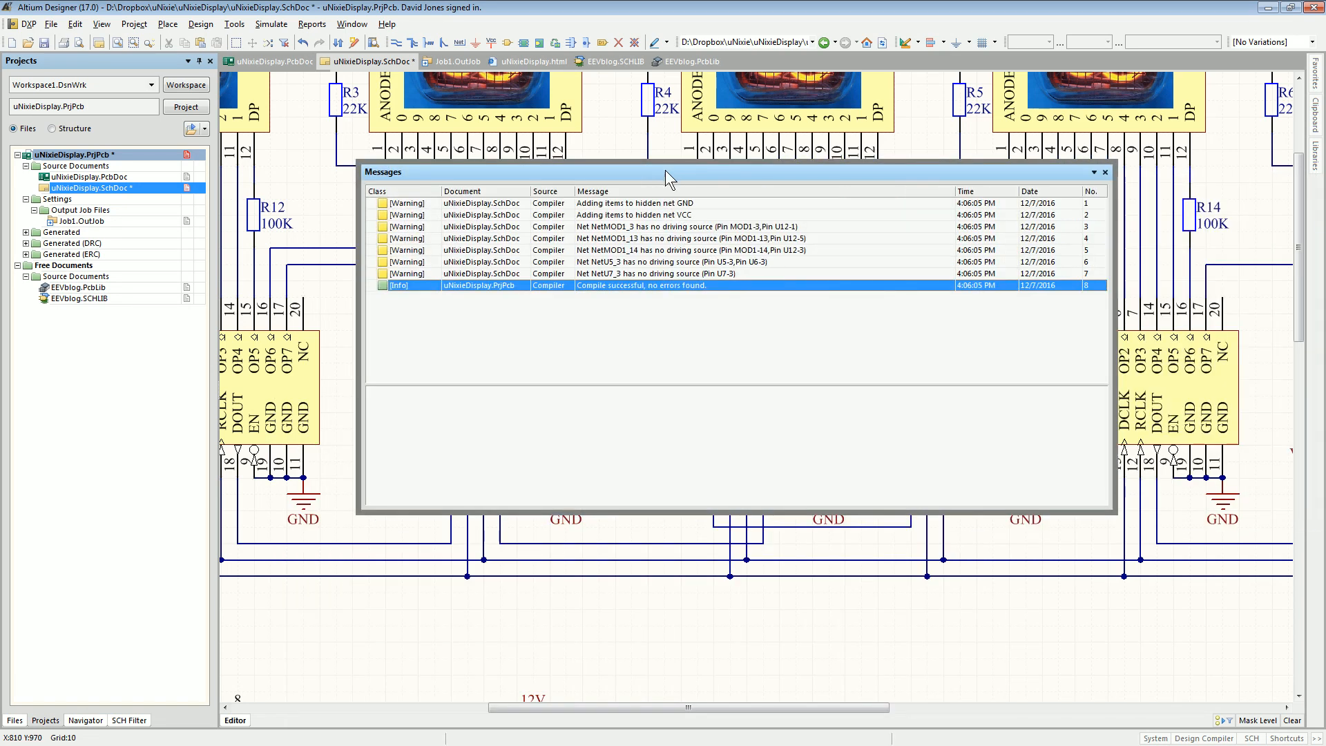
mouse_move(526, 201)
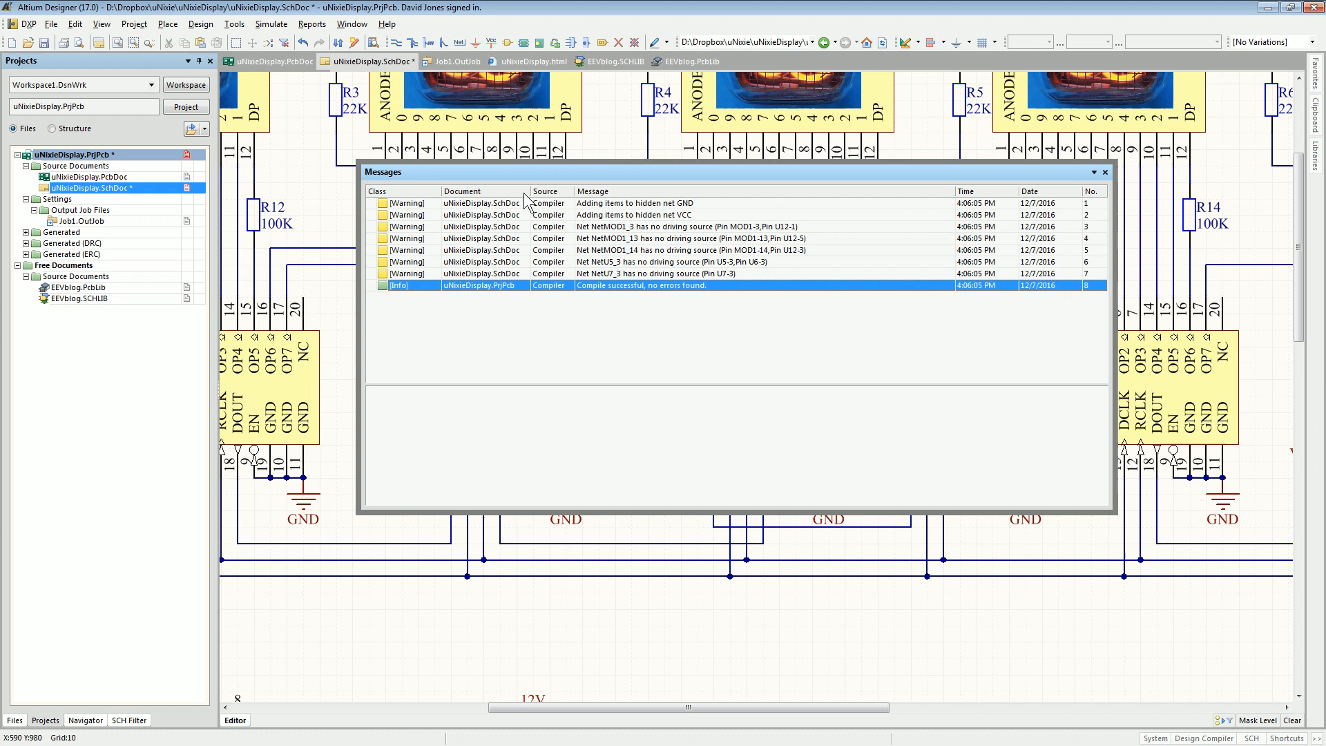
mouse_move(1109, 180)
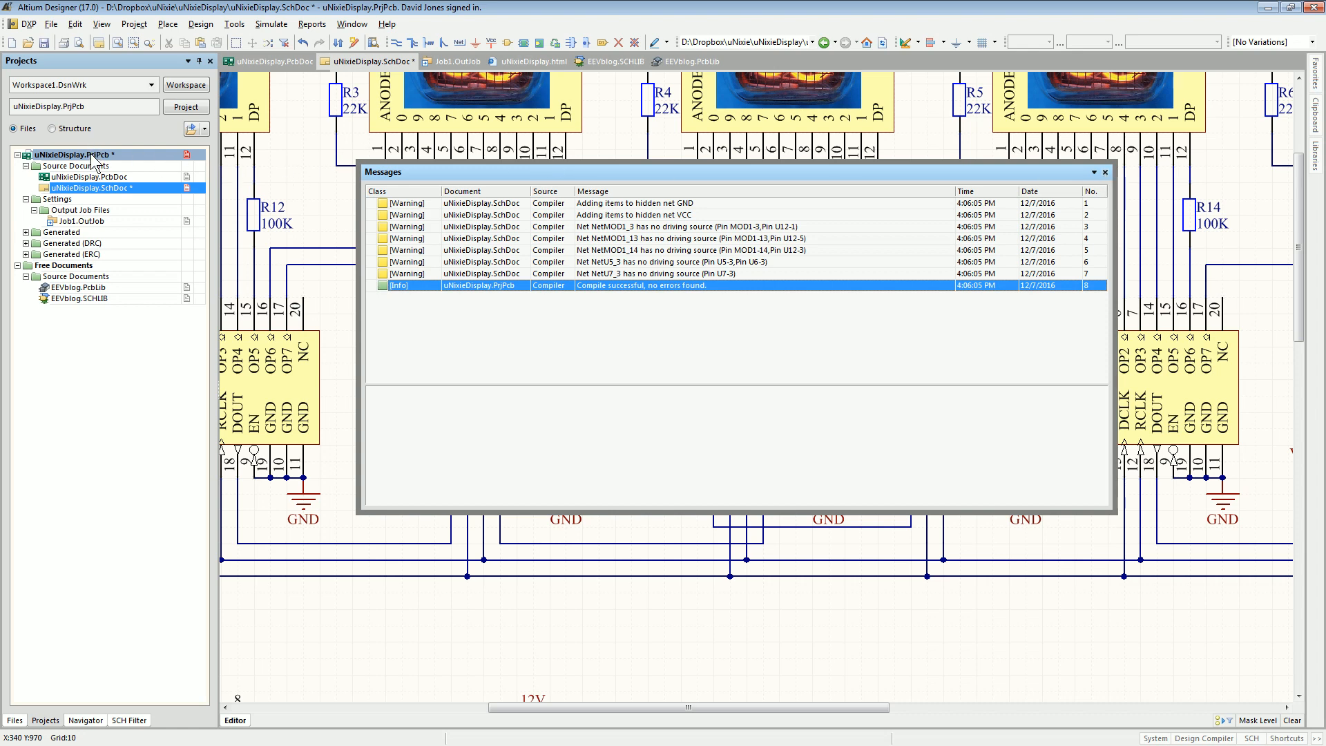
- Compile uNixieDisplay.PrjPcb and cross-probe the GND output-and-power-pin error on the schematic
right_click(64, 155)
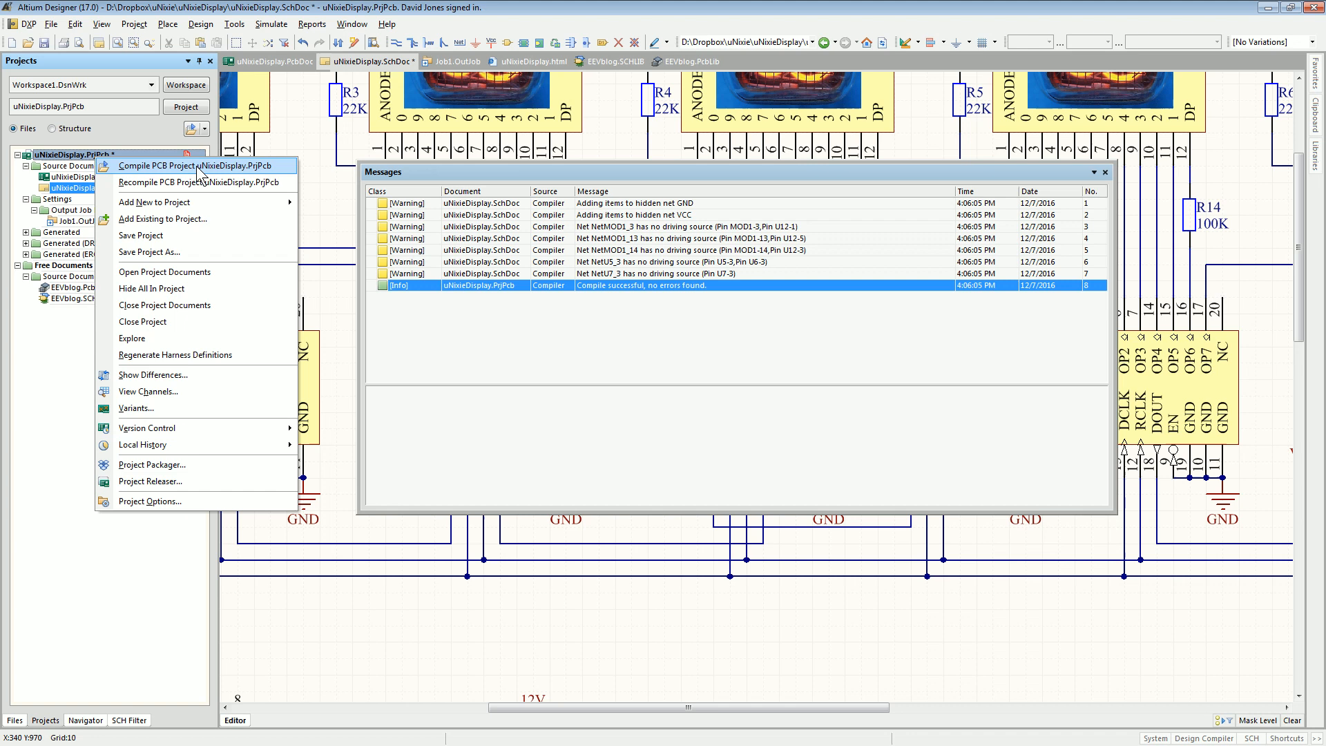
mouse_move(228, 178)
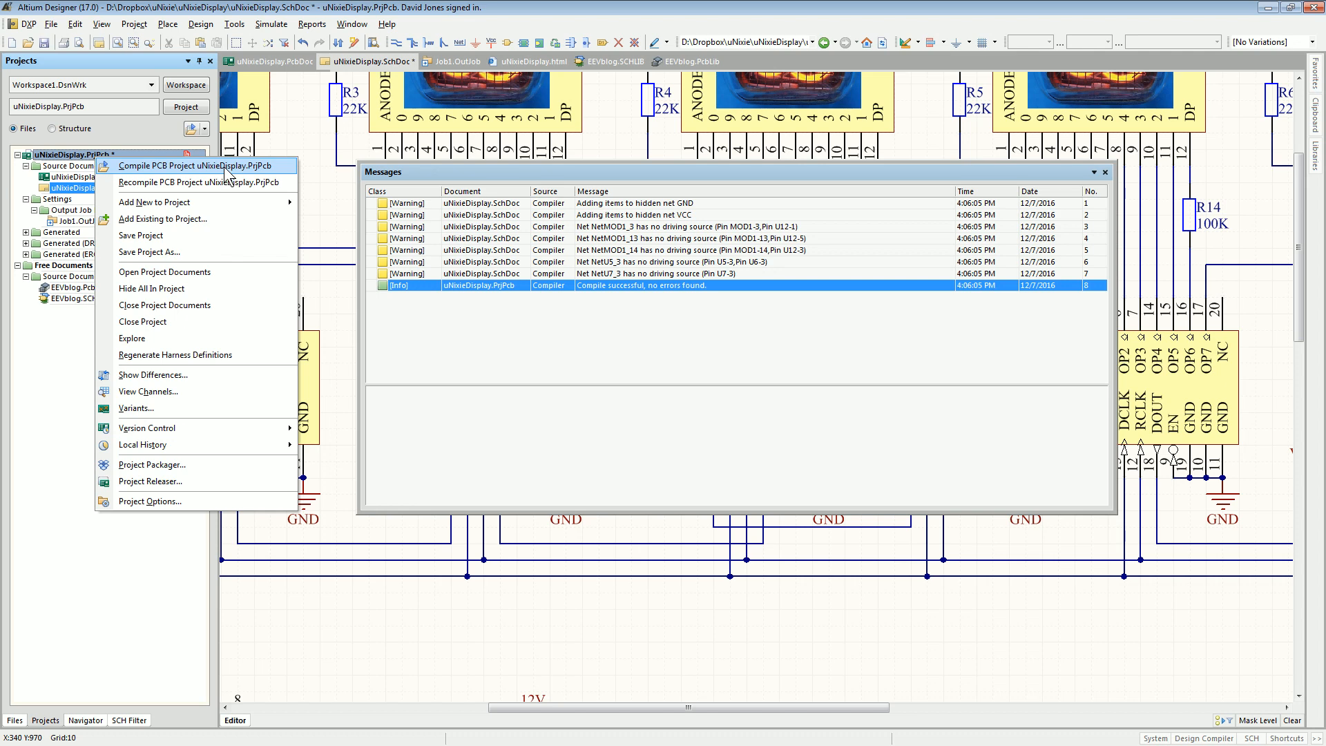
click(192, 165)
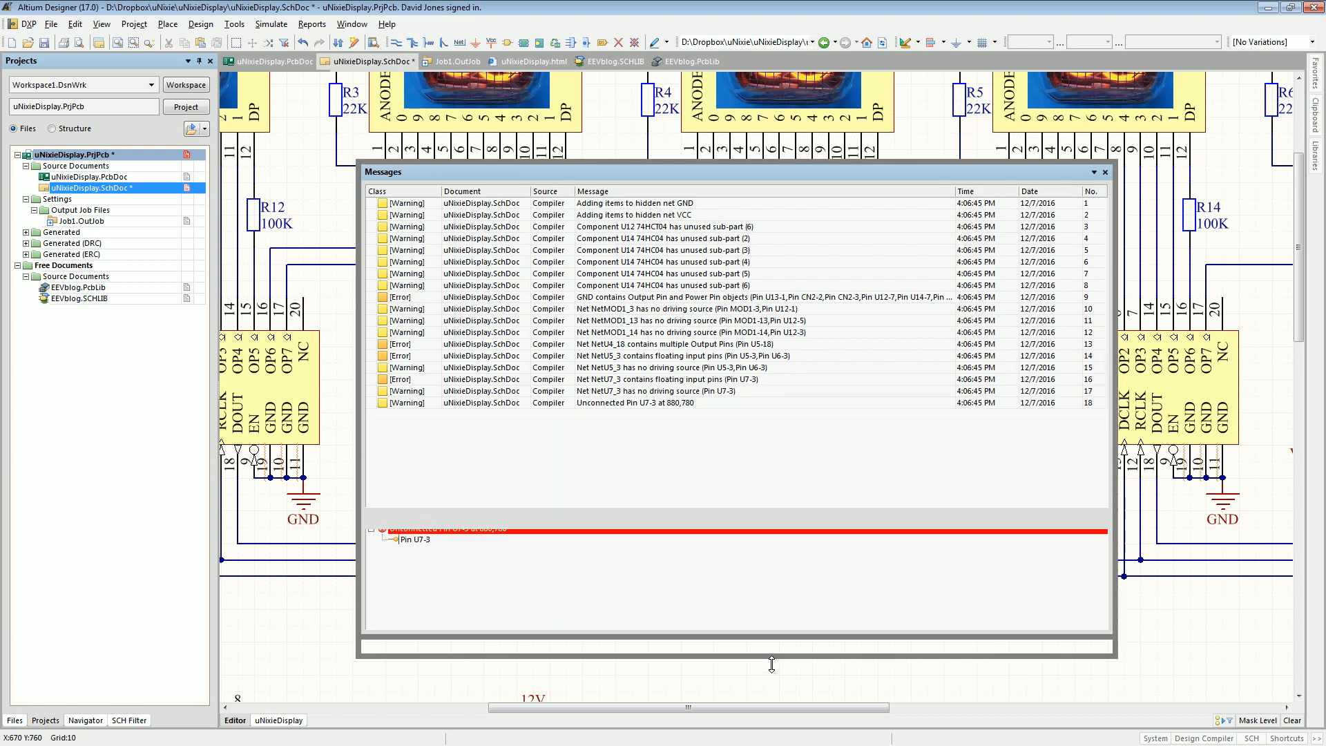
click(660, 391)
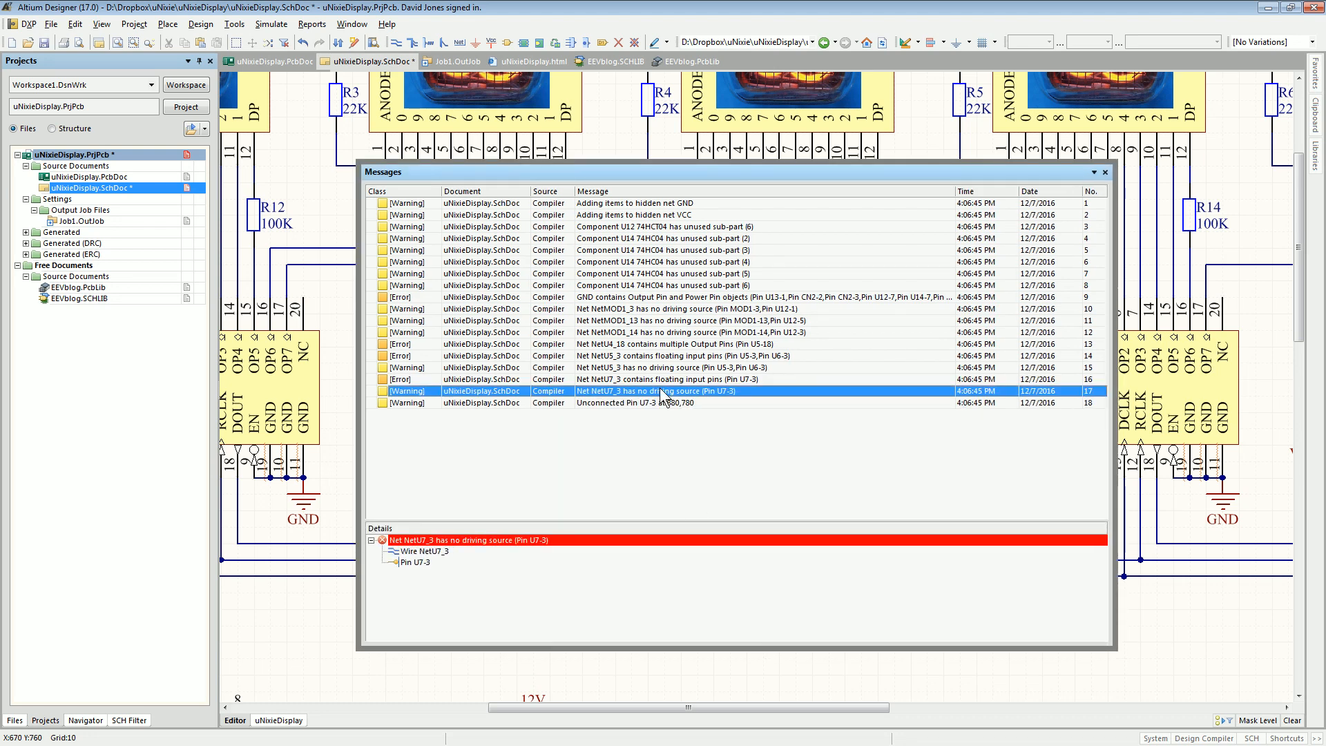
click(660, 344)
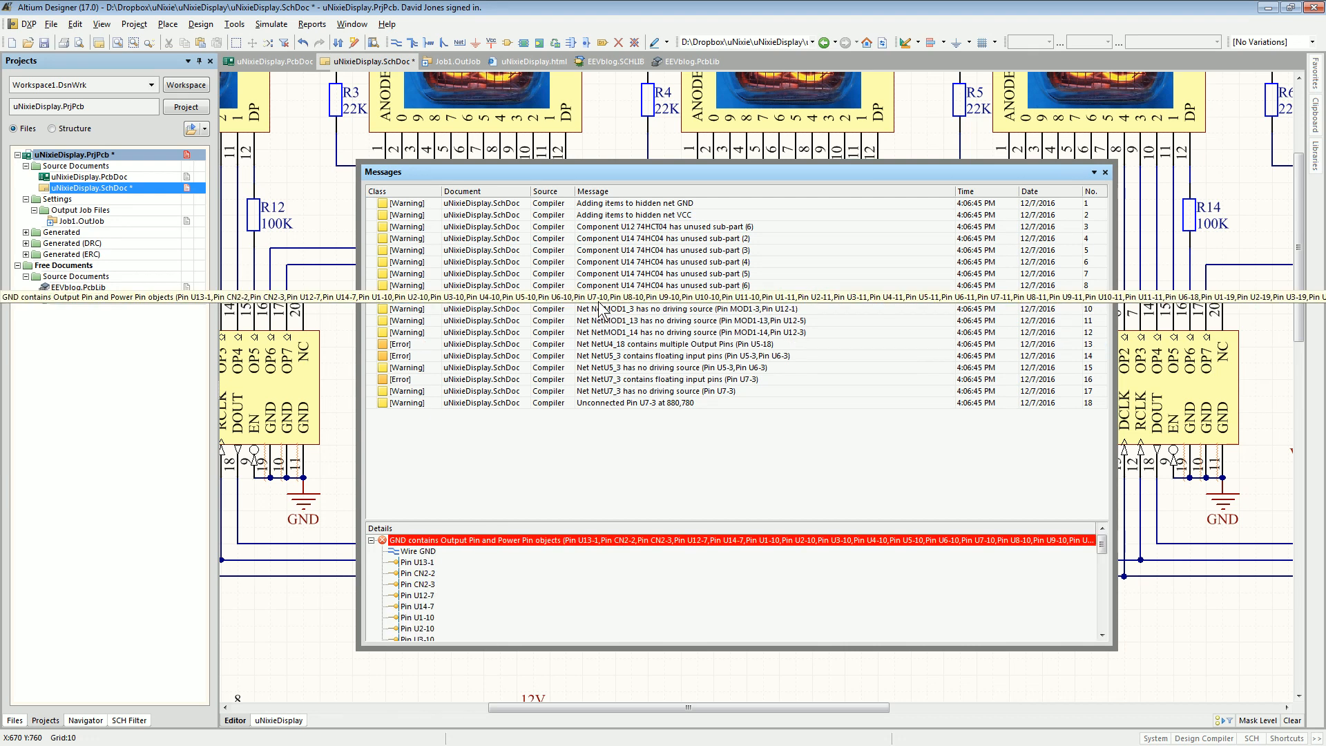
click(745, 297)
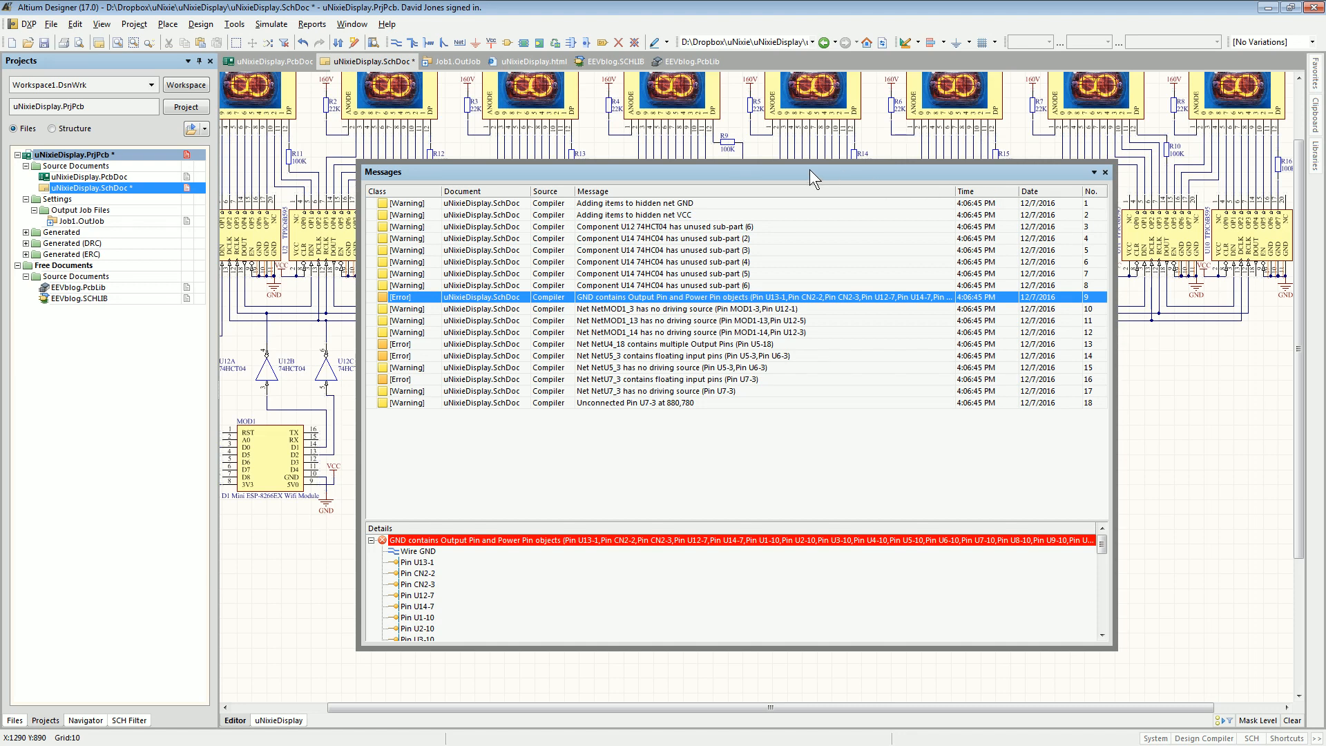
click(1104, 172)
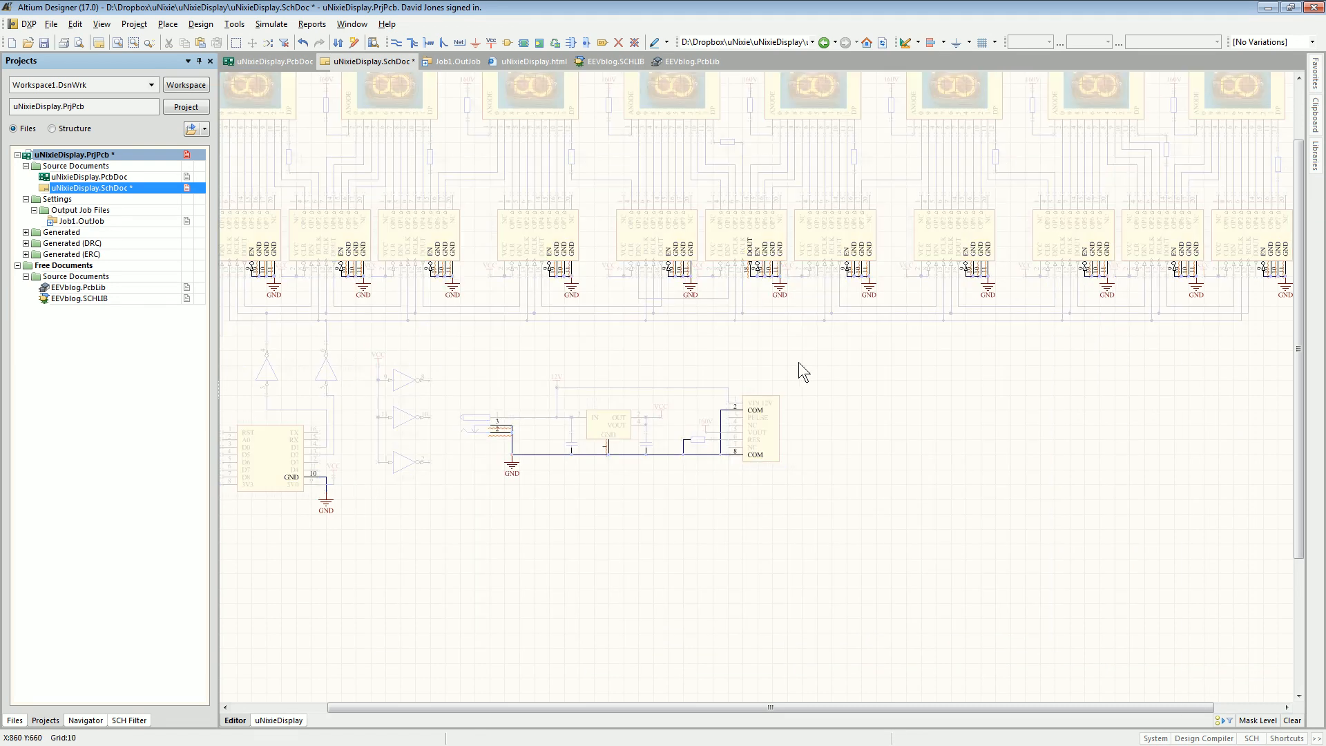
mouse_move(504, 415)
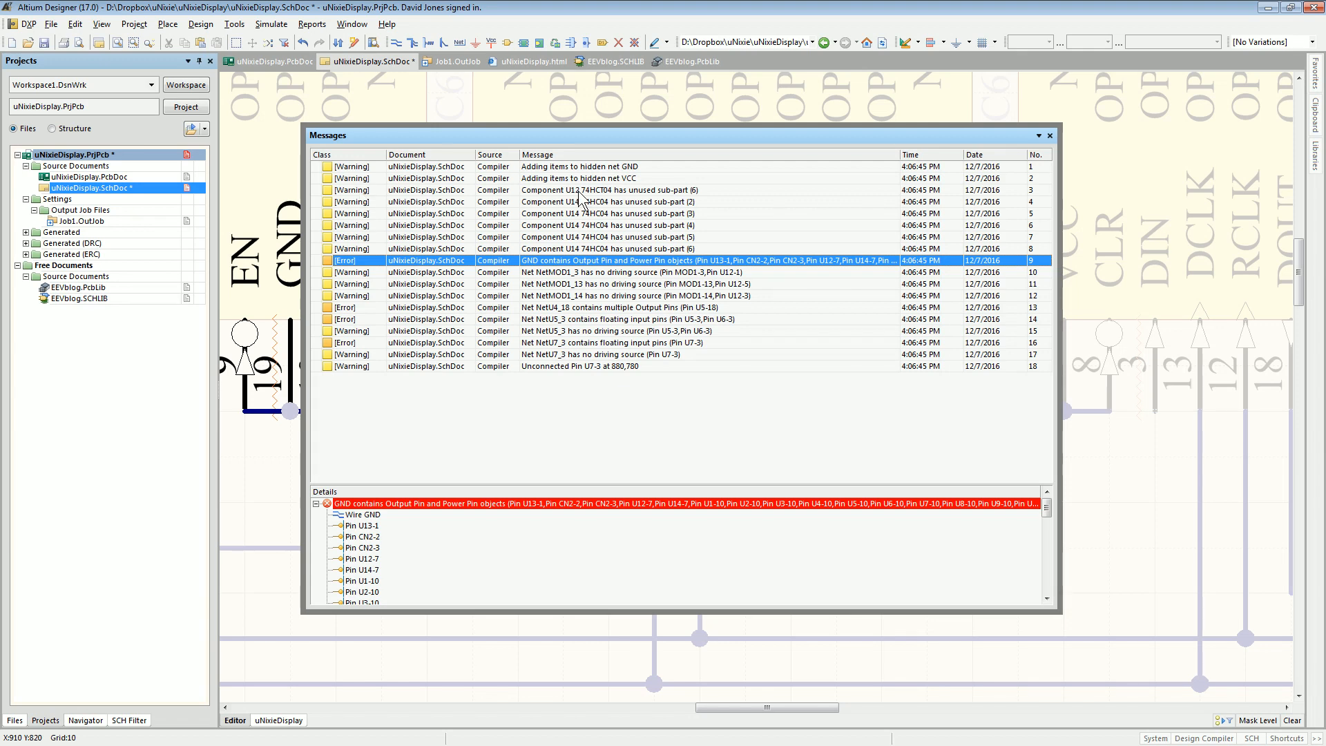
- Inspect the U12/U14 unused sub-part warnings and trace the NetU4_18 multiple-output-pins error
click(609, 190)
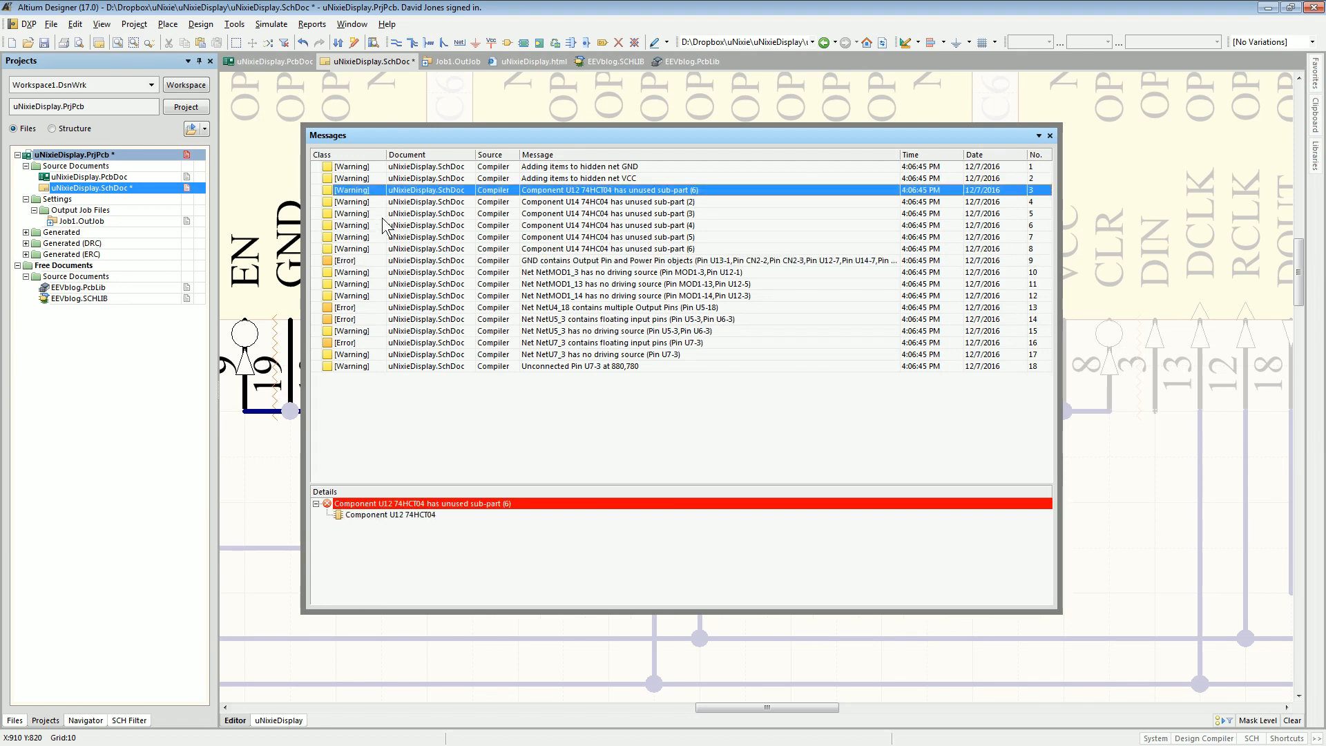
click(606, 226)
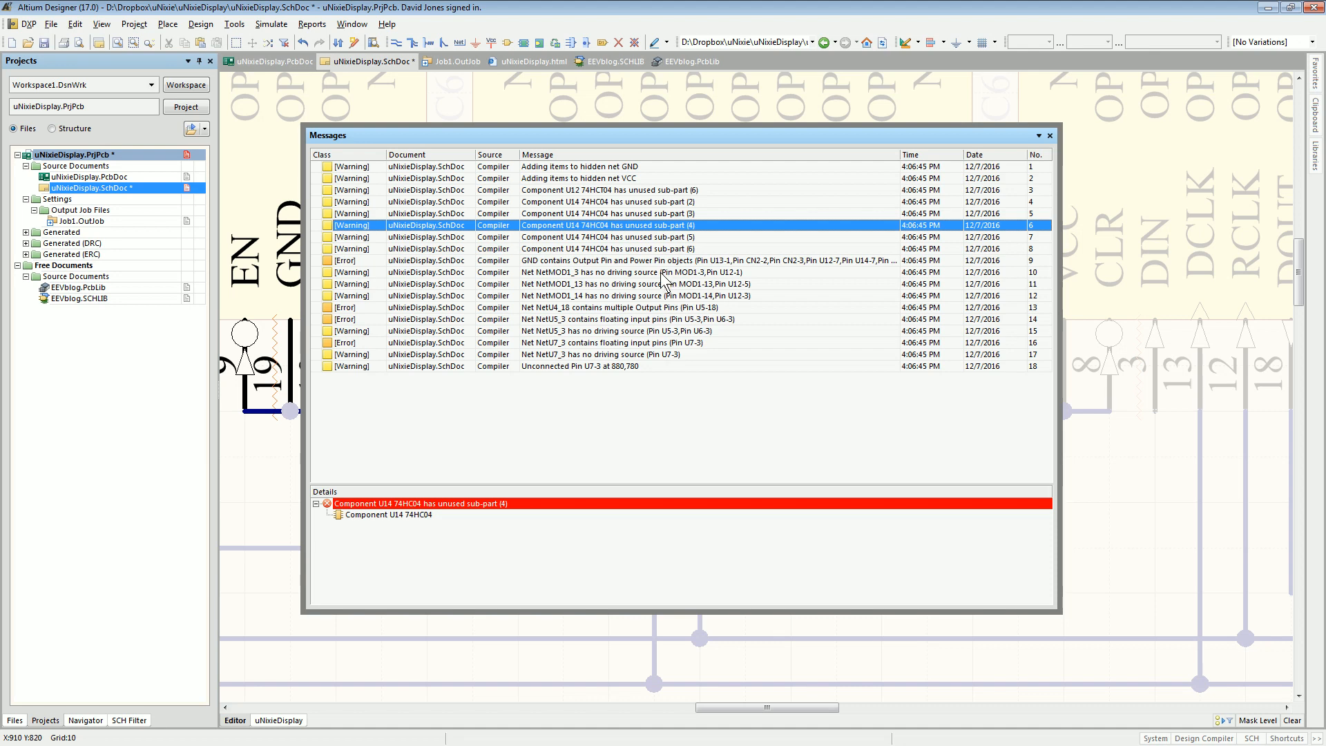
click(618, 307)
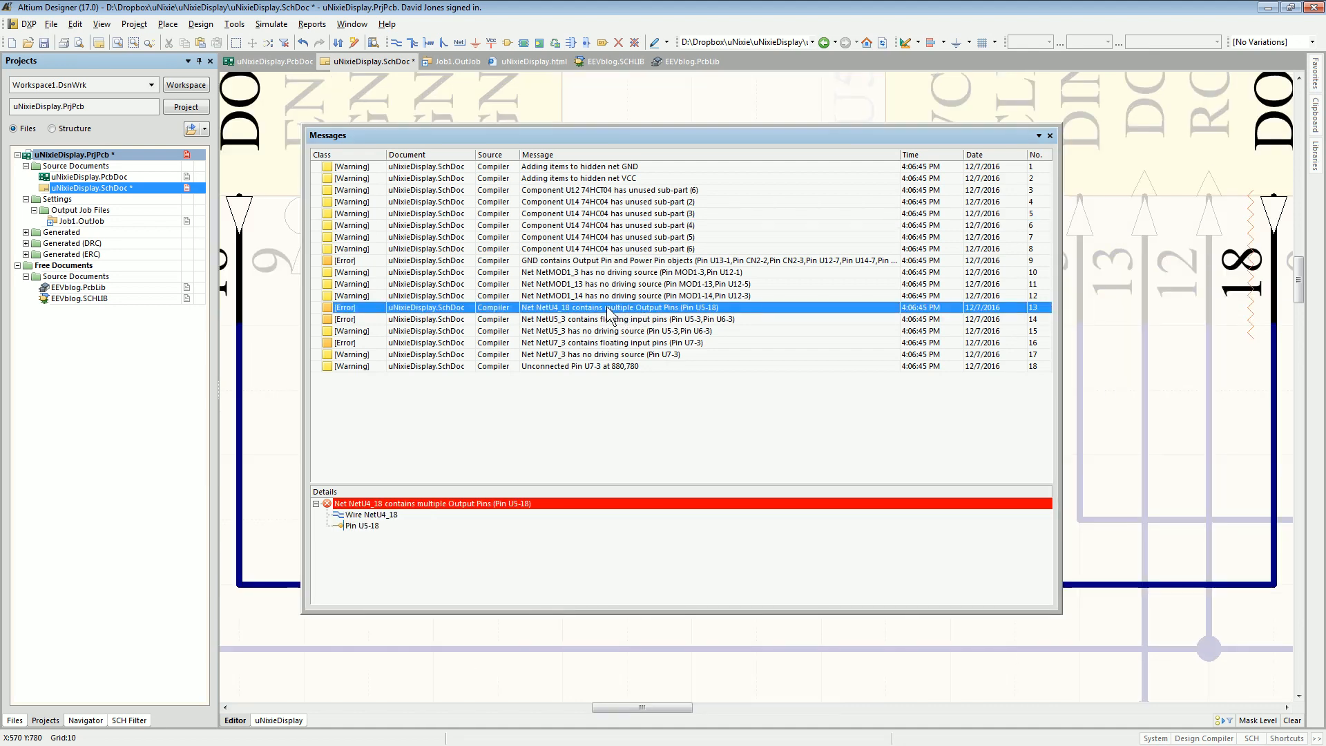
mouse_move(807, 100)
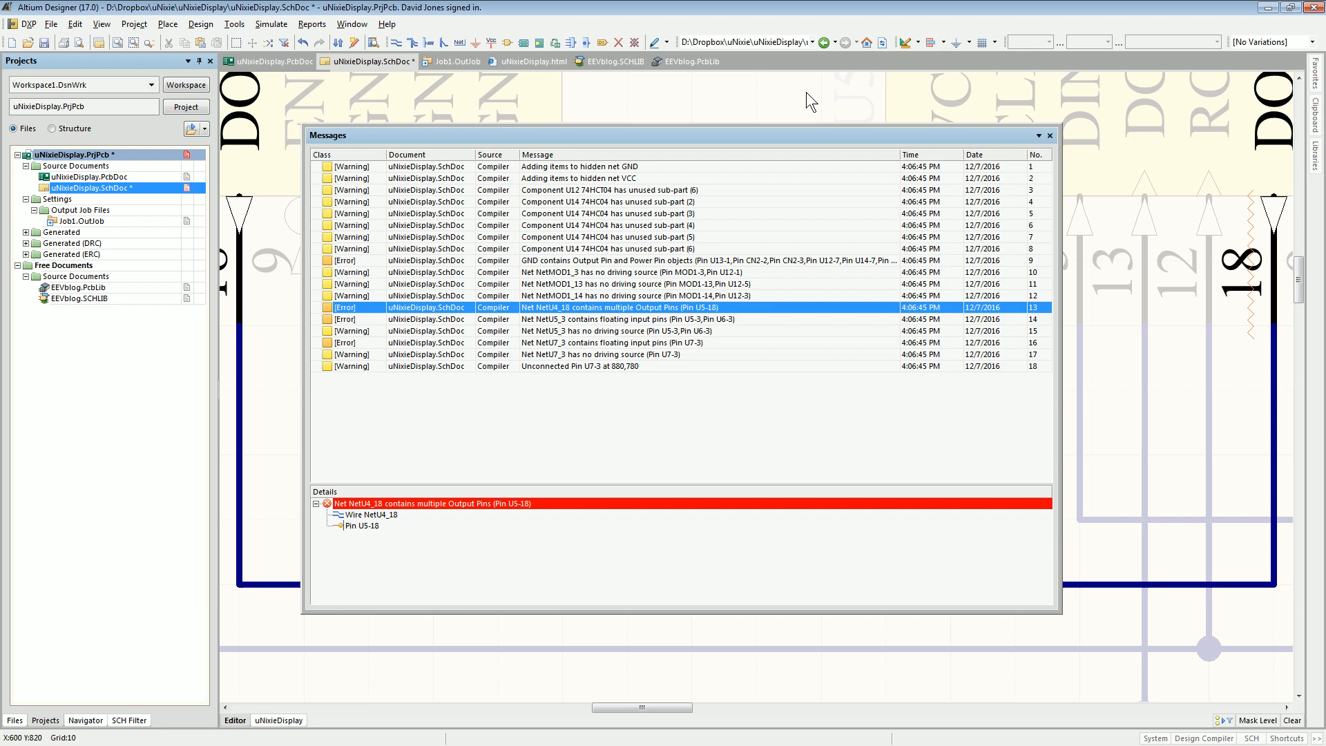
click(1049, 135)
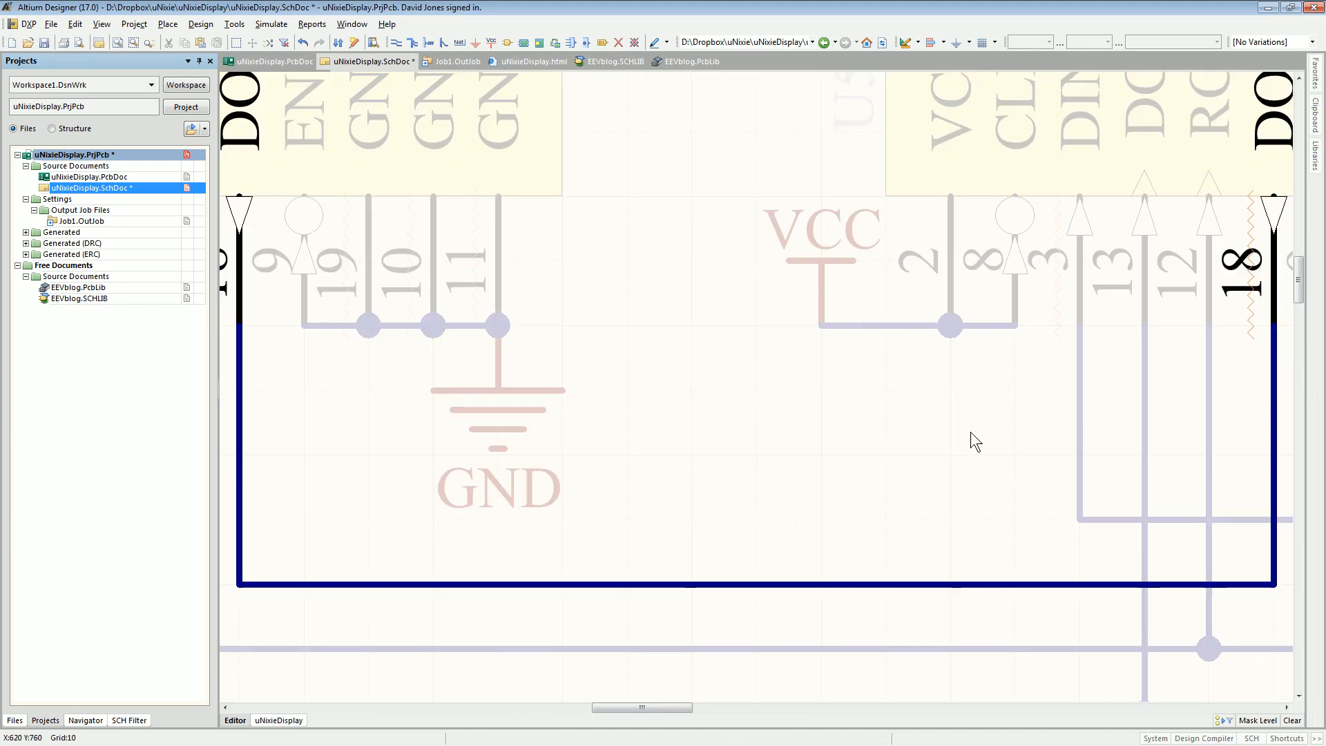
scroll(up, 3)
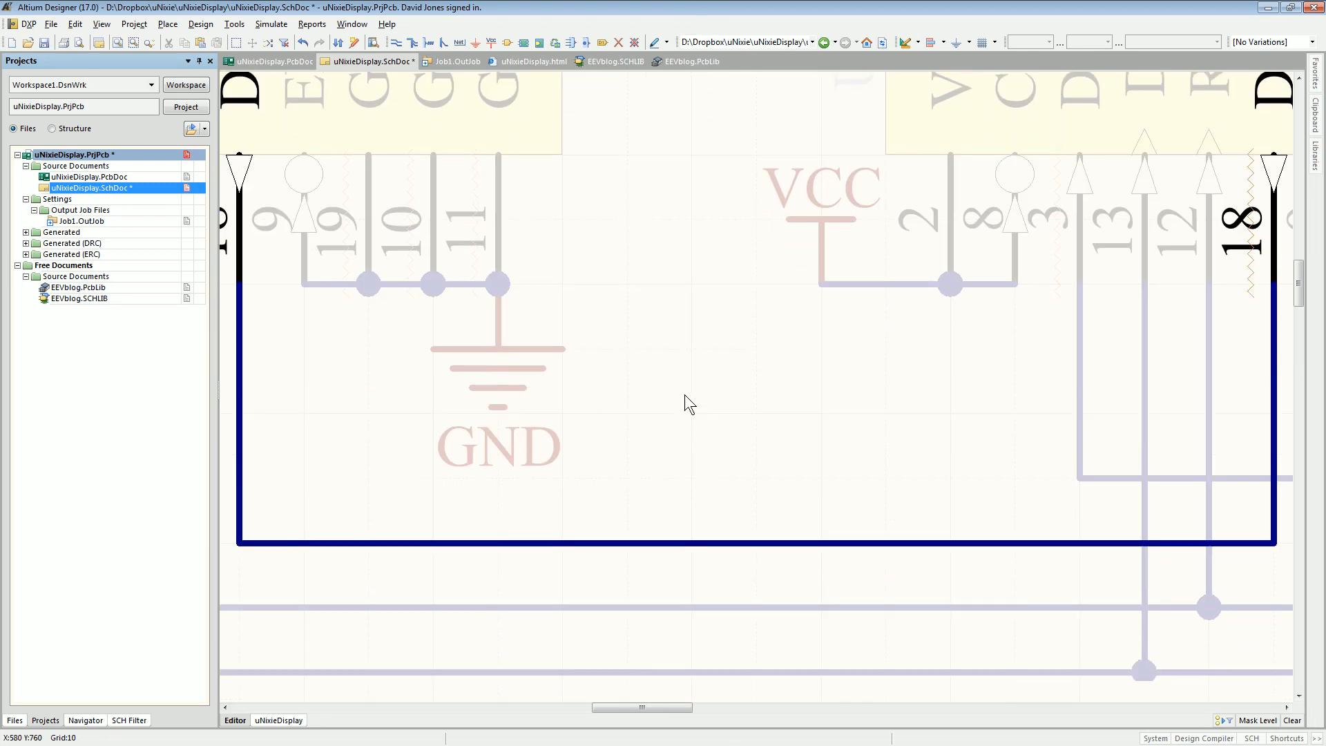
scroll(down, 3)
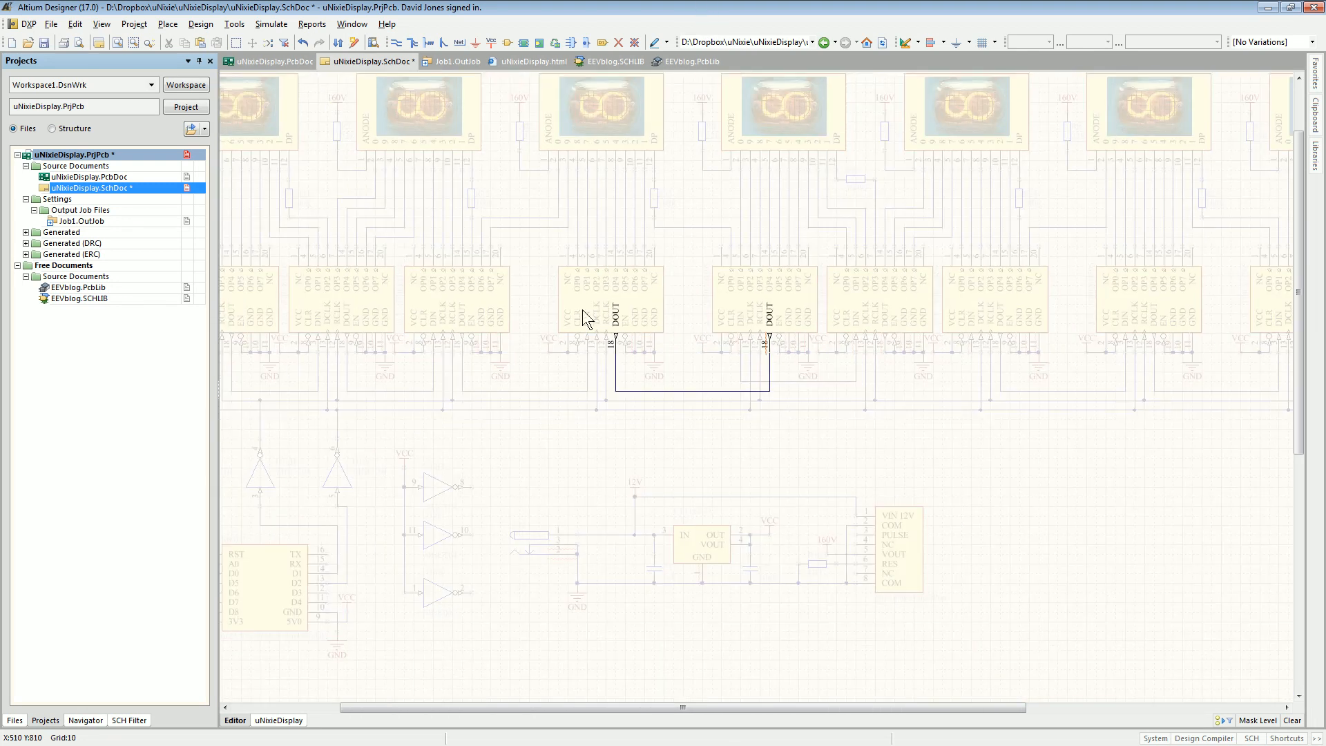
right_click(88, 188)
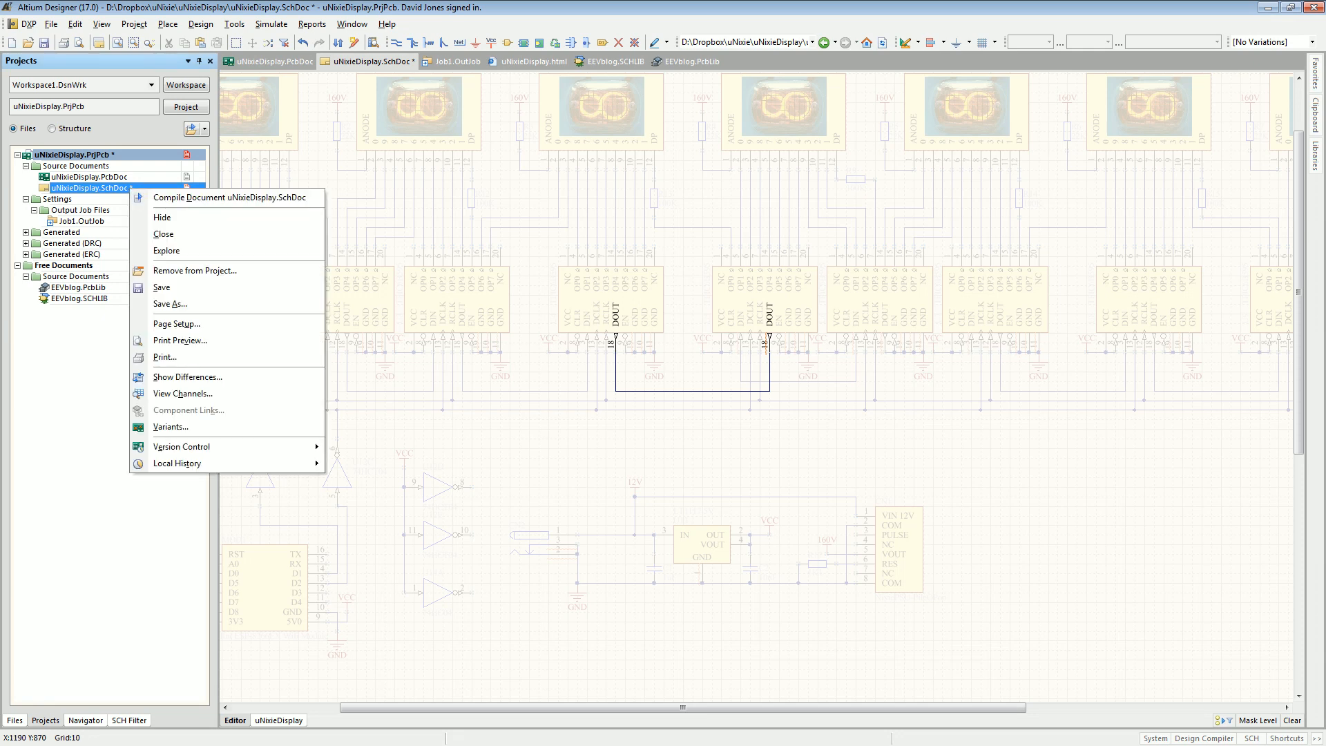
click(230, 197)
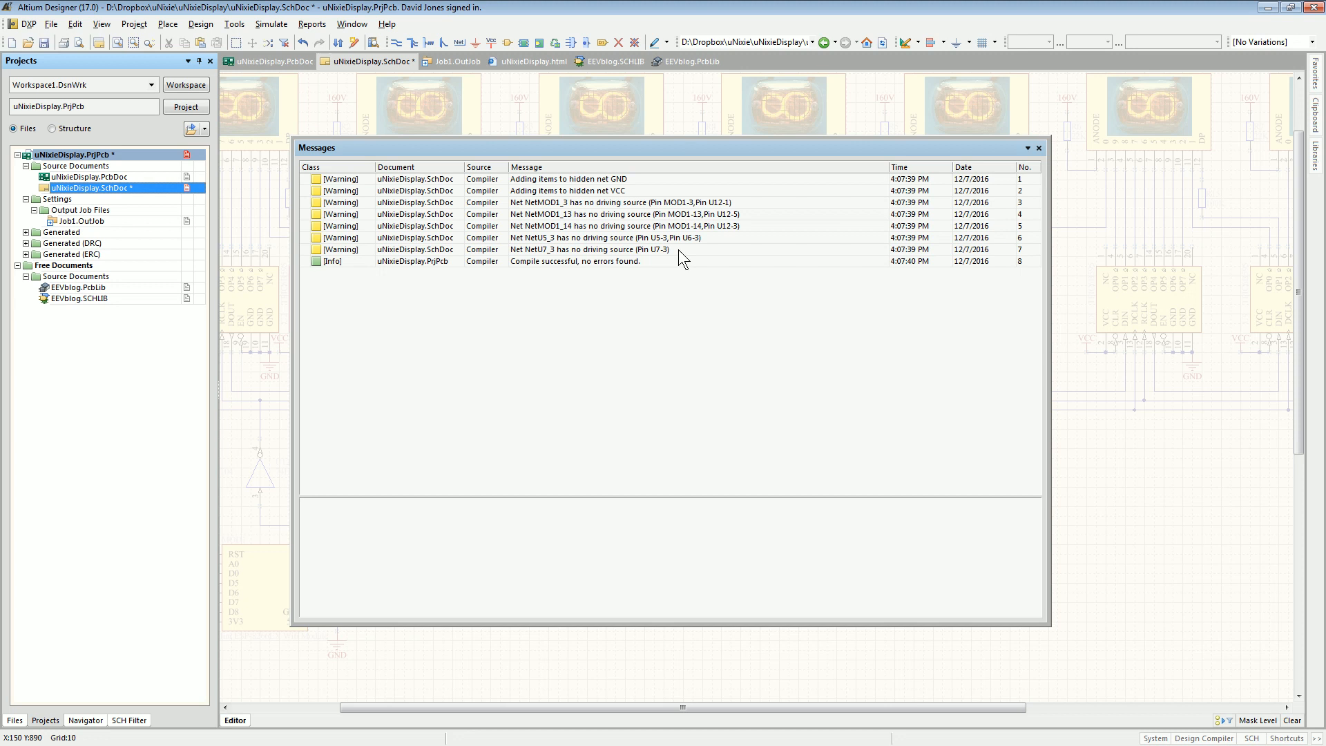
mouse_move(694, 235)
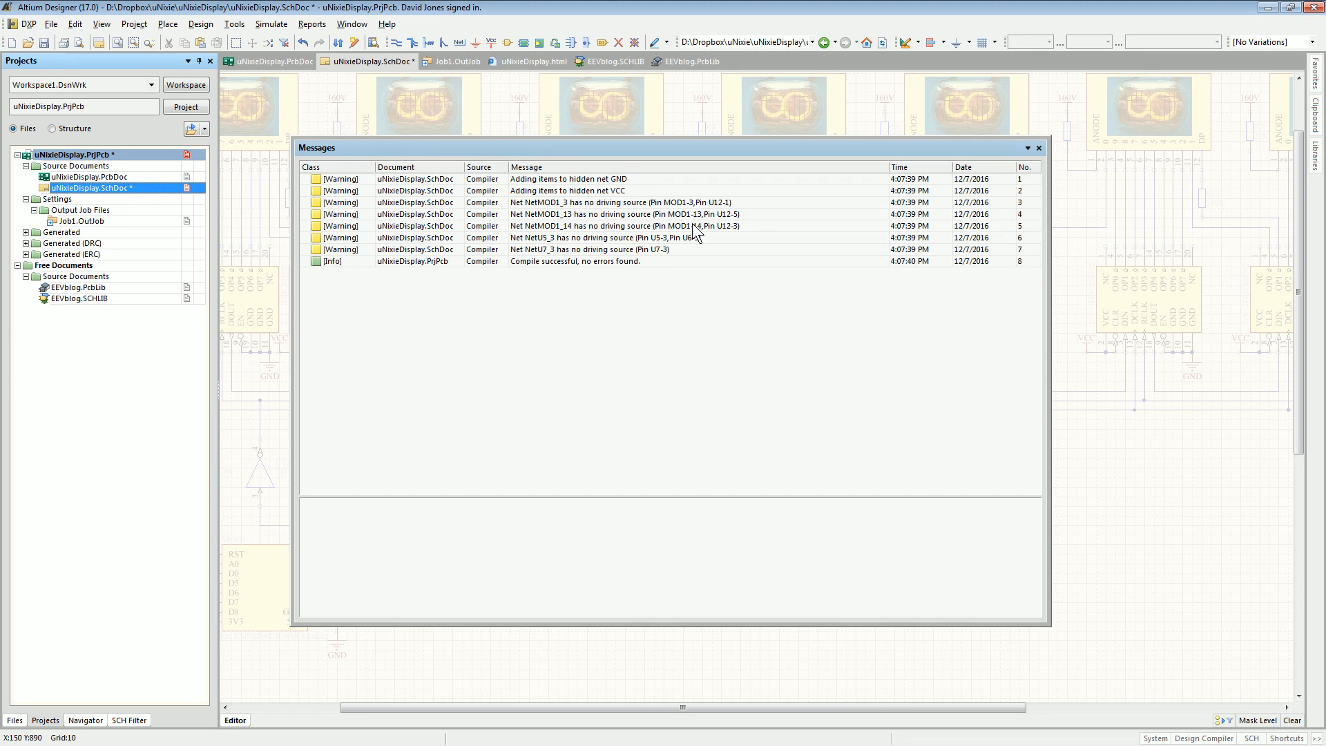
mouse_move(643, 87)
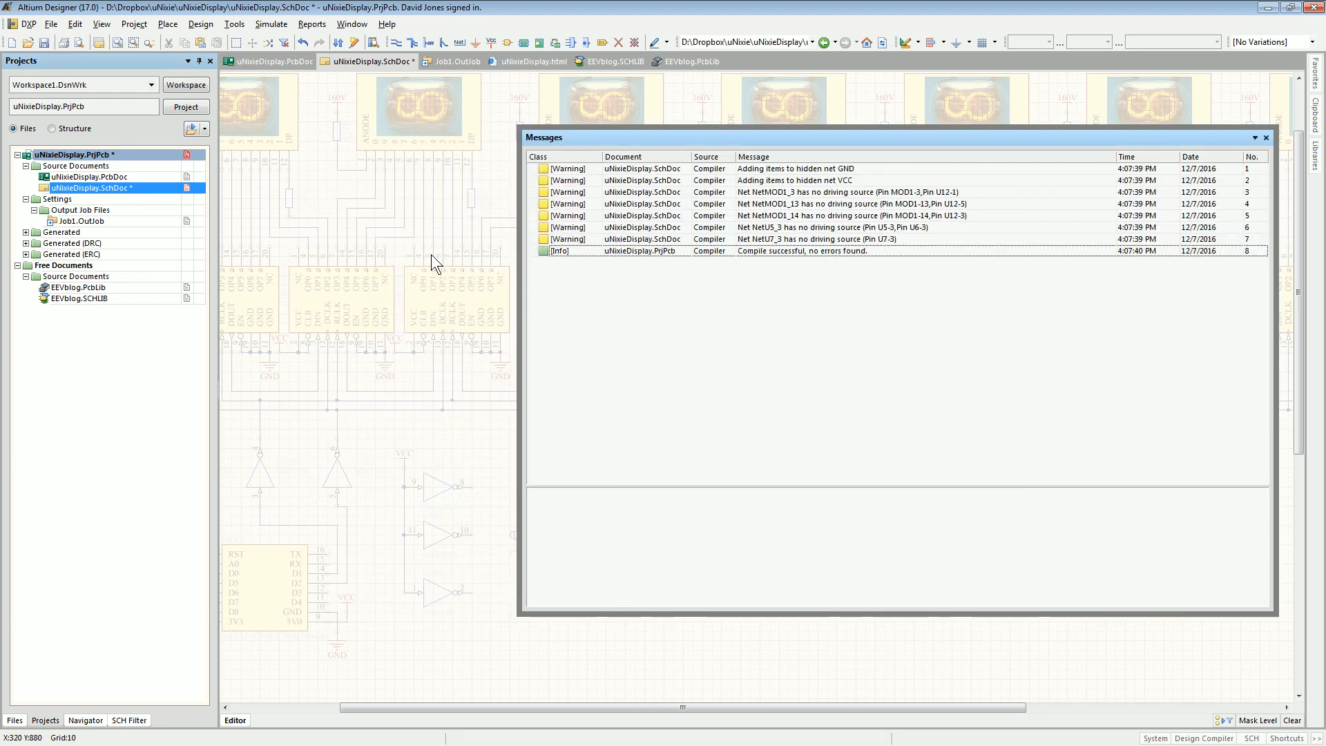
mouse_move(423, 343)
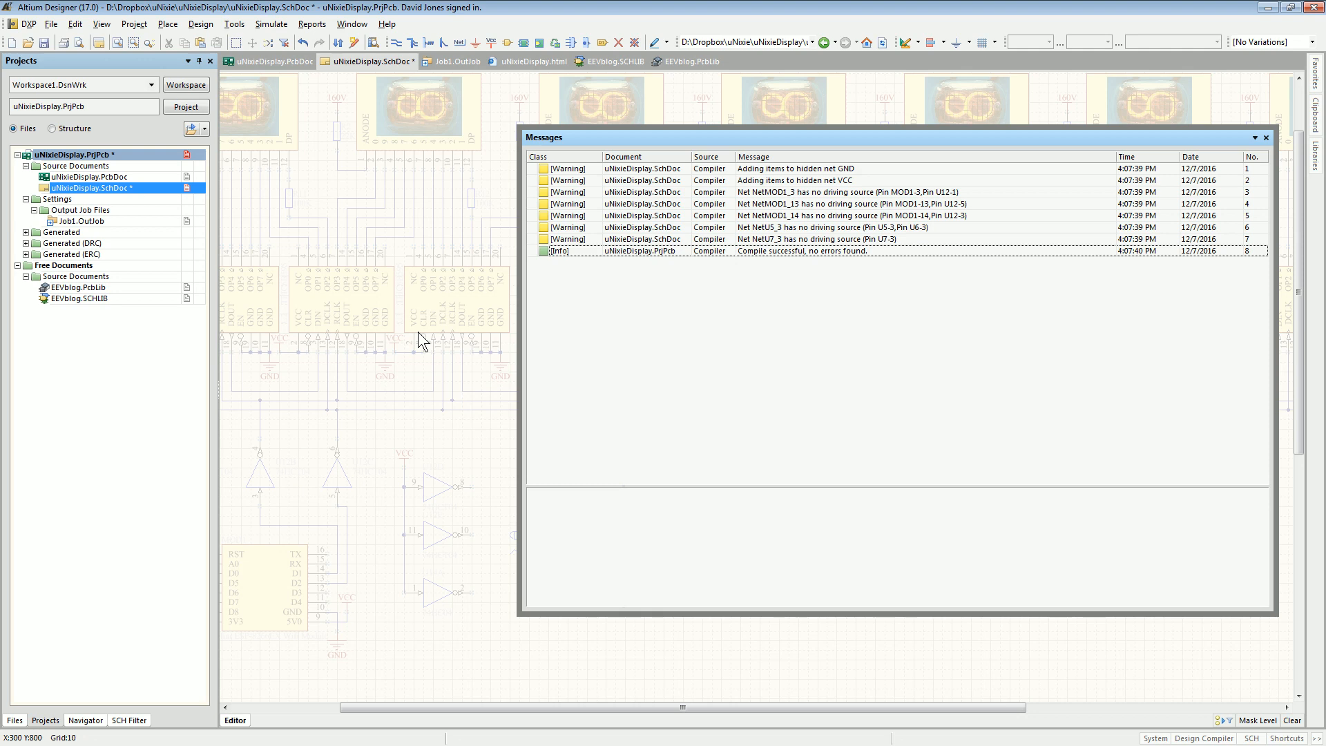
mouse_move(425, 71)
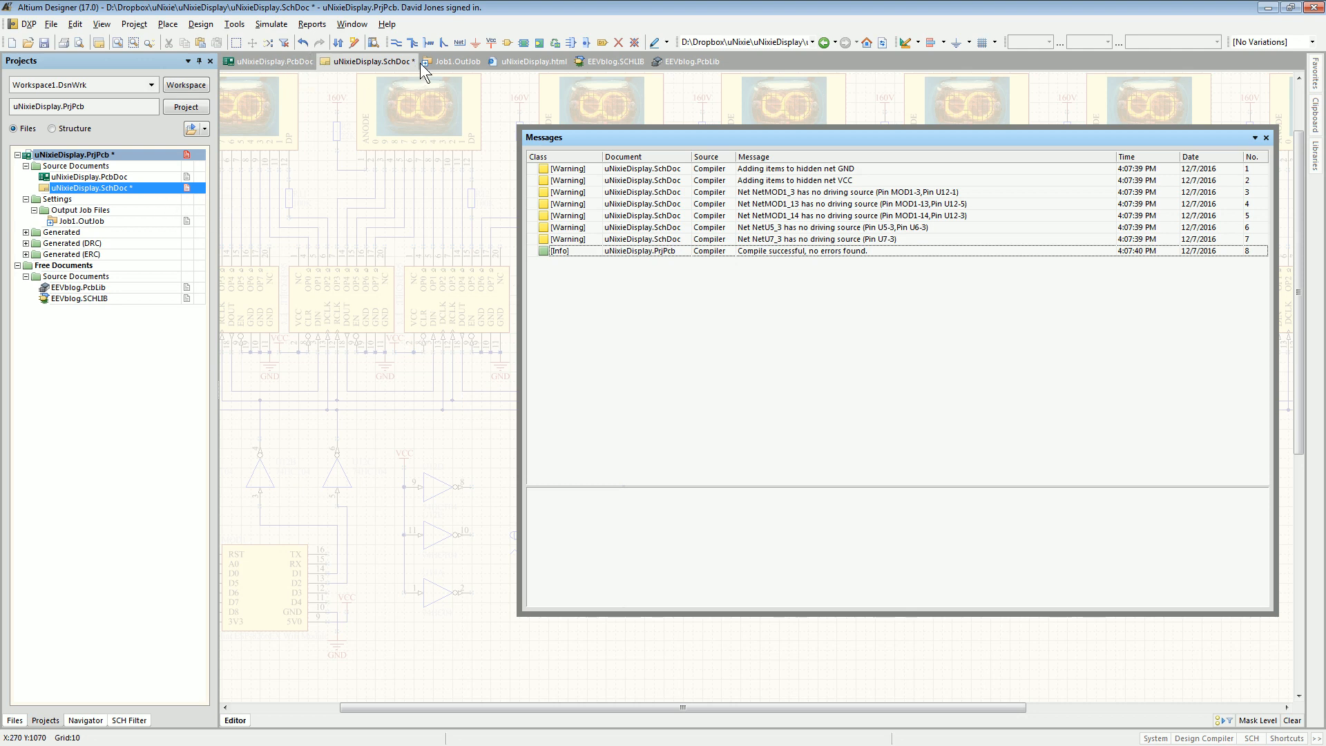
- Open Job1.OutJob and generate a fresh ERC report for uNixieDisplay.SchDoc
click(455, 61)
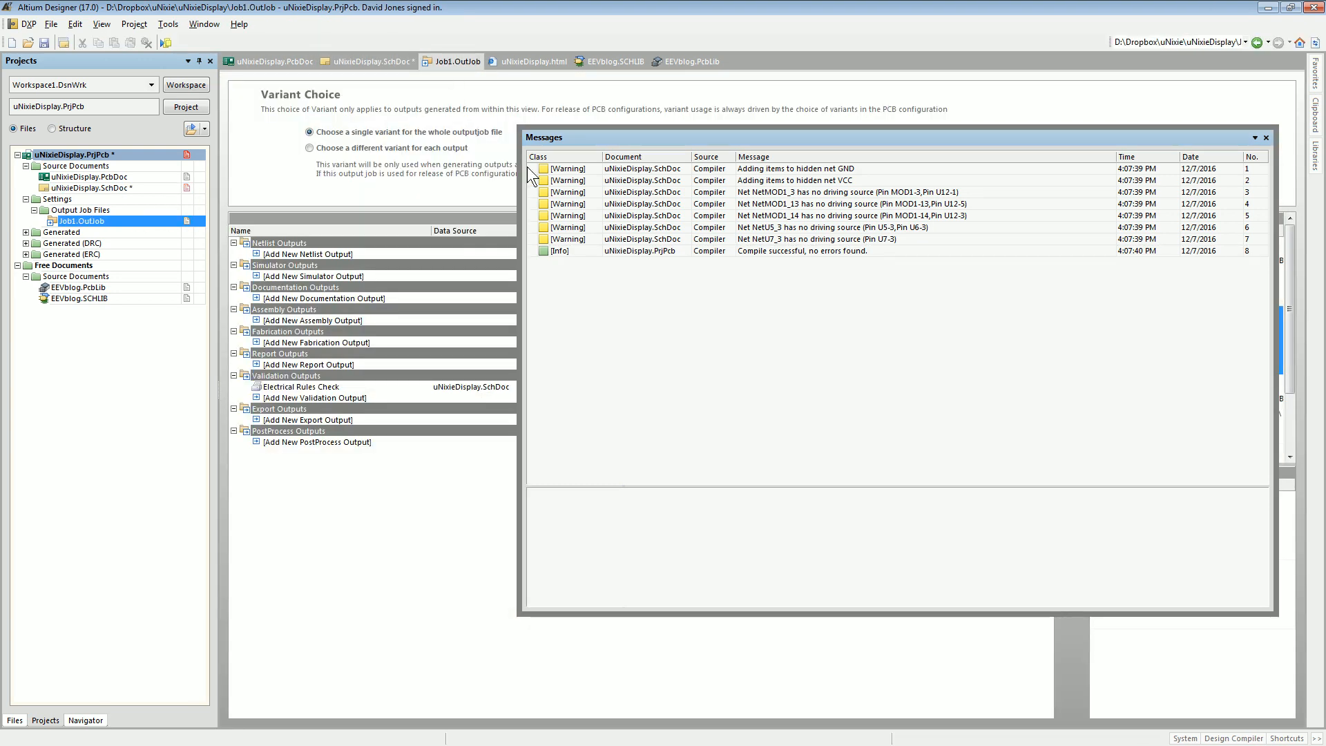
mouse_move(338, 268)
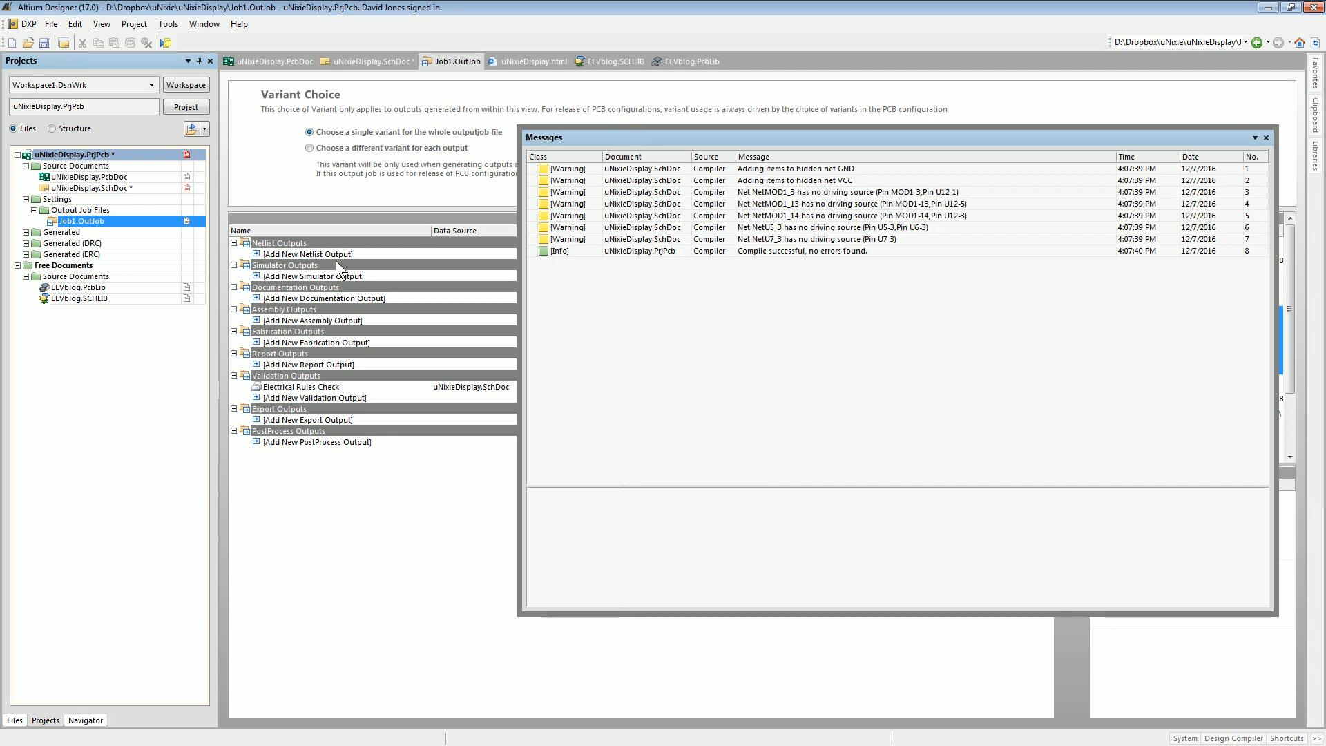
mouse_move(871, 150)
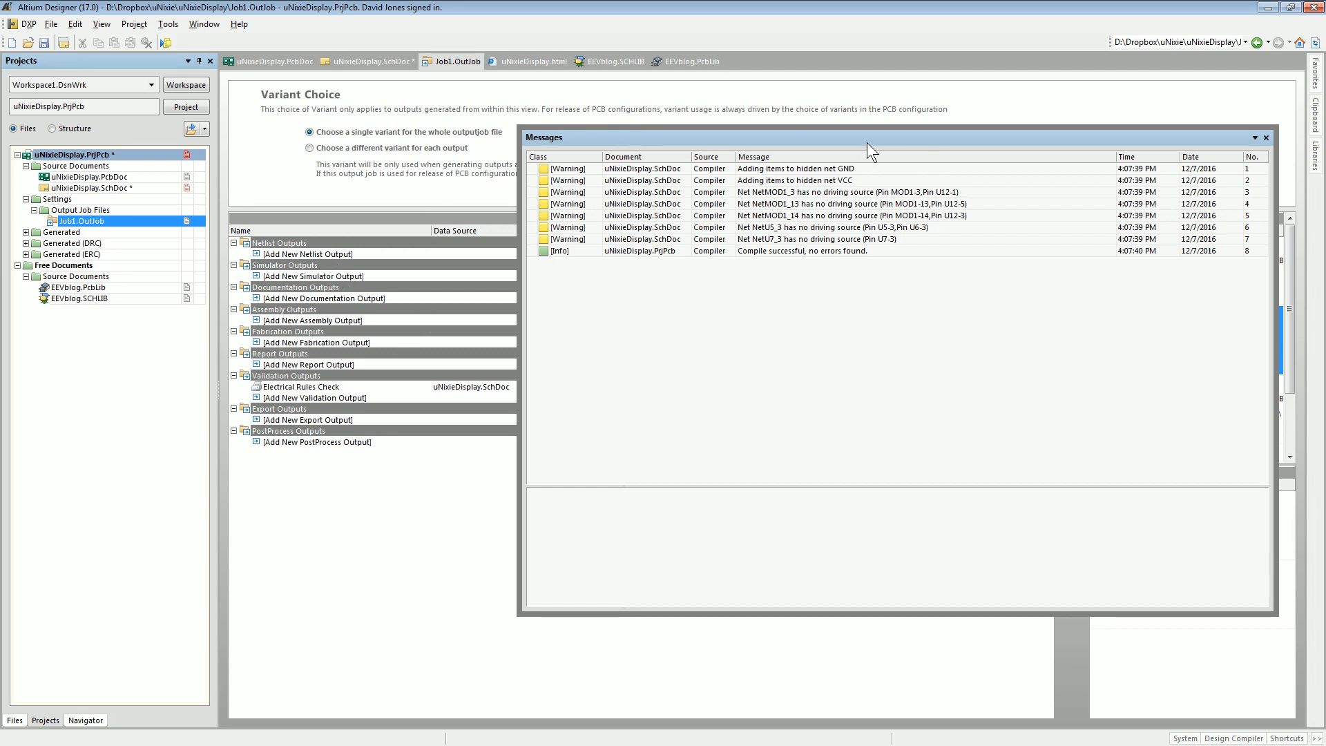
click(1266, 137)
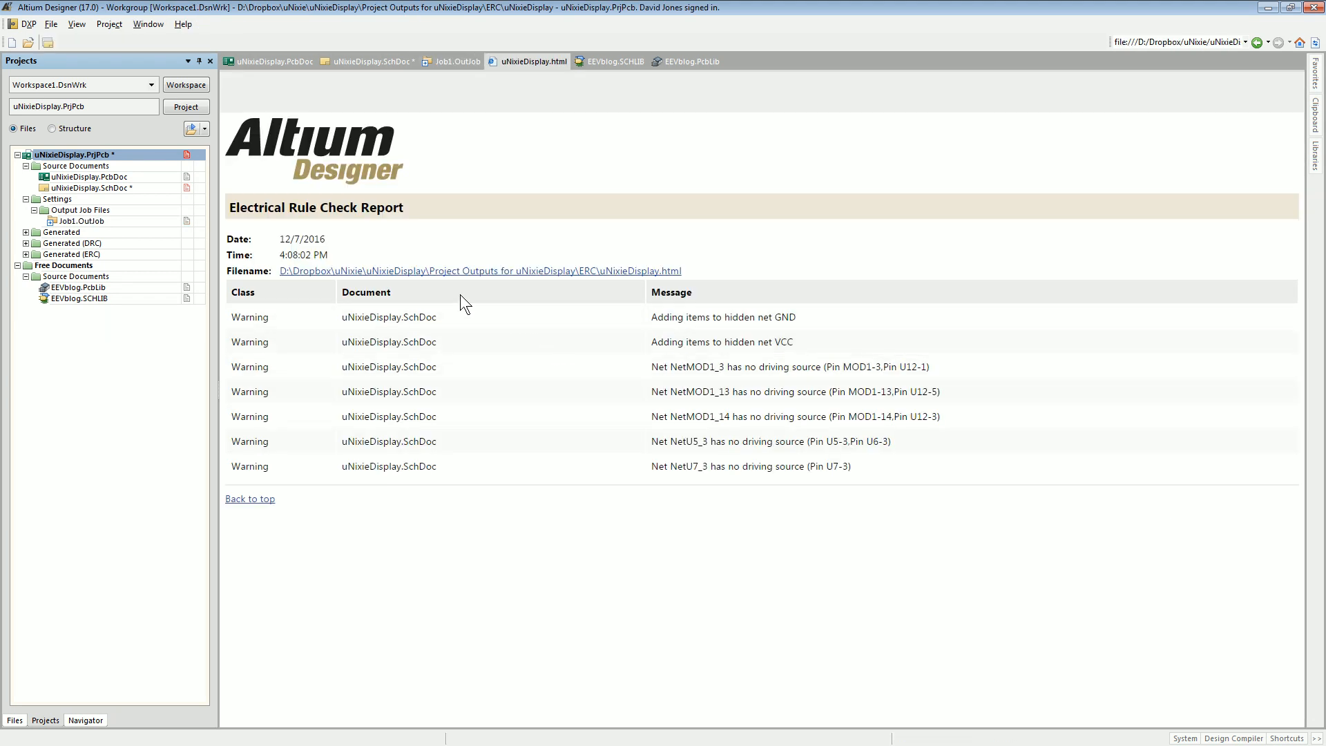
mouse_move(547, 288)
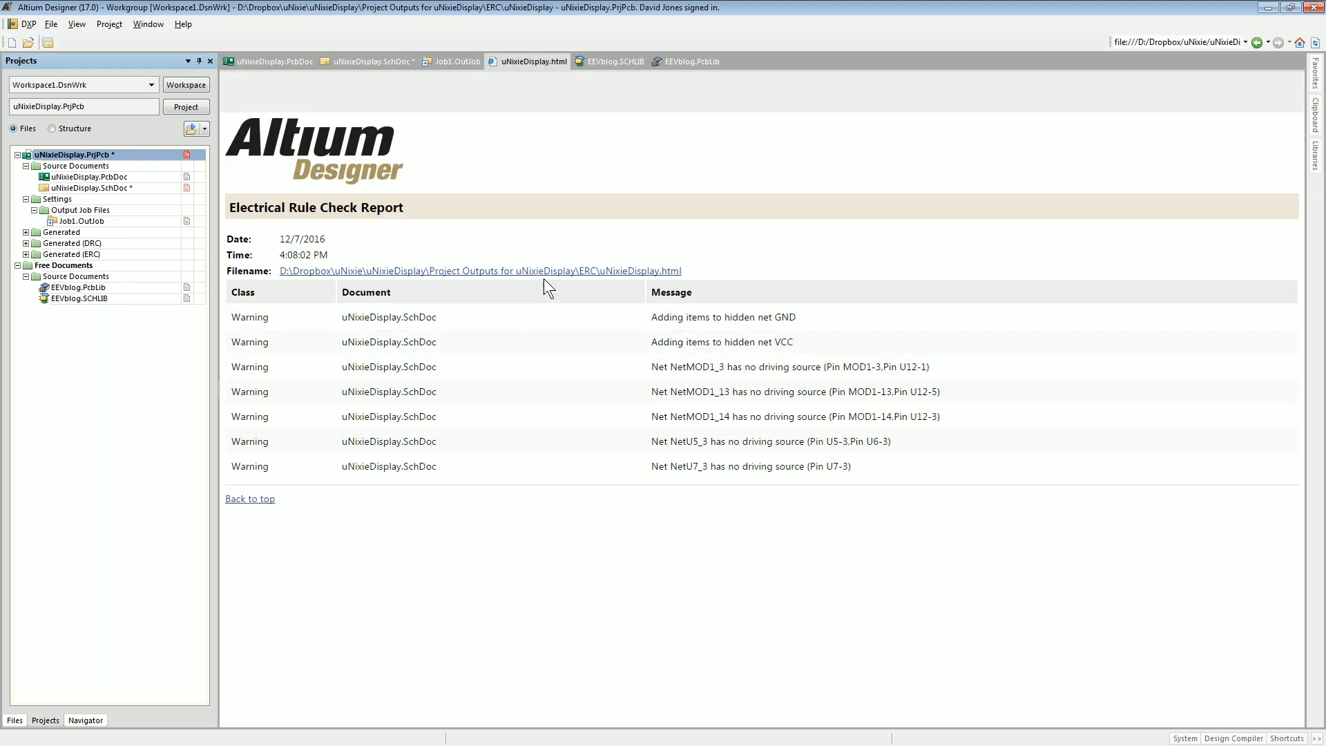
mouse_move(814, 296)
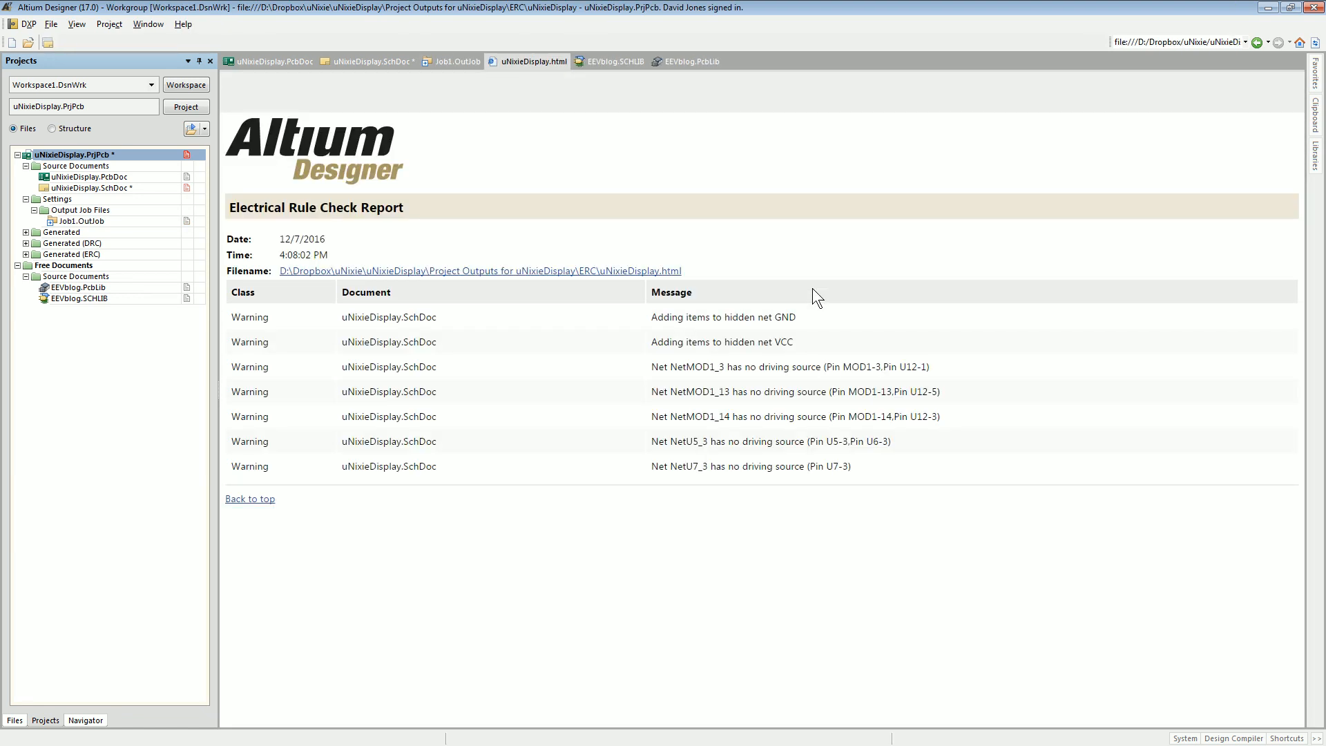
mouse_move(694, 362)
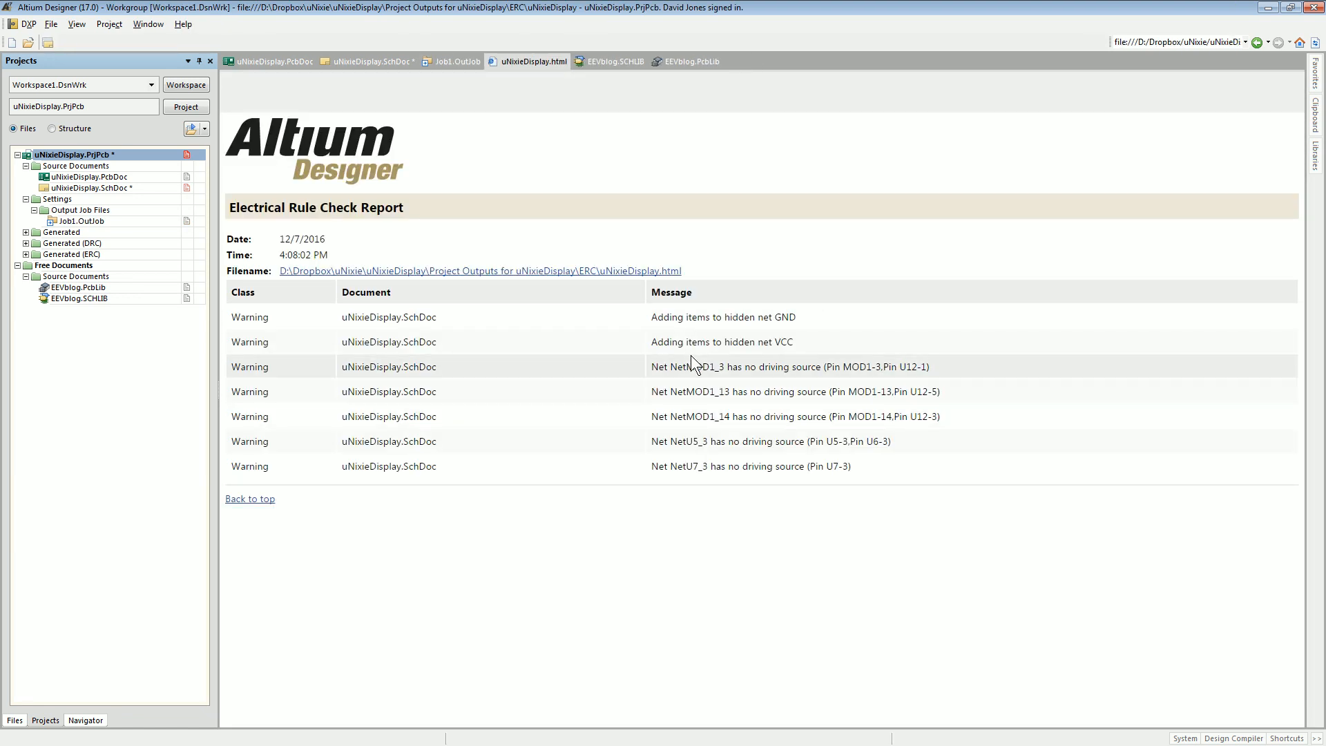
mouse_move(660, 191)
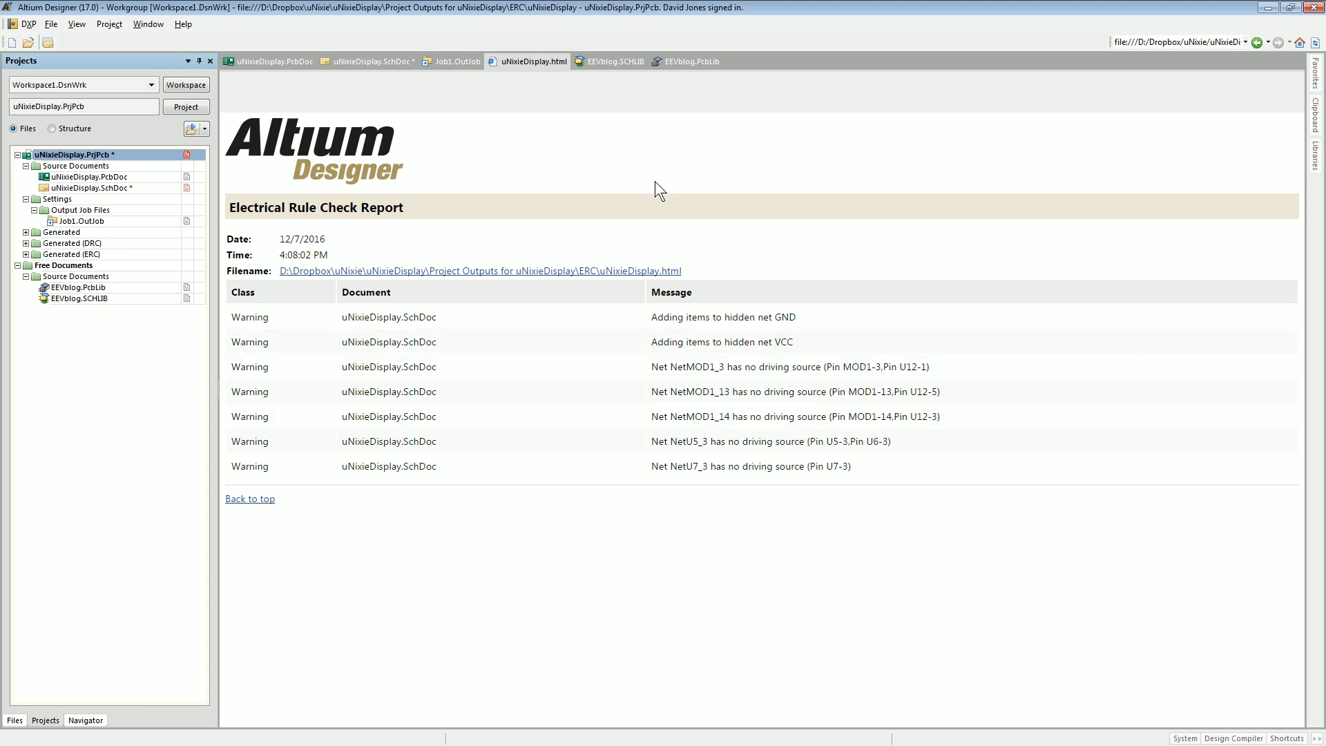
- Switch back to the uNixieDisplay.SchDoc sheet showing driver chips U4–U7
click(366, 61)
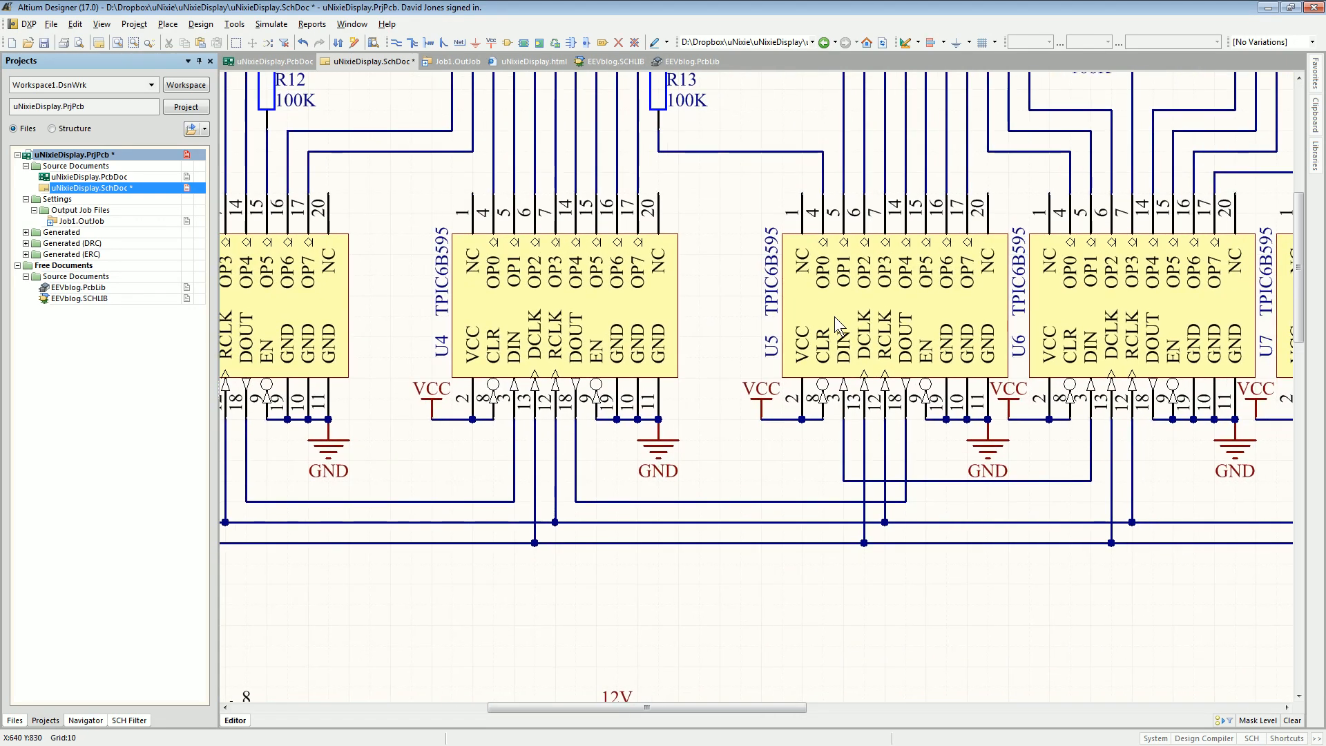
mouse_move(419, 184)
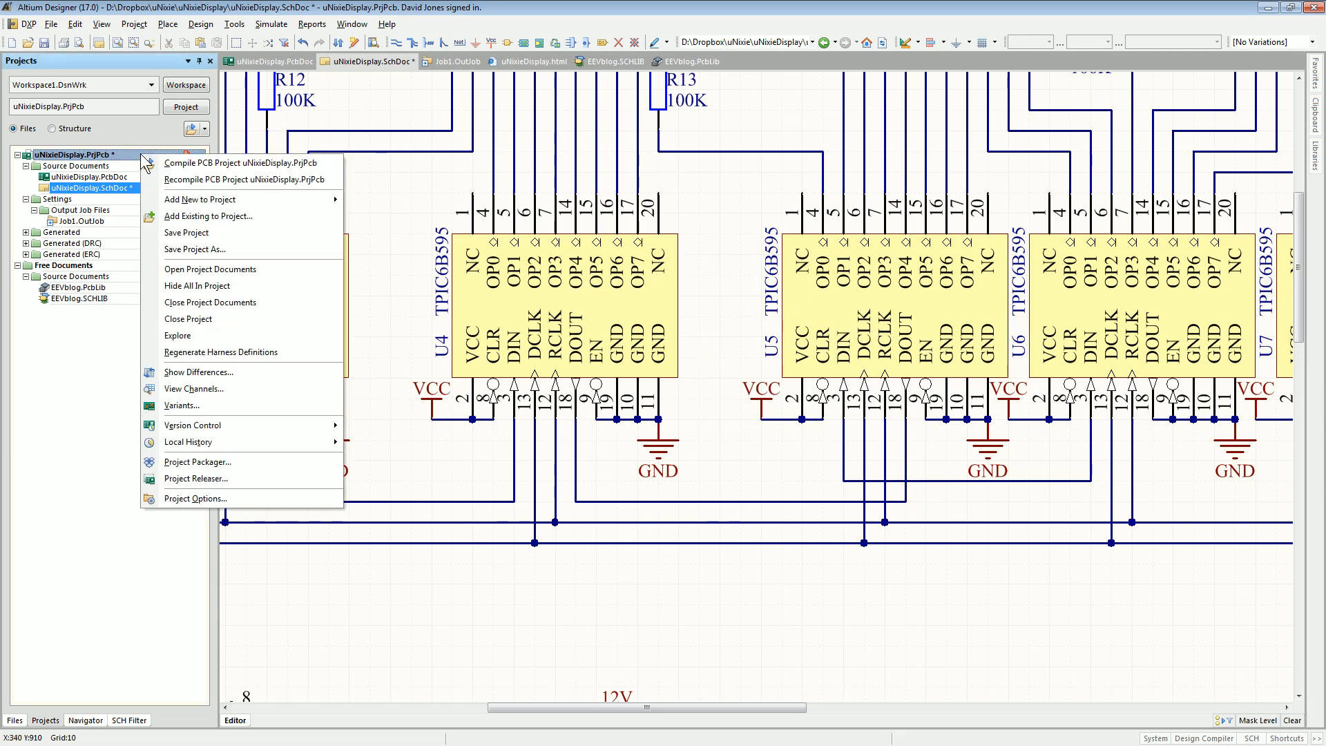
- Show the uNixieDisplay.SchDoc context menu with its Compile Document command
right_click(89, 188)
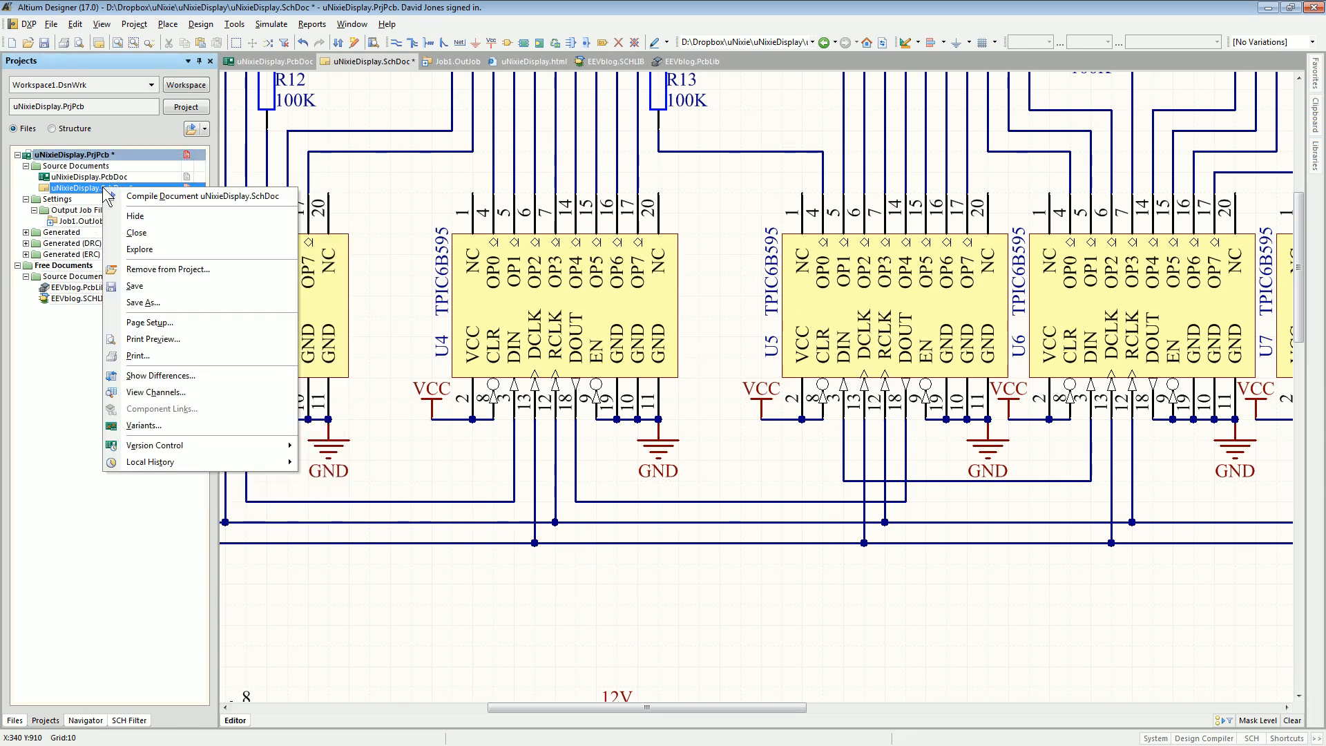
mouse_move(199, 196)
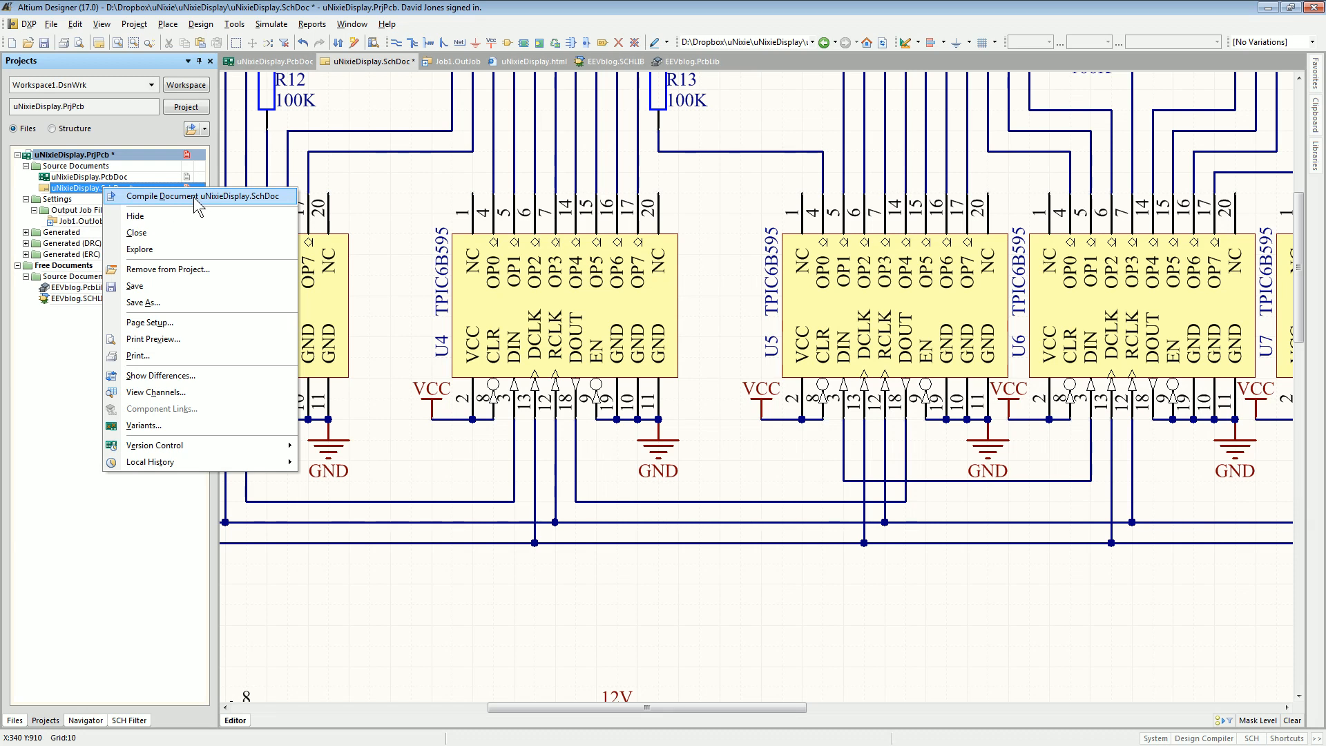
mouse_move(214, 210)
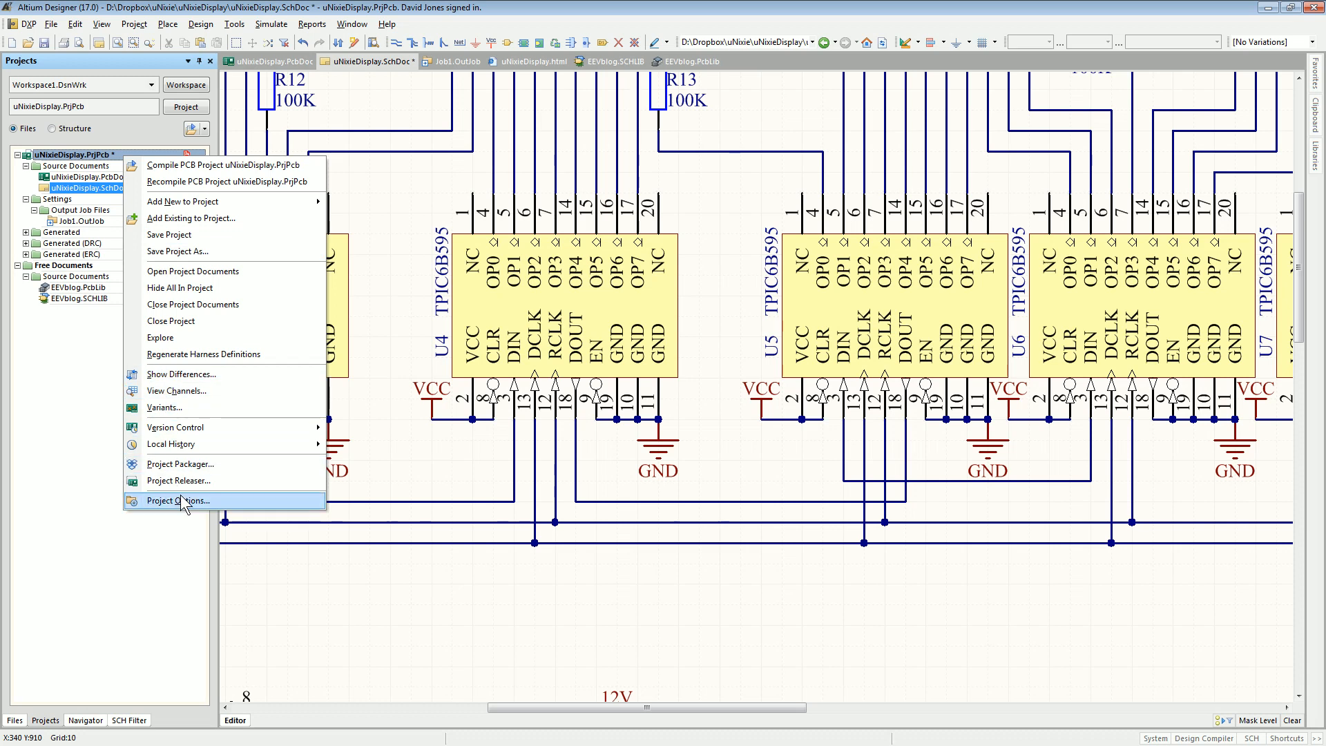
click(178, 501)
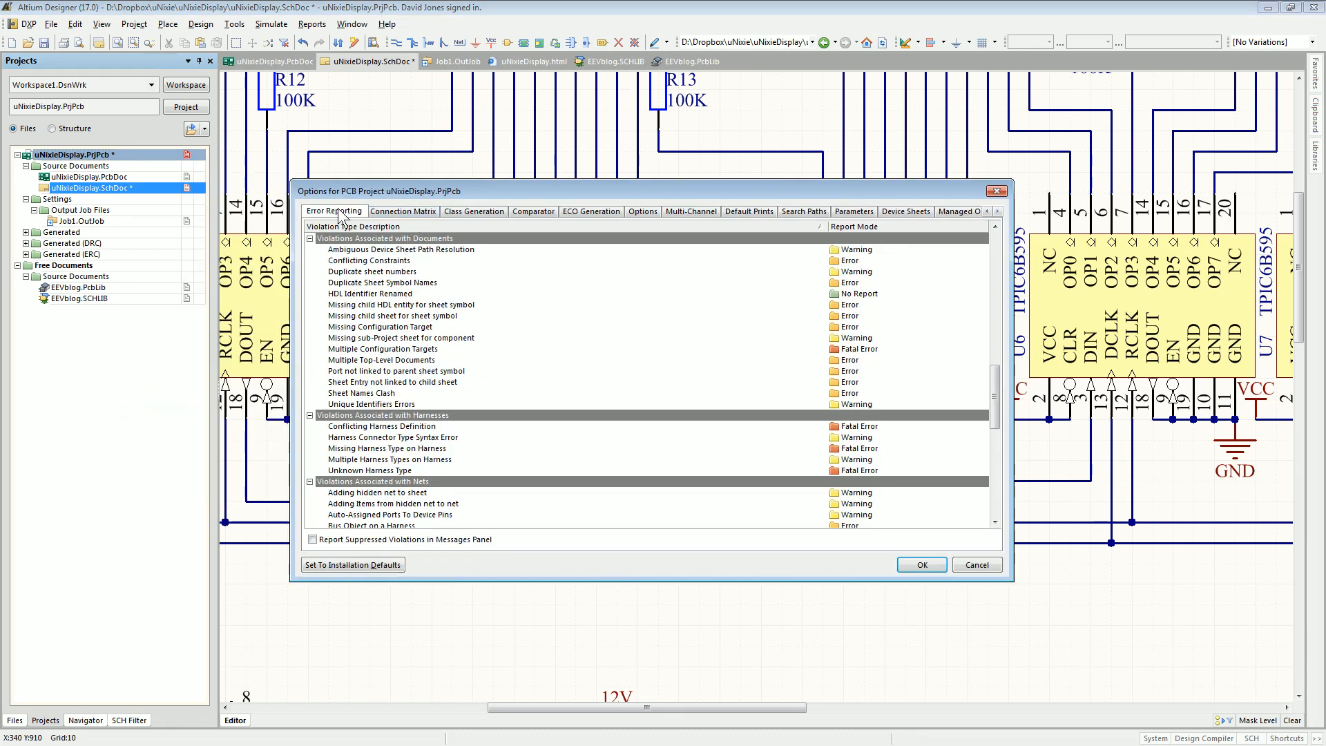
mouse_move(935, 562)
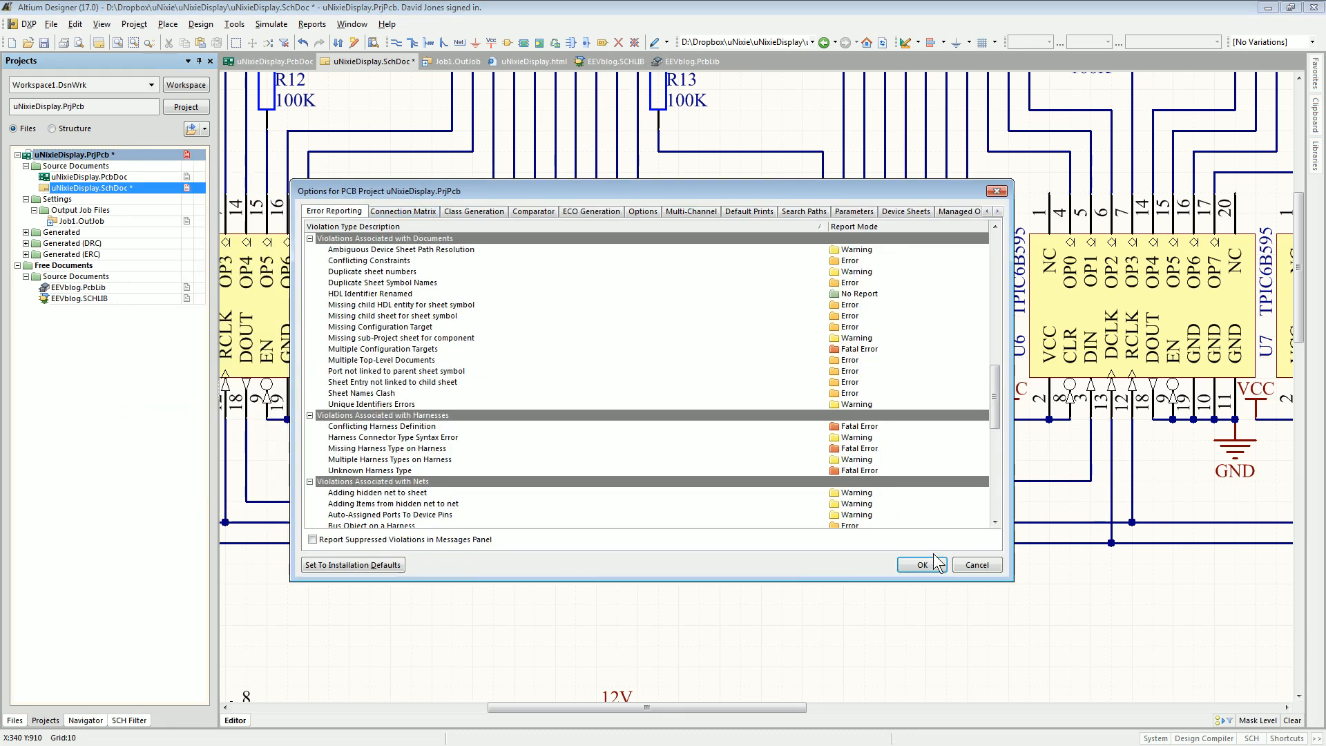
click(402, 210)
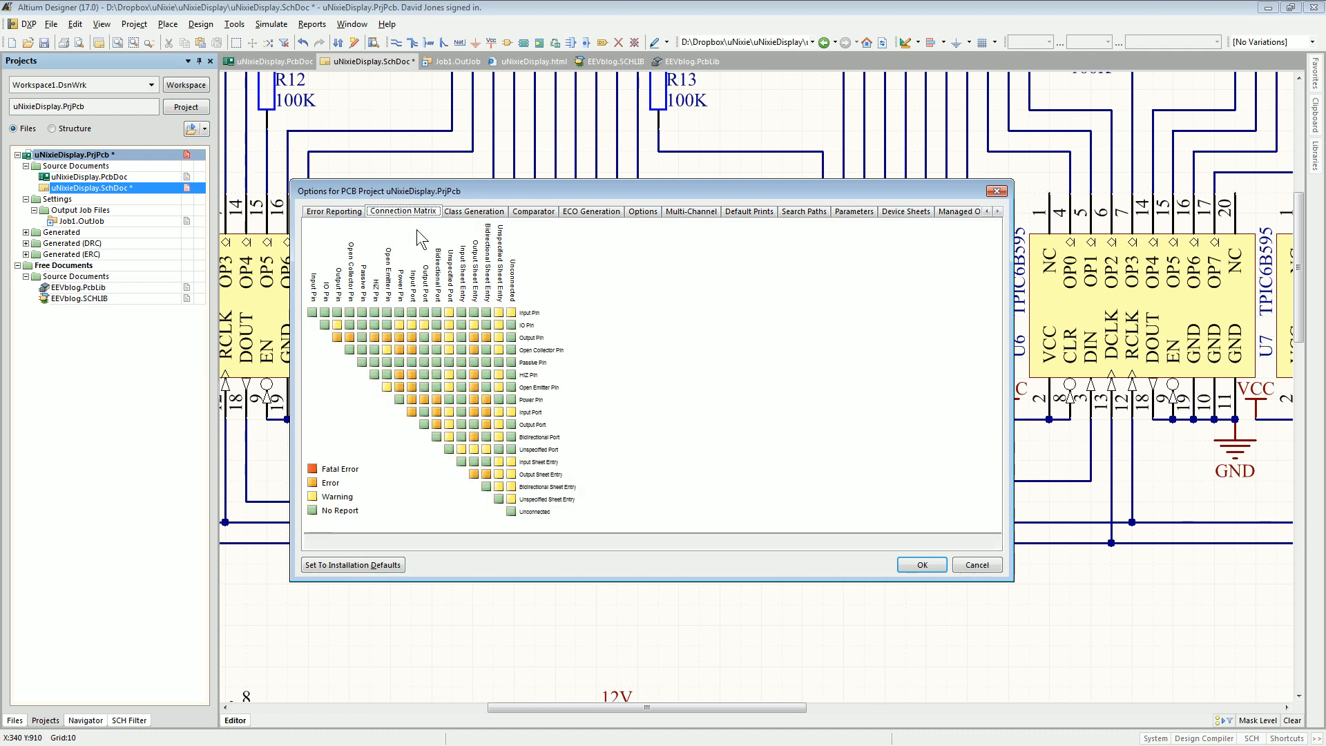
mouse_move(382, 412)
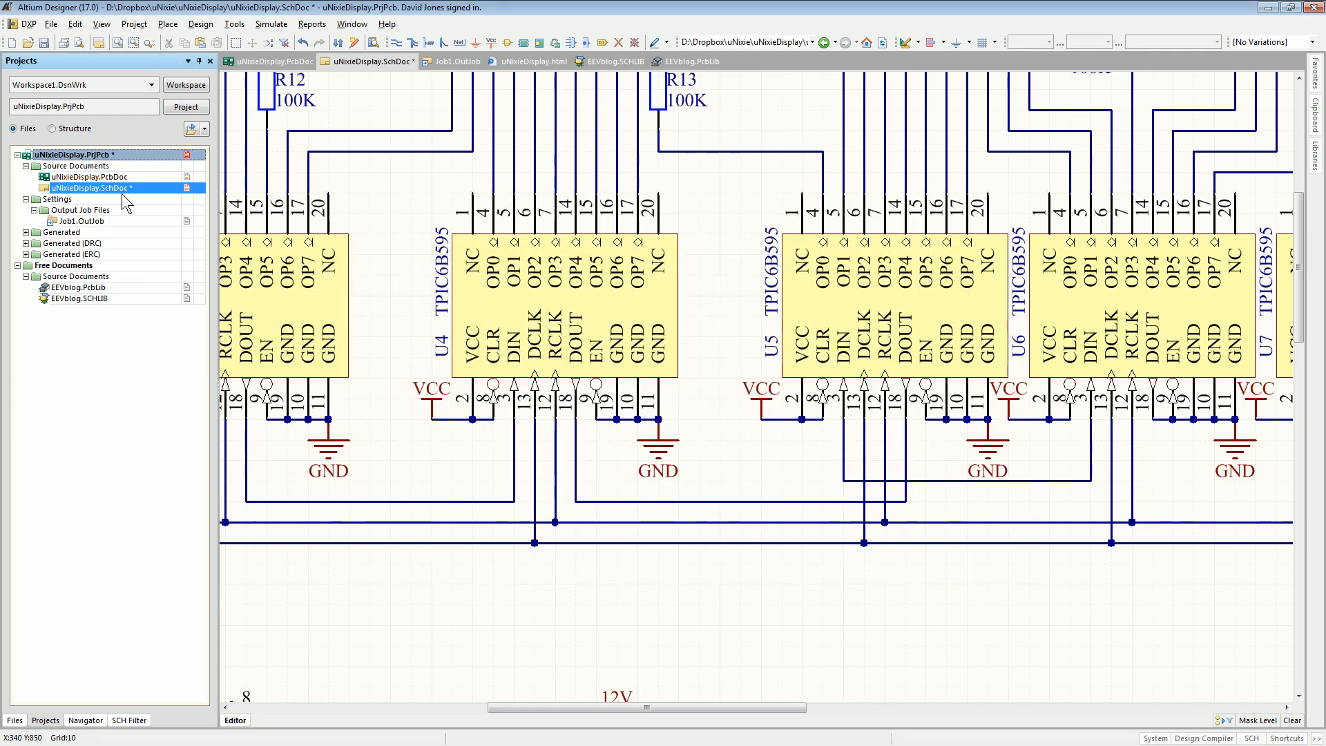
right_click(92, 187)
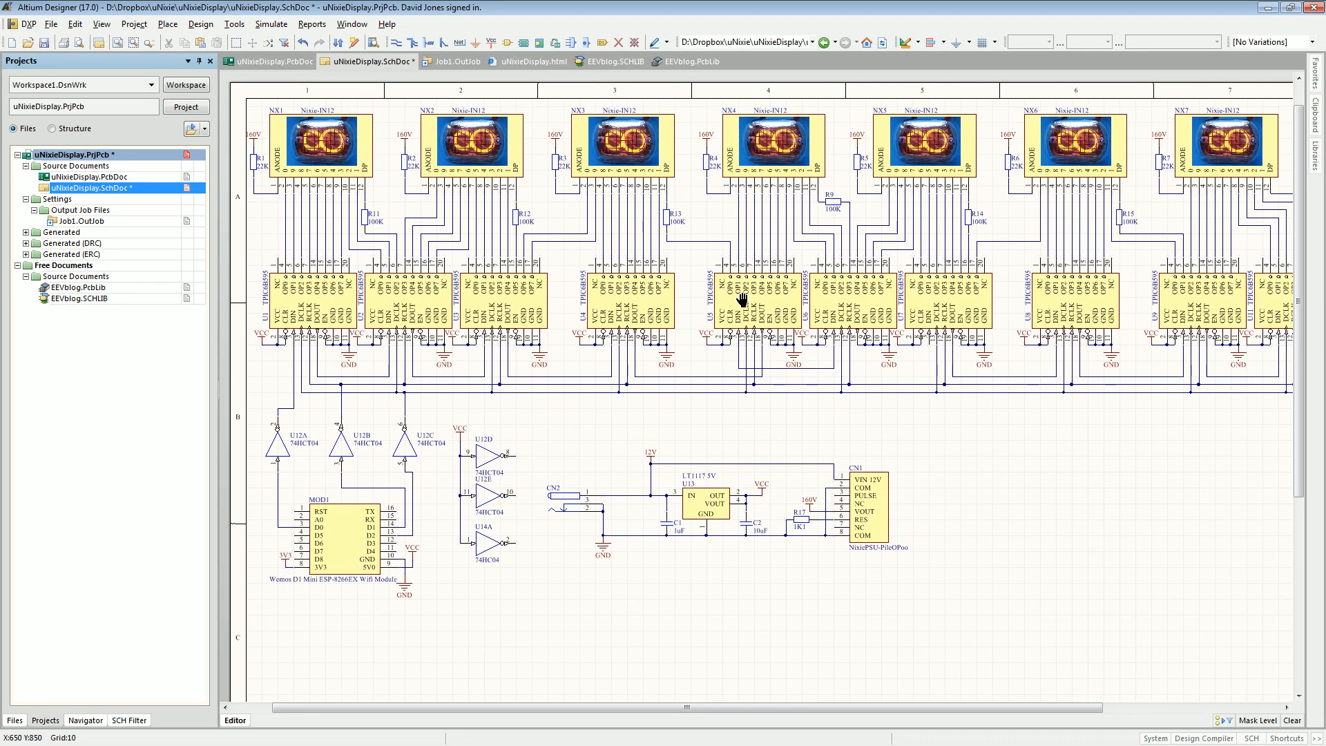
mouse_move(706, 305)
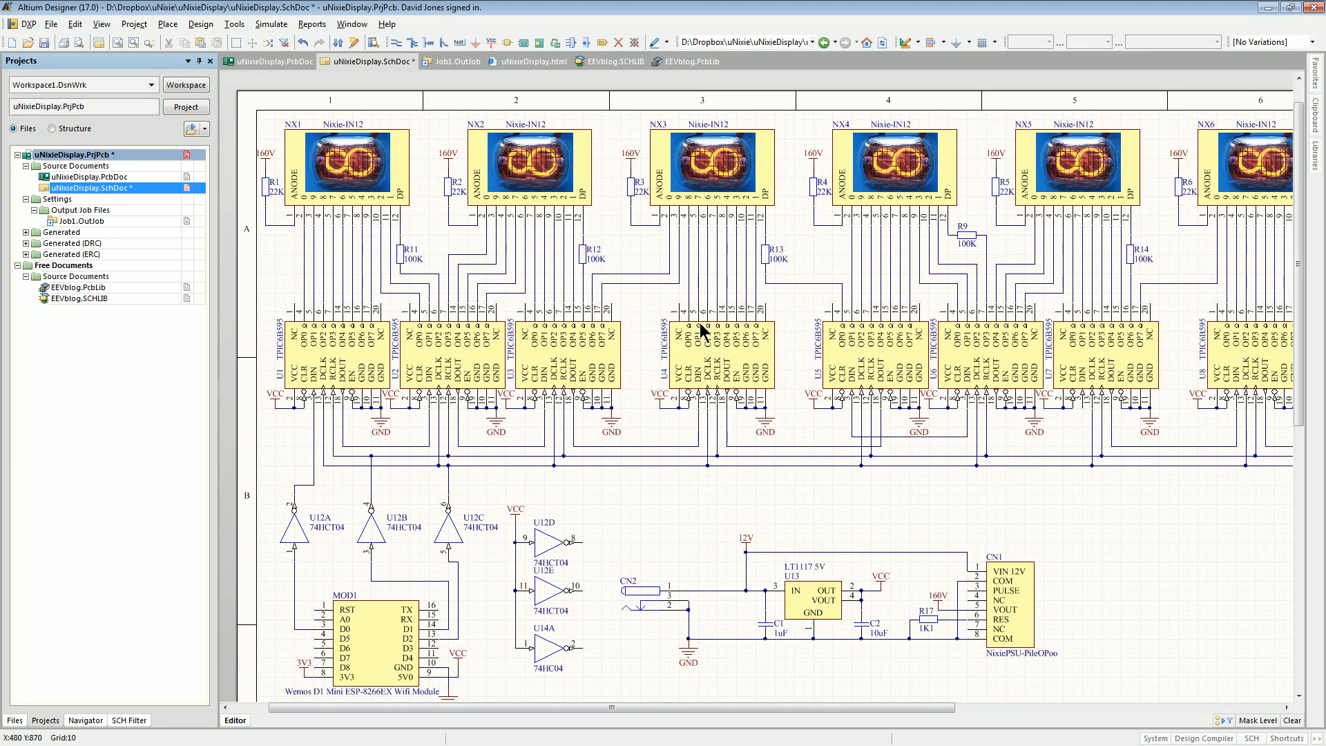
scroll(up, 3)
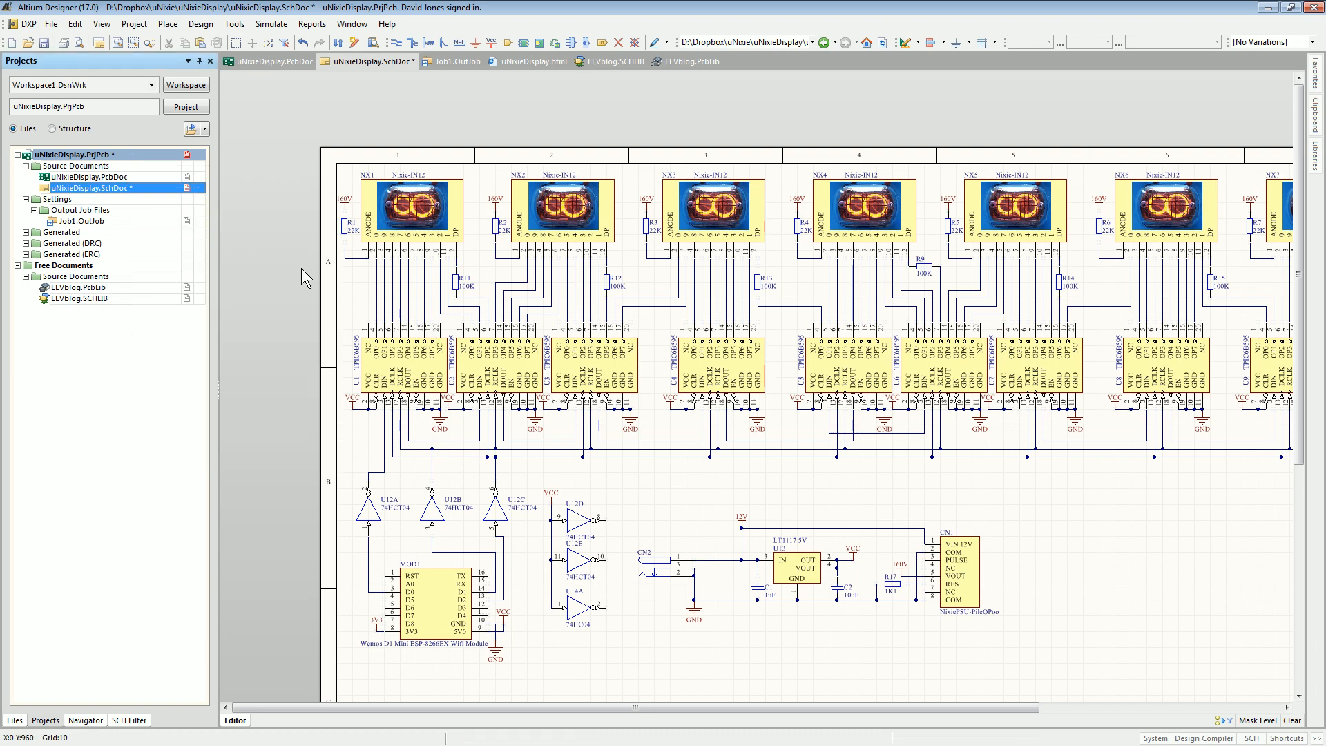
click(455, 61)
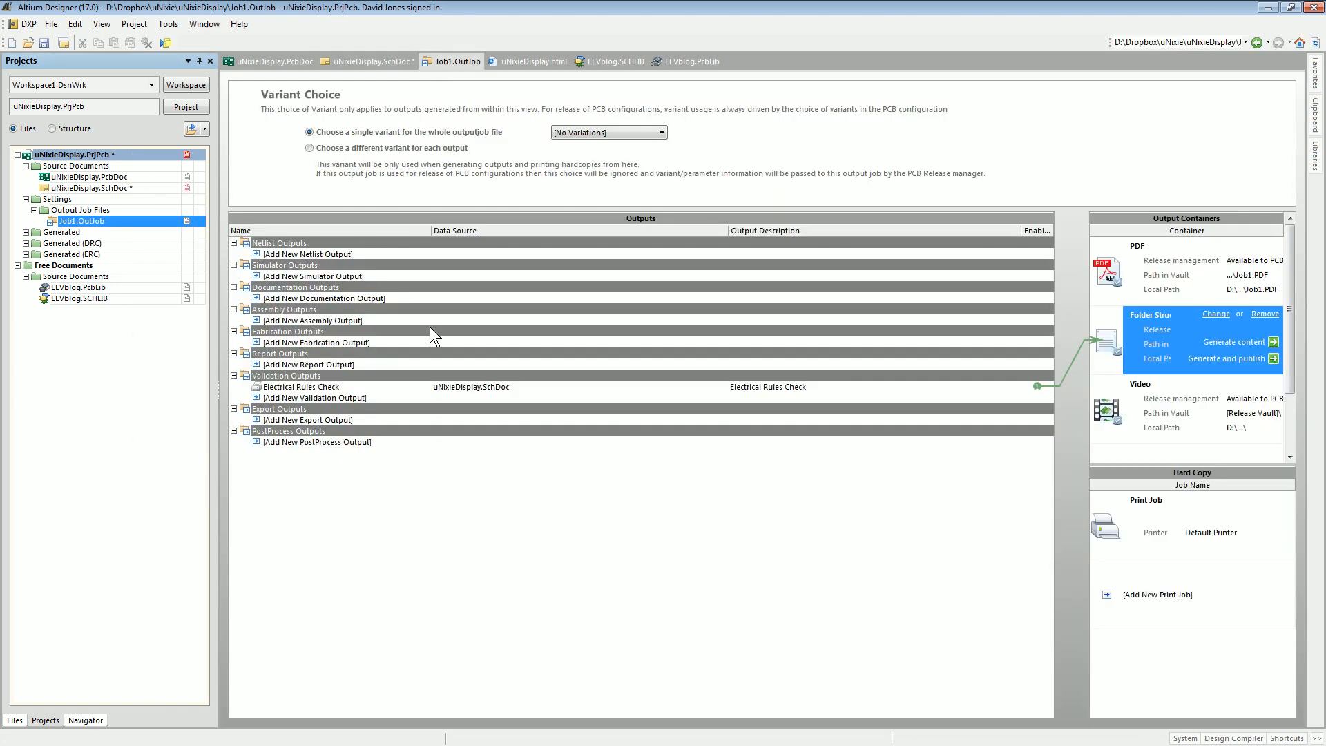
mouse_move(313, 392)
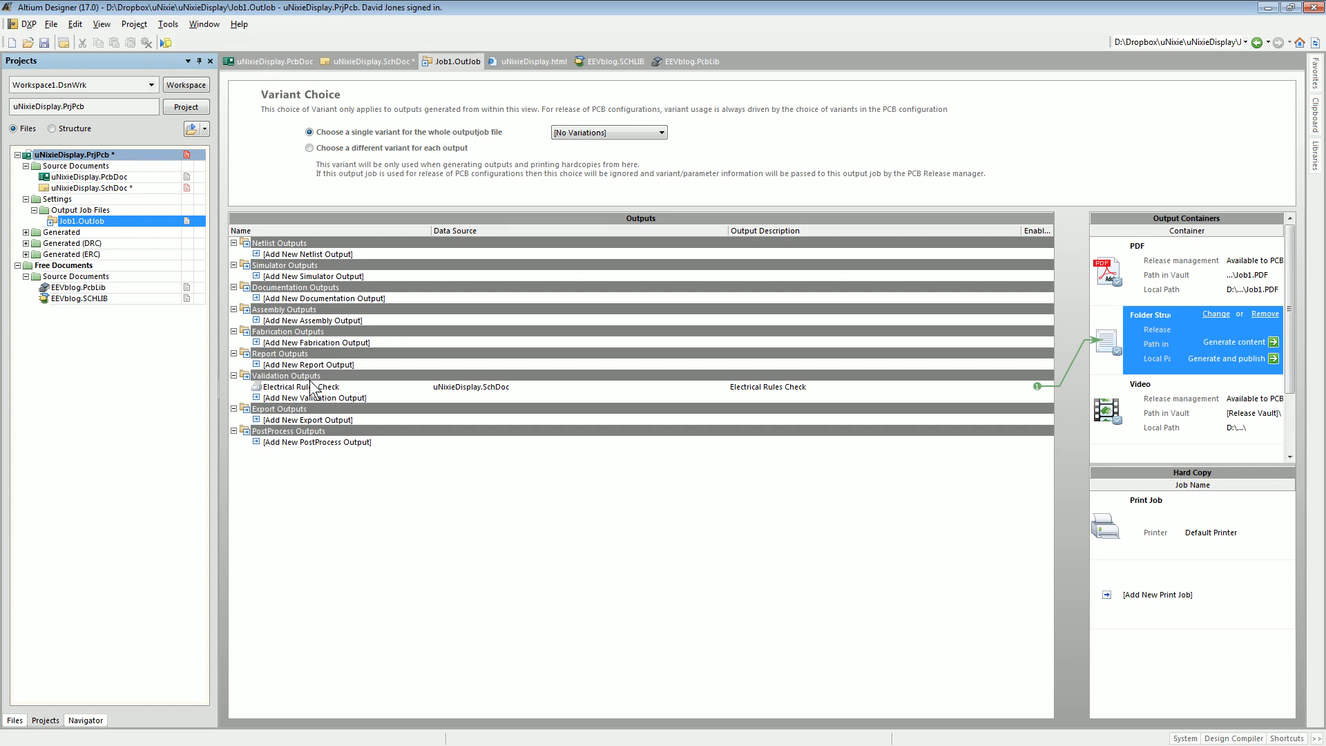
click(300, 386)
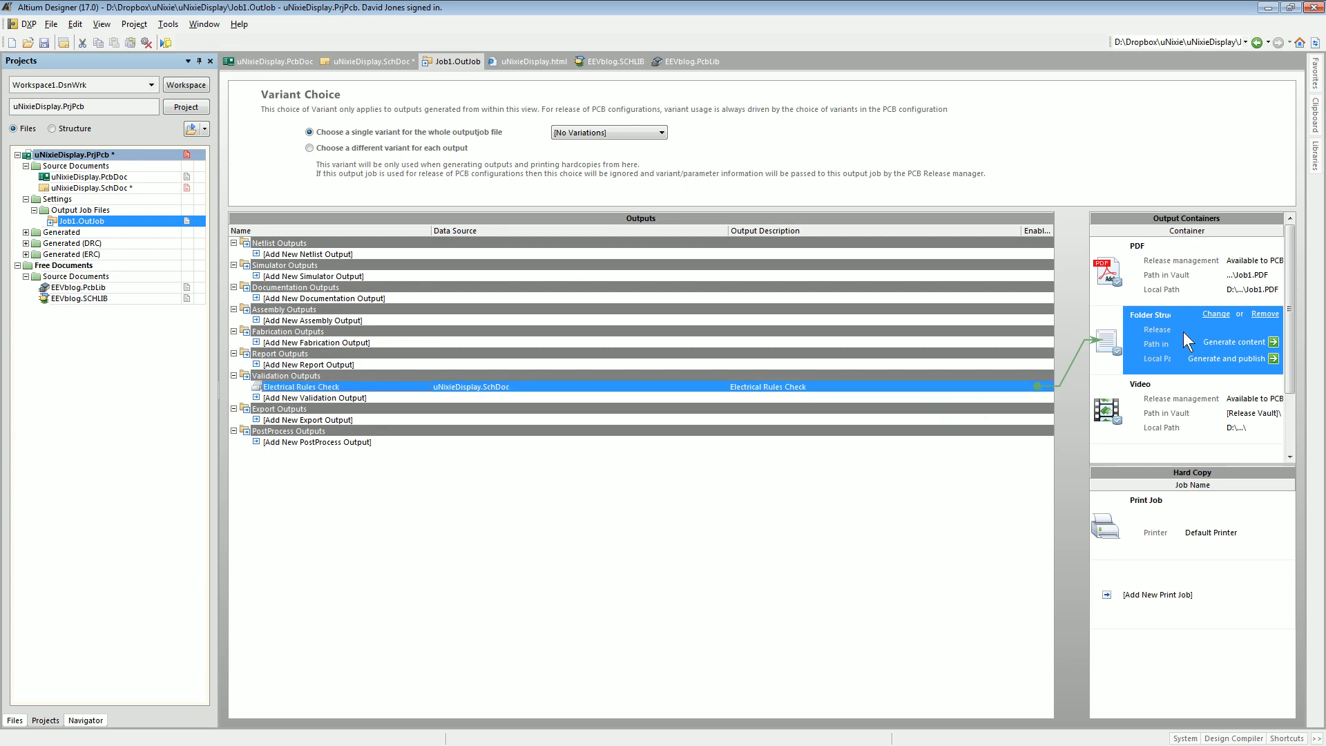
mouse_move(370, 69)
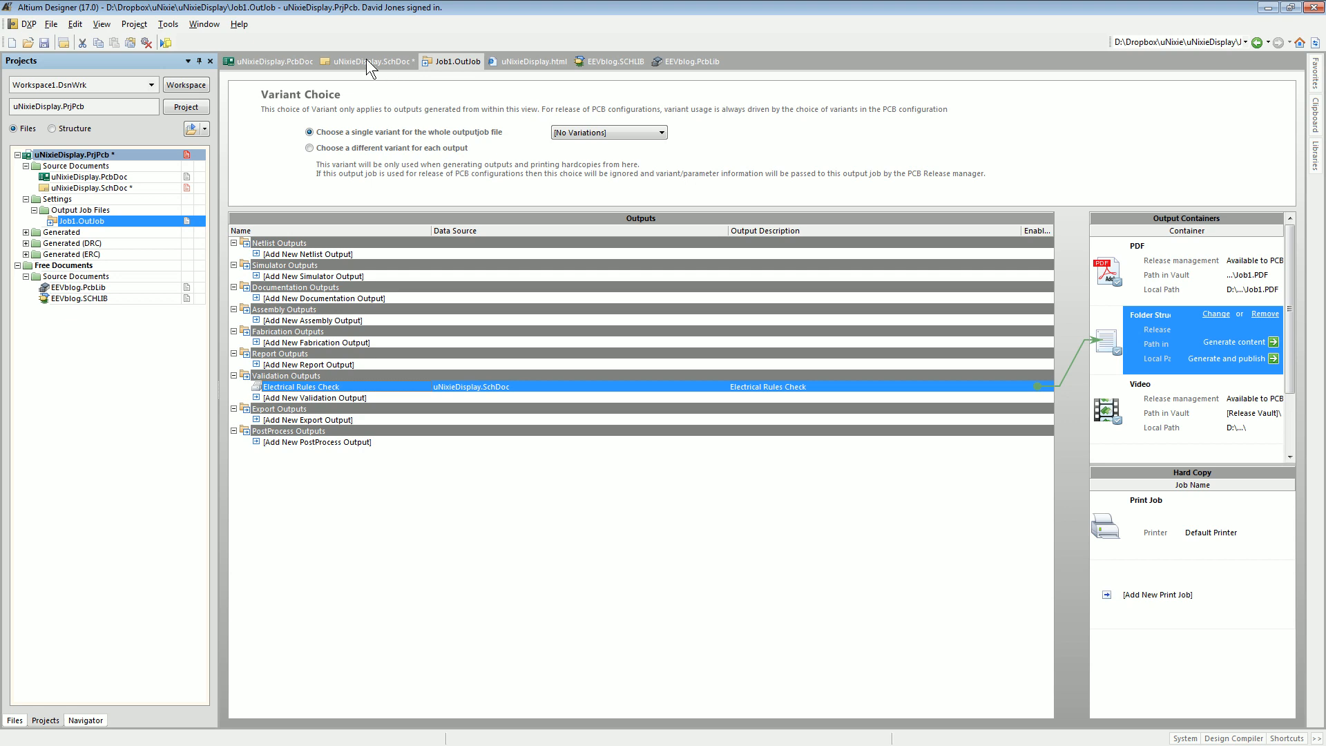
click(367, 60)
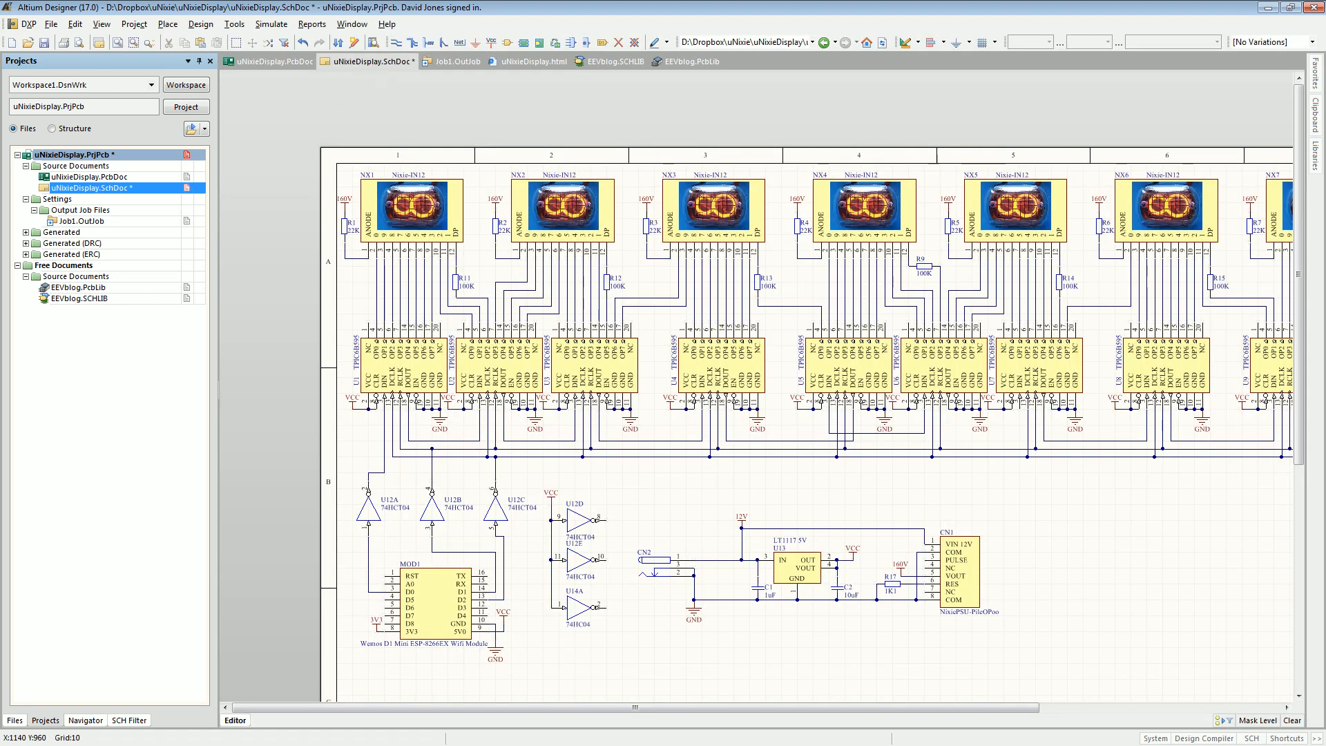